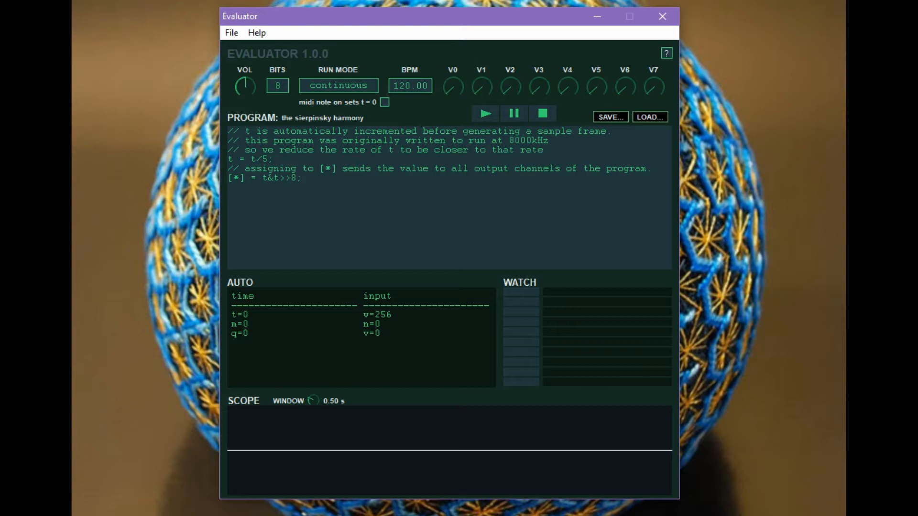
{"action": "mouse_move", "coordinate": [421, 465]}
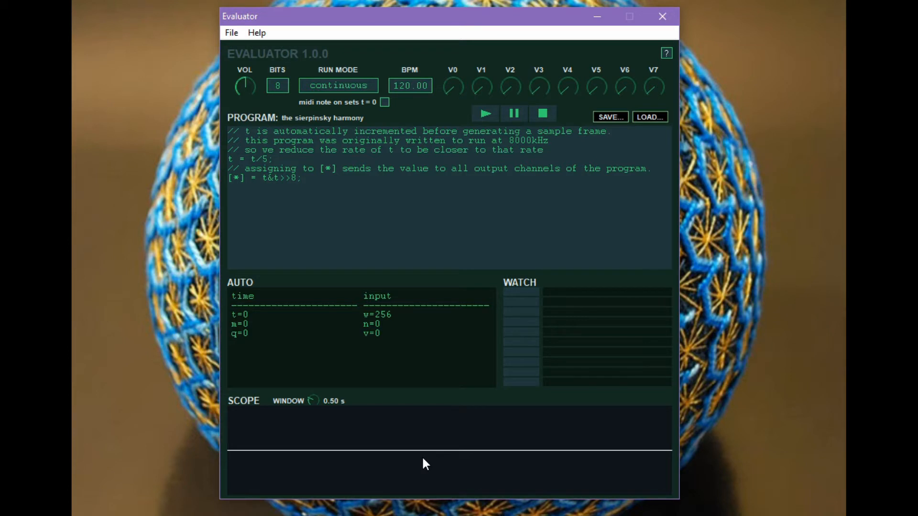
{"action": "mouse_move", "coordinate": [471, 247]}
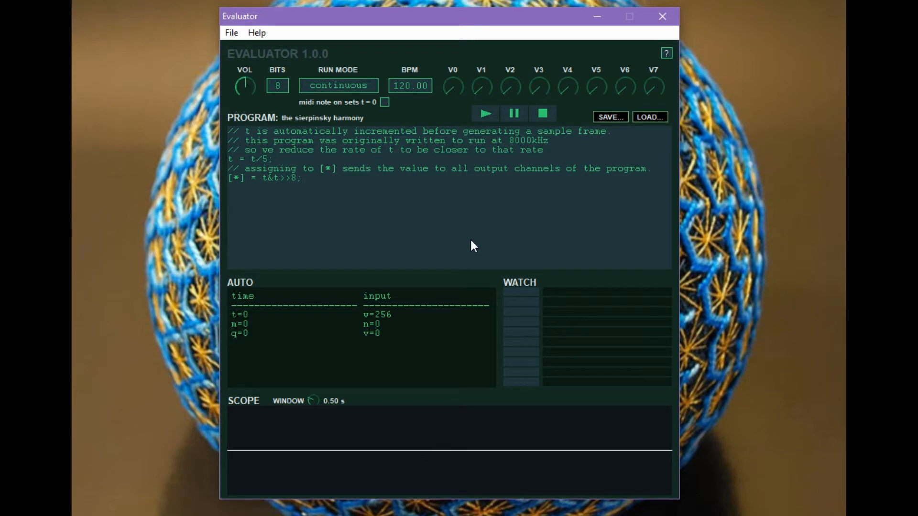
{"action": "mouse_move", "coordinate": [452, 119]}
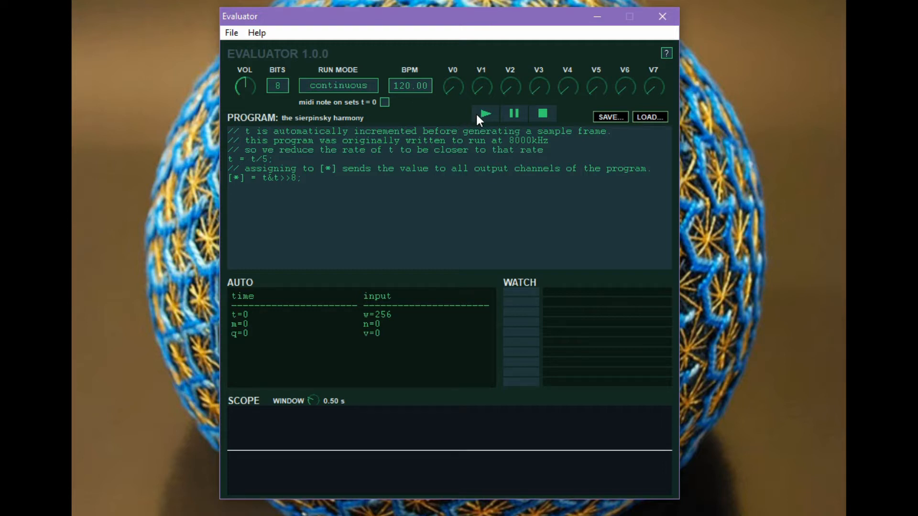
Step: Run the sierpinsky harmony program until t reaches 65126, then pause it
{"action": "left_click", "coordinate": [485, 112]}
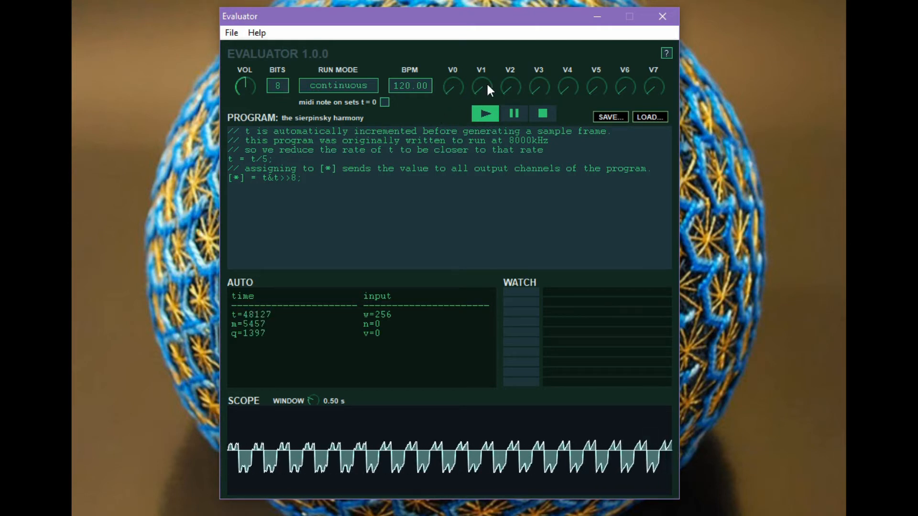
{"action": "left_click", "coordinate": [514, 113]}
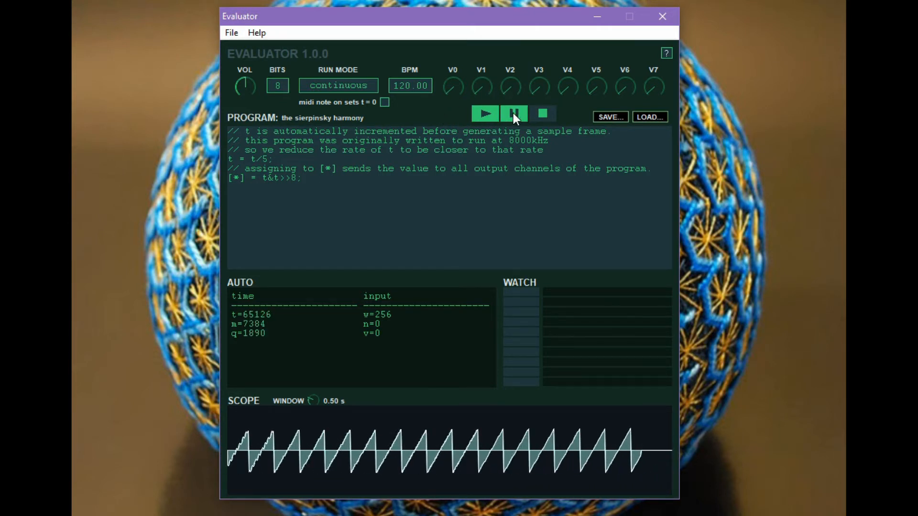
{"action": "left_click", "coordinate": [513, 113]}
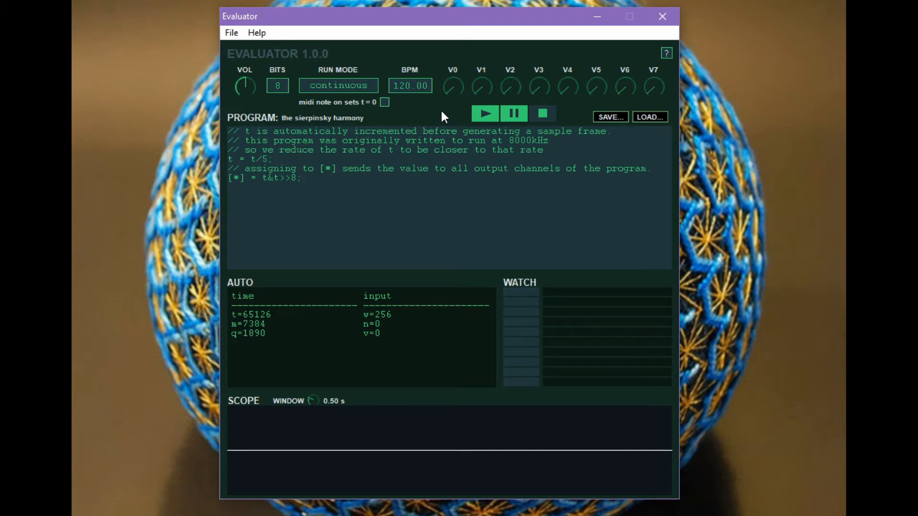
{"action": "mouse_move", "coordinate": [448, 119]}
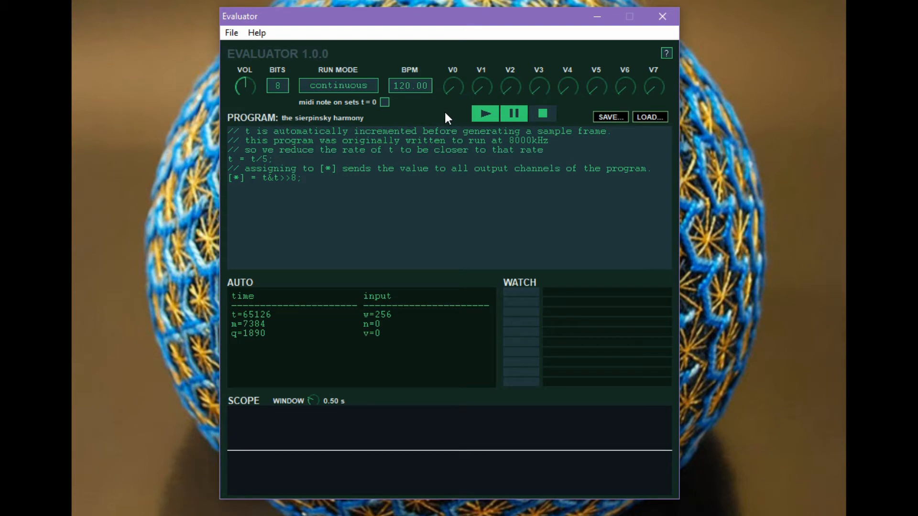
{"action": "mouse_move", "coordinate": [350, 187]}
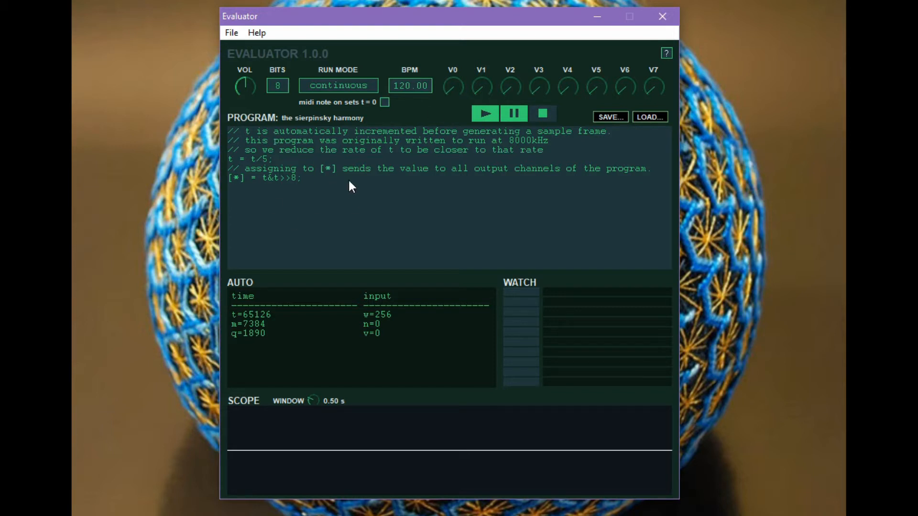
{"action": "mouse_move", "coordinate": [521, 197]}
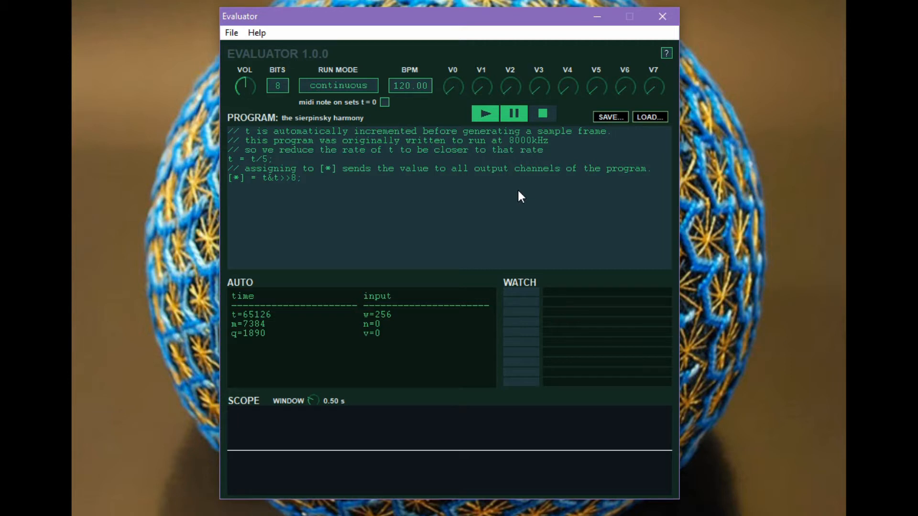
{"action": "mouse_move", "coordinate": [299, 199]}
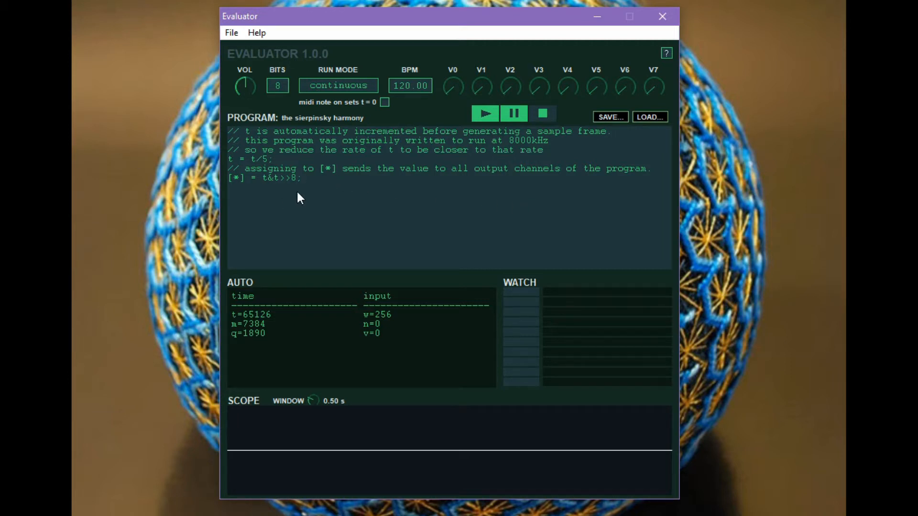
{"action": "mouse_move", "coordinate": [301, 203]}
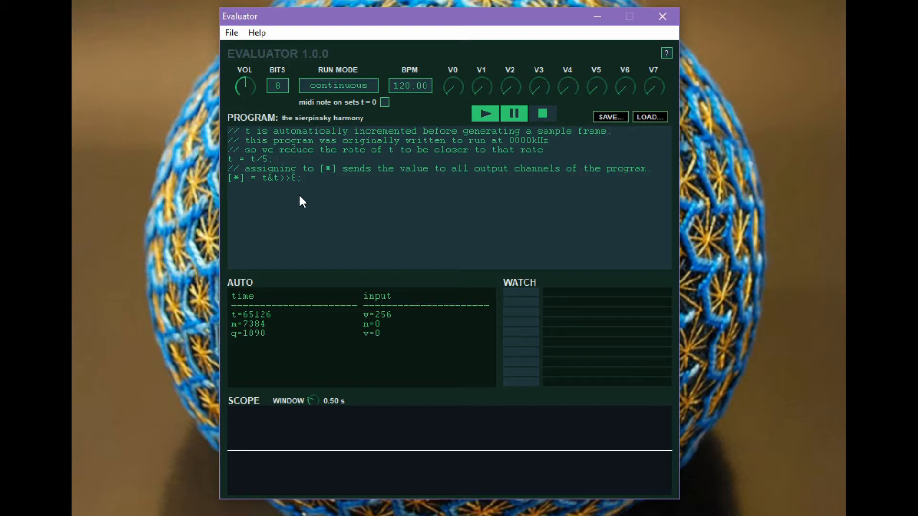
{"action": "mouse_move", "coordinate": [319, 181]}
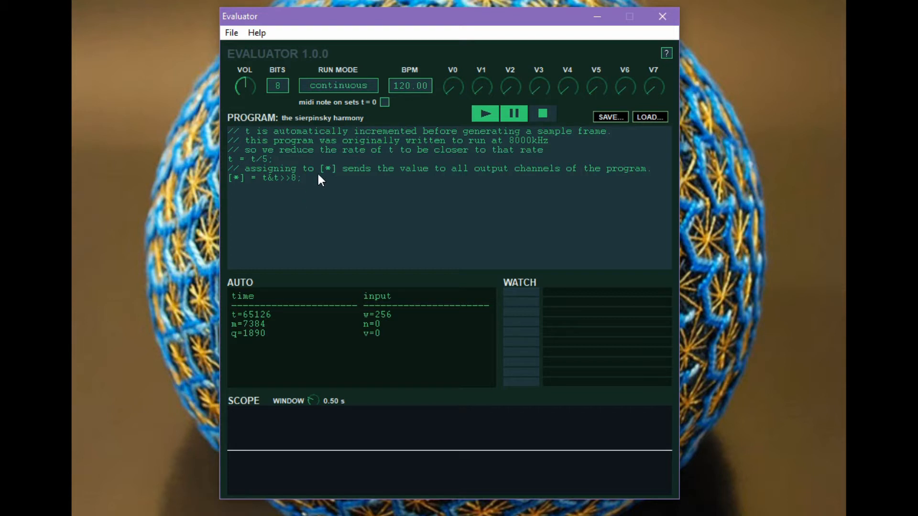
{"action": "mouse_move", "coordinate": [296, 171]}
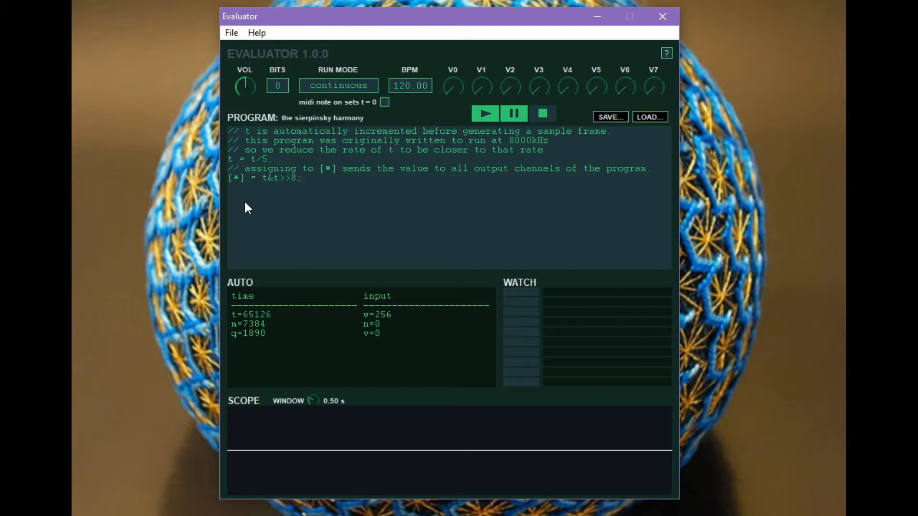
{"action": "mouse_move", "coordinate": [291, 158]}
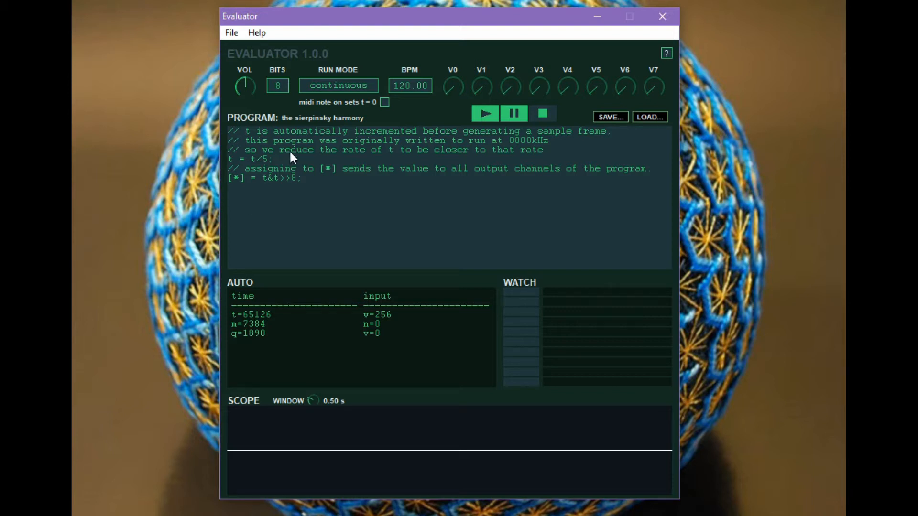
{"action": "mouse_move", "coordinate": [298, 187]}
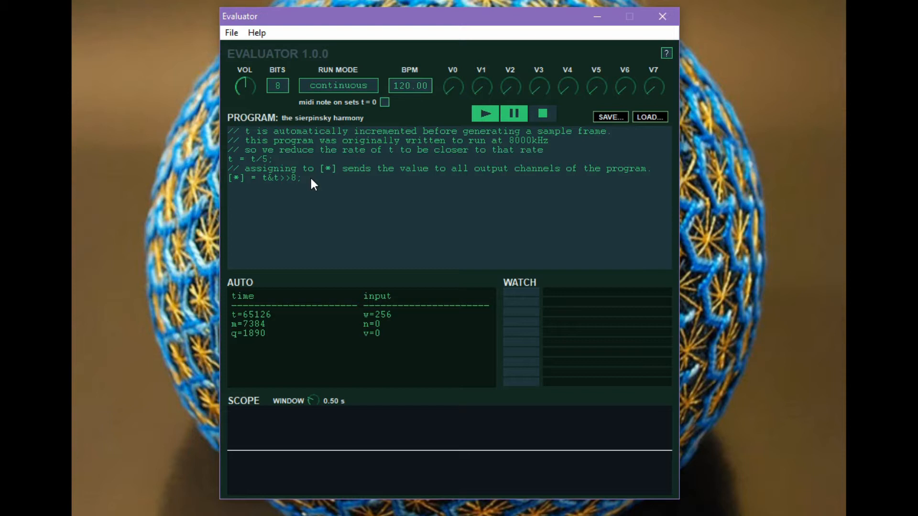
{"action": "mouse_move", "coordinate": [285, 126]}
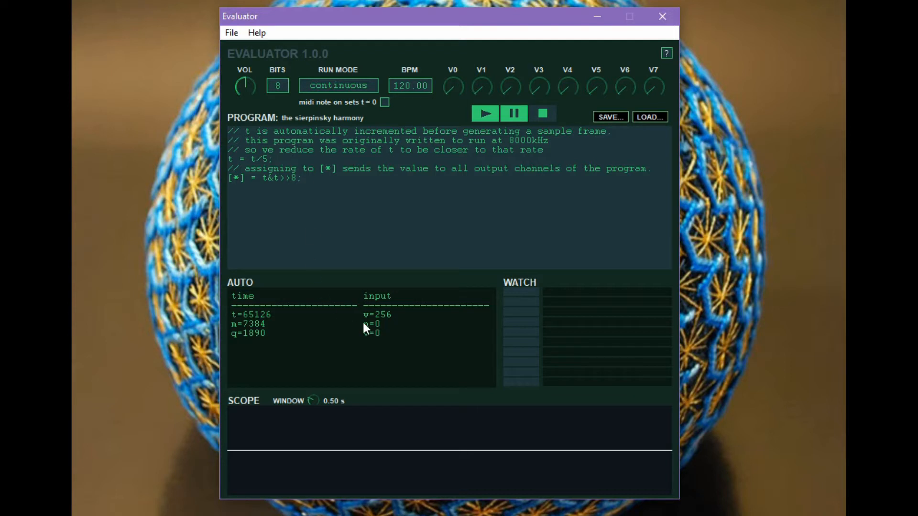
{"action": "mouse_move", "coordinate": [393, 326]}
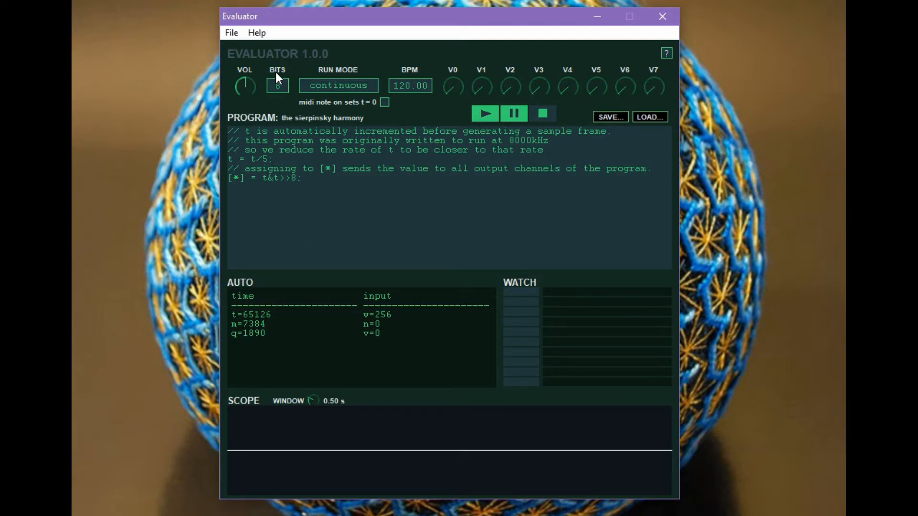
{"action": "mouse_move", "coordinate": [271, 194]}
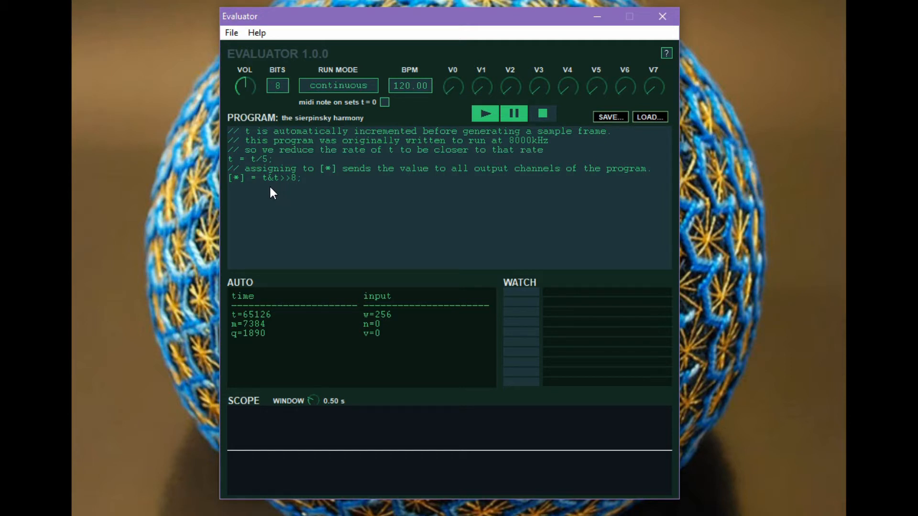
{"action": "mouse_move", "coordinate": [378, 331]}
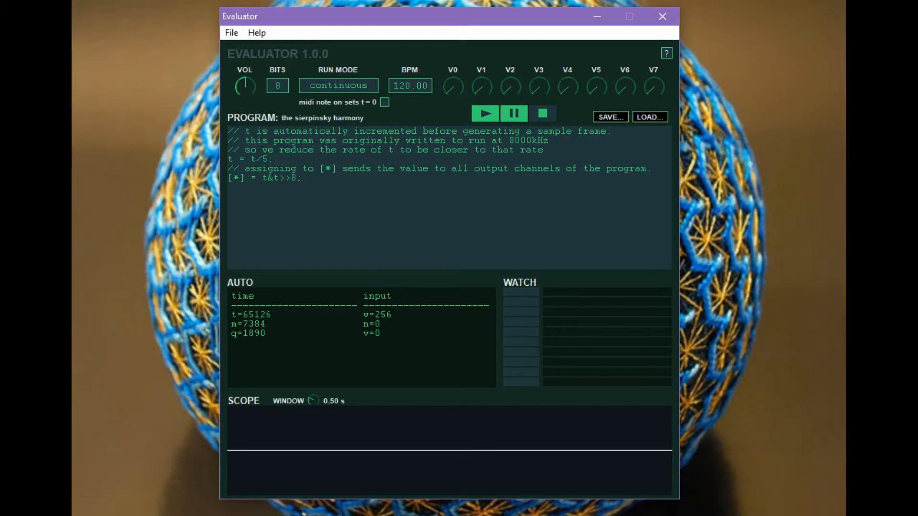
{"action": "mouse_move", "coordinate": [413, 421]}
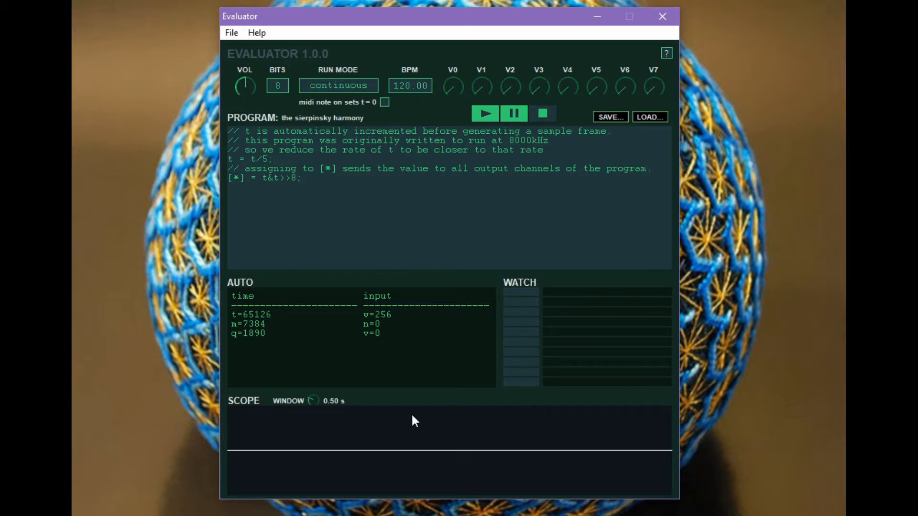
{"action": "mouse_move", "coordinate": [222, 266]}
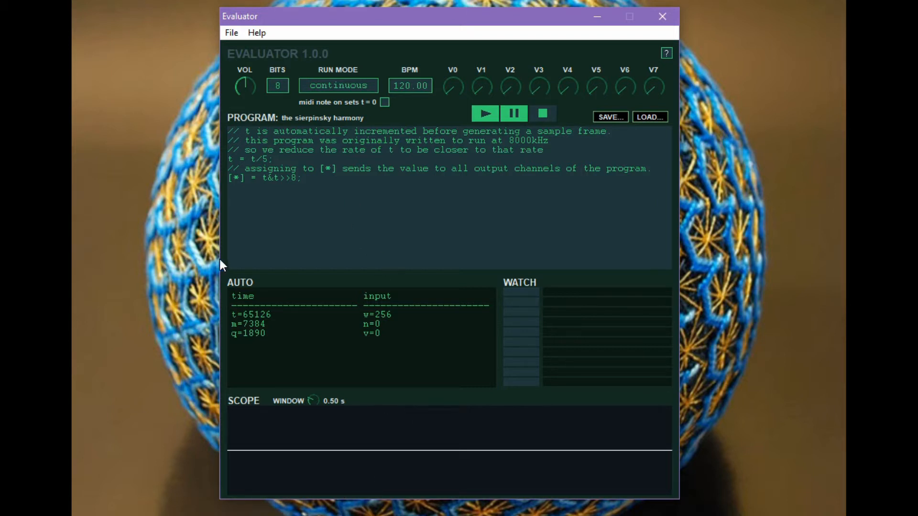
{"action": "mouse_move", "coordinate": [252, 365]}
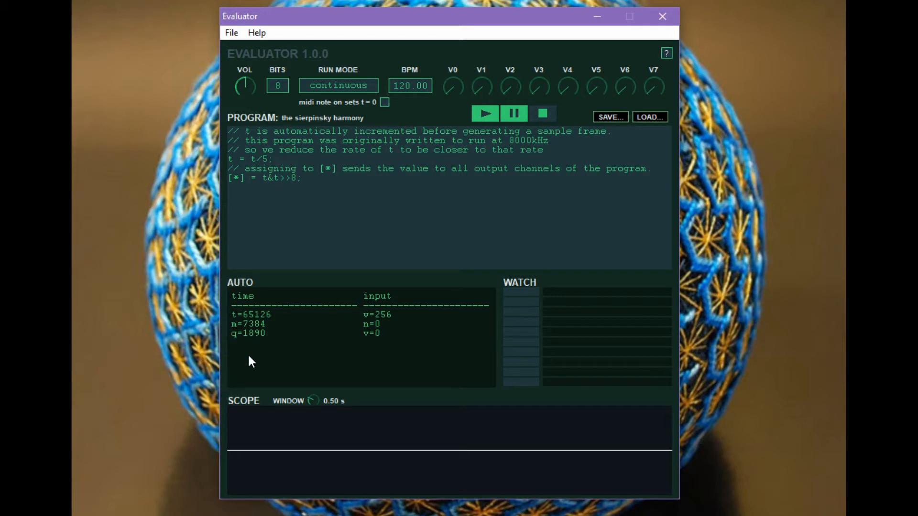
{"action": "mouse_move", "coordinate": [241, 321]}
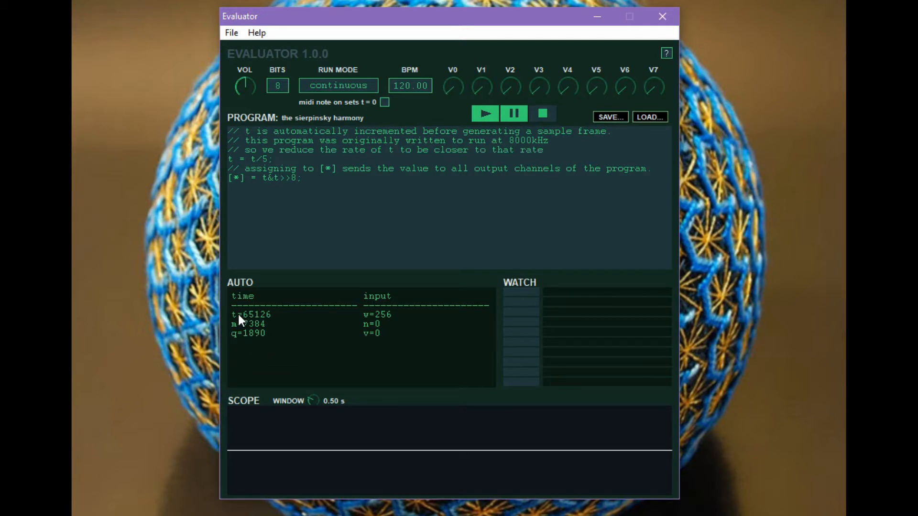
{"action": "mouse_move", "coordinate": [288, 206]}
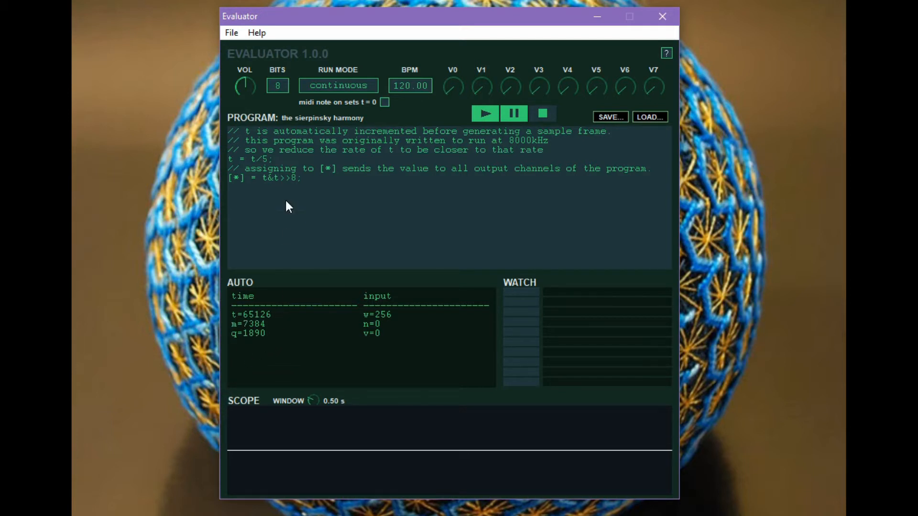
{"action": "mouse_move", "coordinate": [273, 167]}
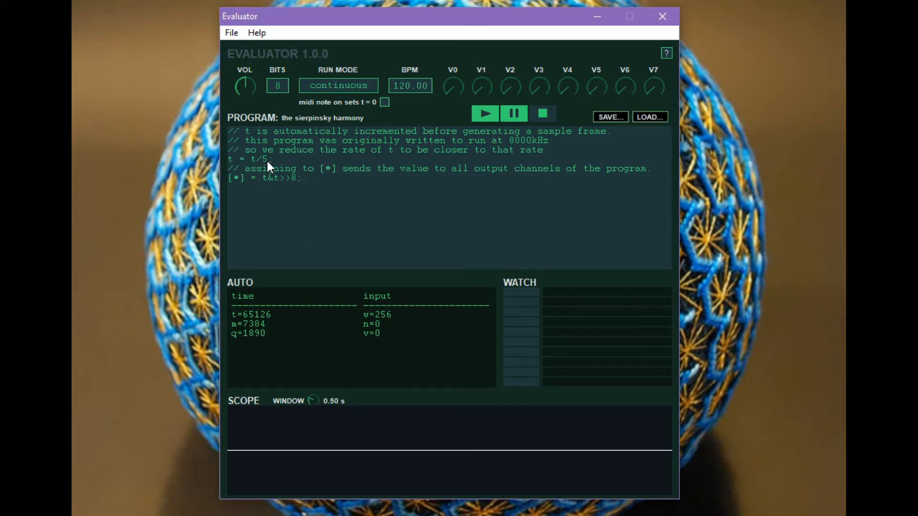
{"action": "mouse_move", "coordinate": [283, 167]}
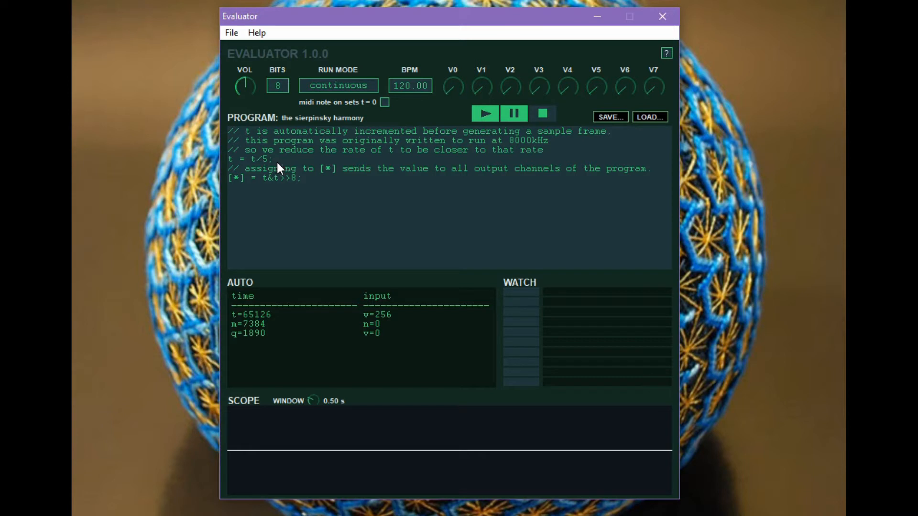
{"action": "mouse_move", "coordinate": [287, 290]}
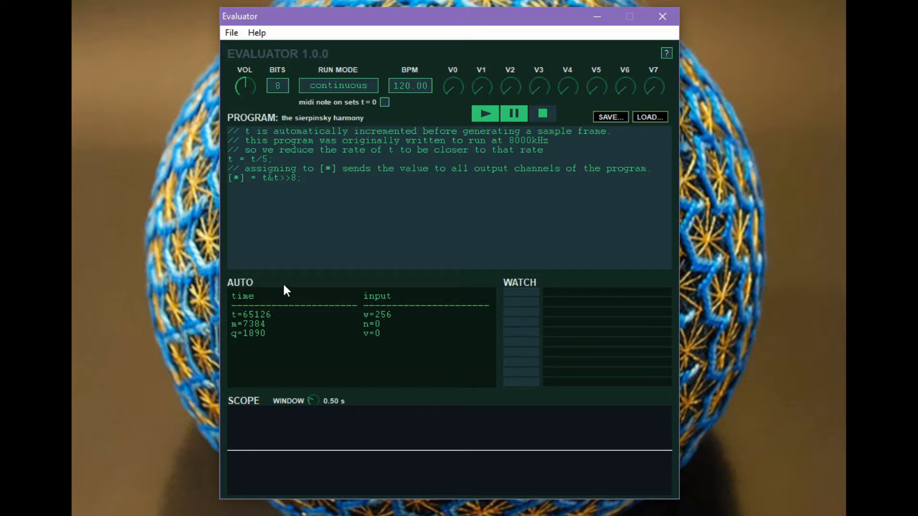
{"action": "mouse_move", "coordinate": [287, 315]}
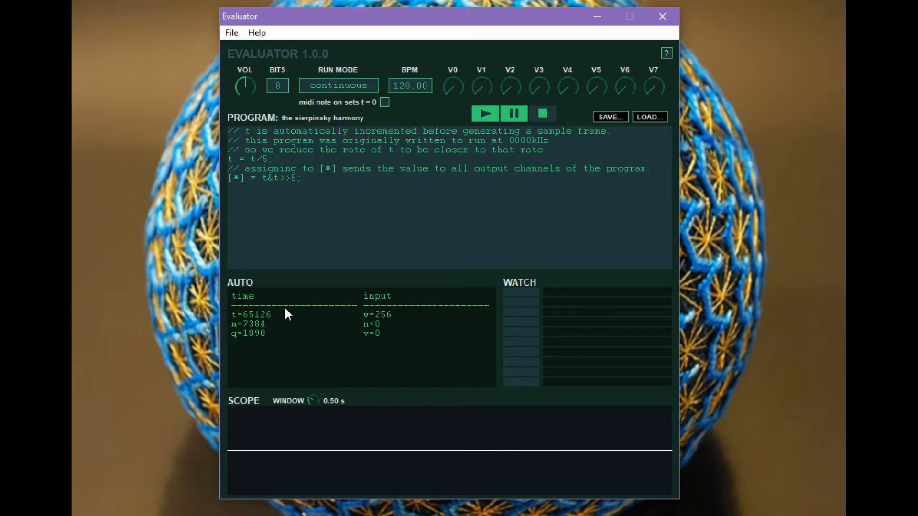
{"action": "mouse_move", "coordinate": [283, 331]}
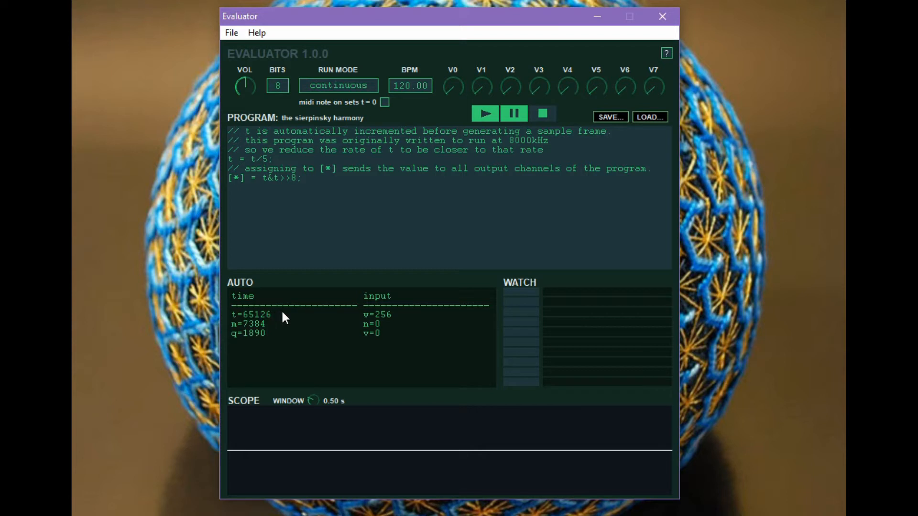
{"action": "mouse_move", "coordinate": [239, 344]}
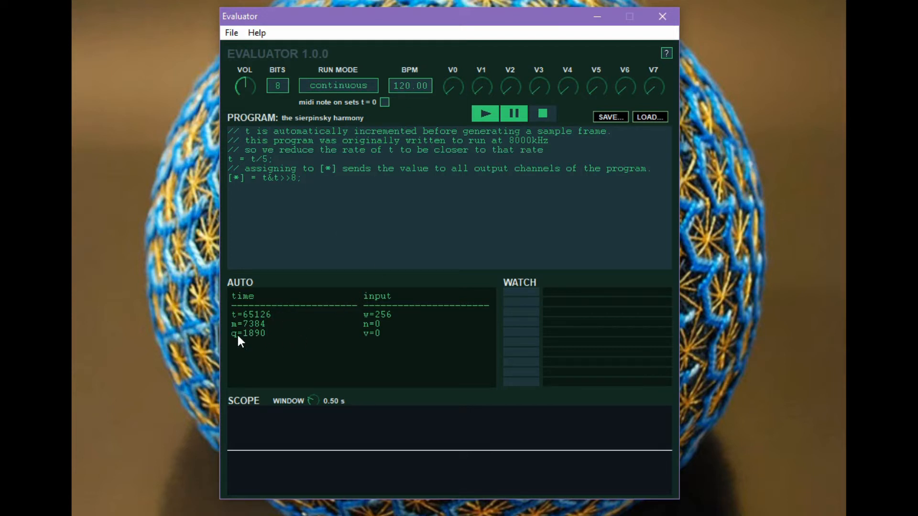
{"action": "mouse_move", "coordinate": [266, 325]}
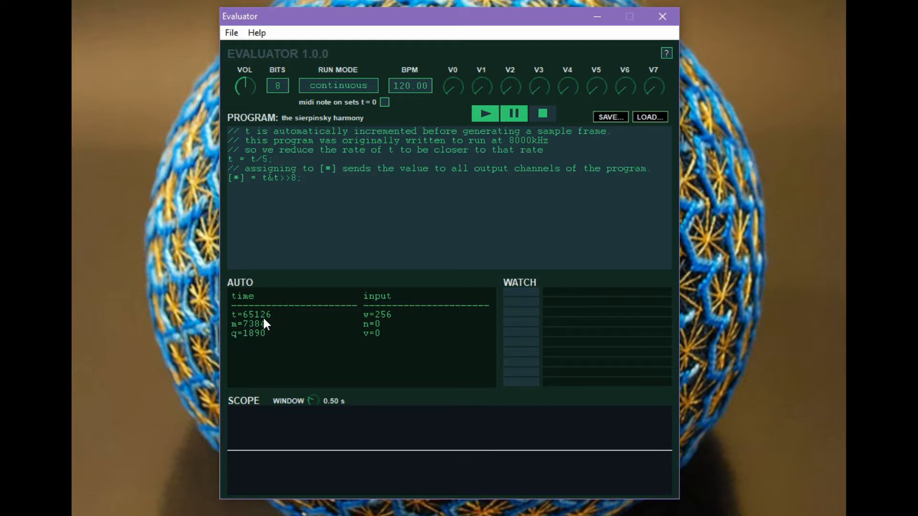
{"action": "mouse_move", "coordinate": [233, 360]}
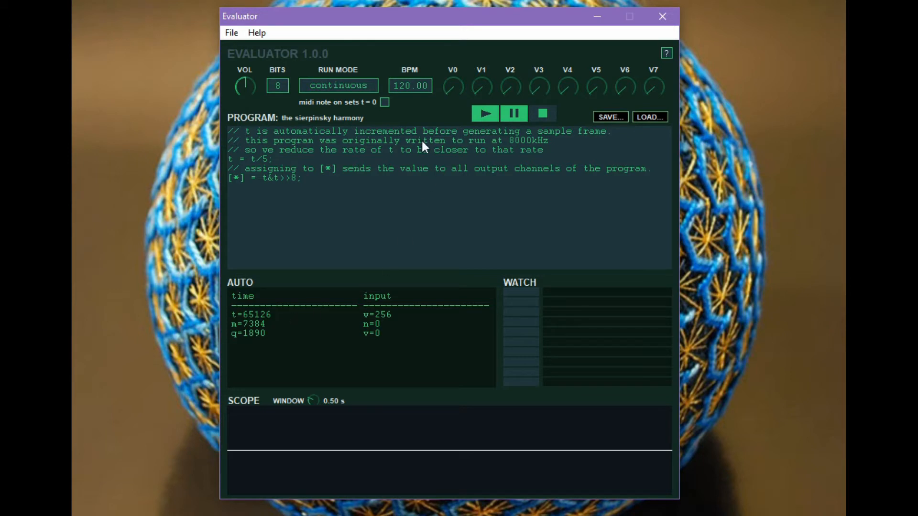
{"action": "mouse_move", "coordinate": [403, 103]}
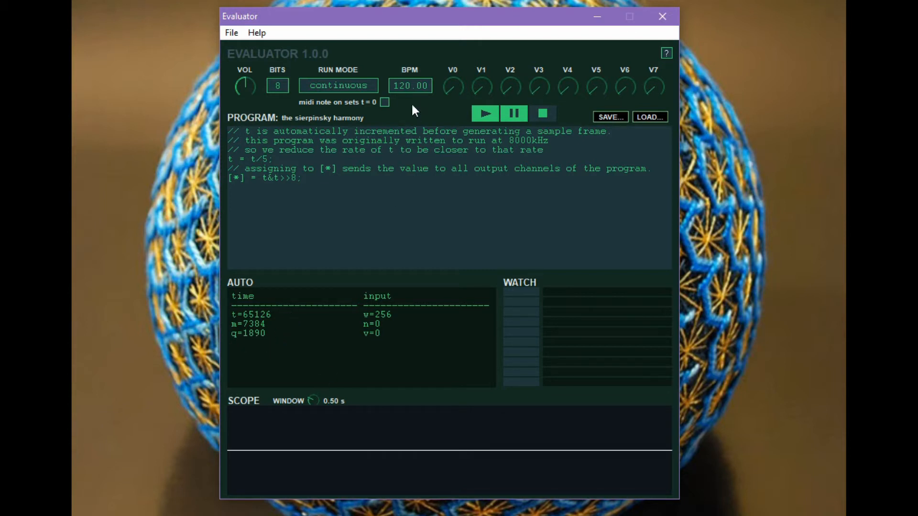
{"action": "mouse_move", "coordinate": [266, 357]}
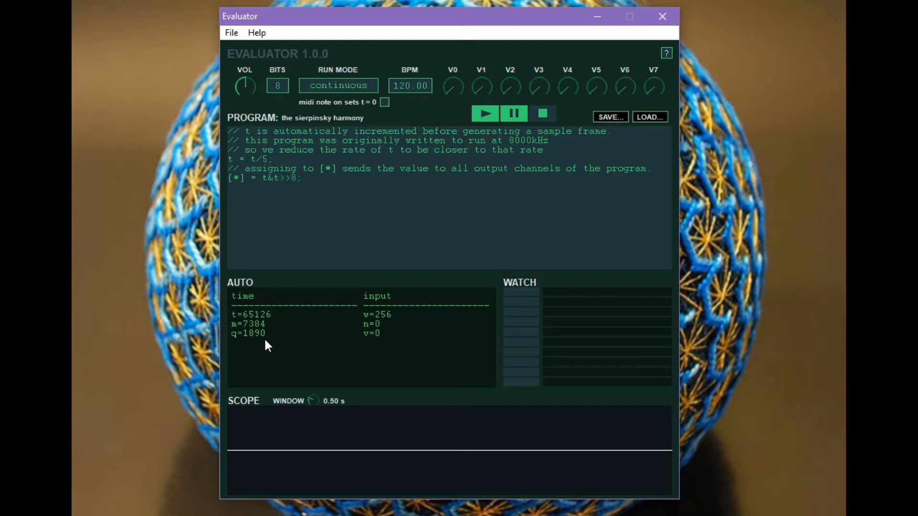
{"action": "mouse_move", "coordinate": [304, 323]}
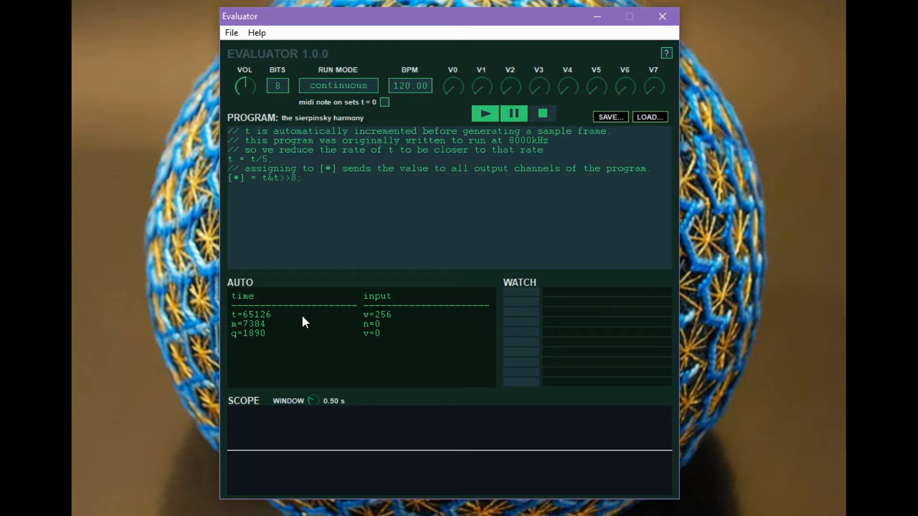
{"action": "mouse_move", "coordinate": [412, 63]}
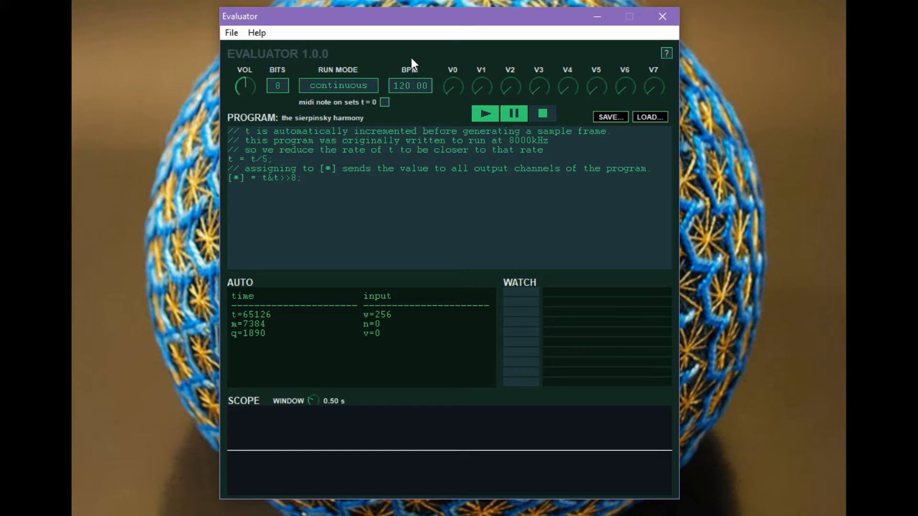
{"action": "mouse_move", "coordinate": [417, 104]}
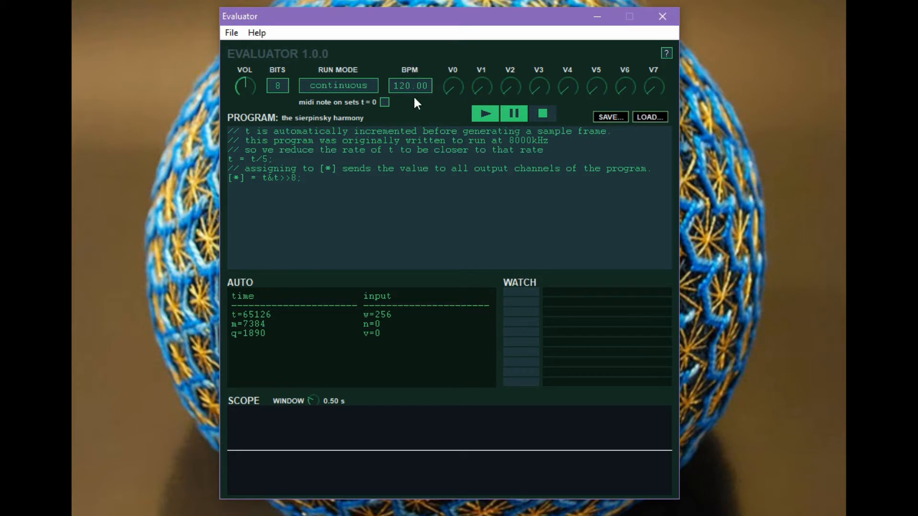
{"action": "mouse_move", "coordinate": [598, 109]}
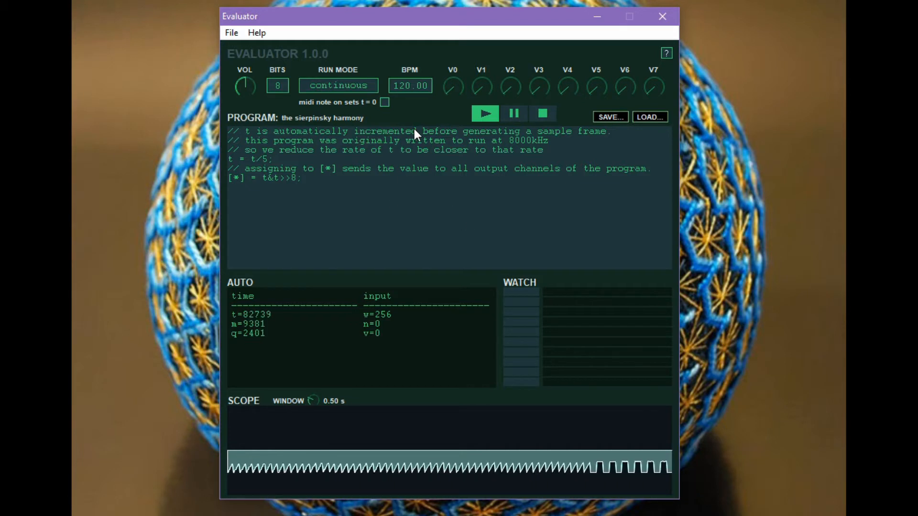
{"action": "mouse_move", "coordinate": [560, 116]}
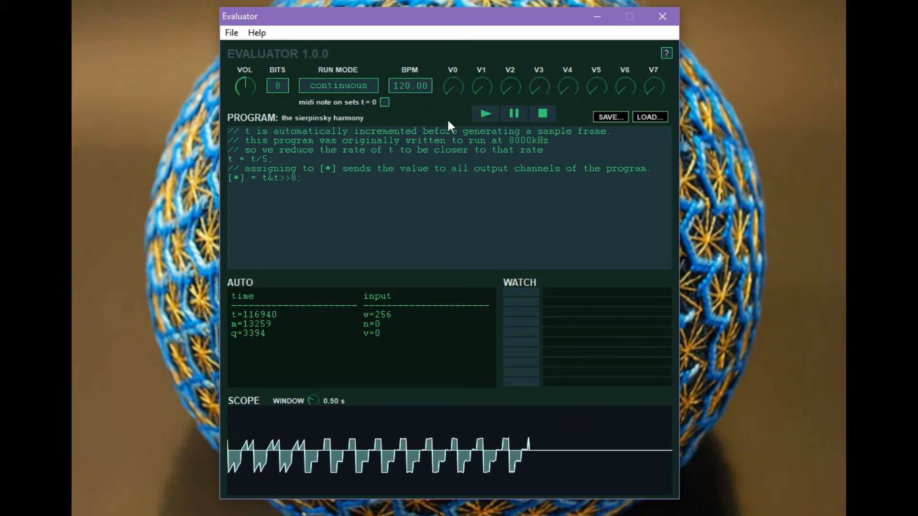
Step: Switch RUN MODE to 'with midi' and toggle 'midi note on sets t = 0' on then off
{"action": "left_click", "coordinate": [339, 85]}
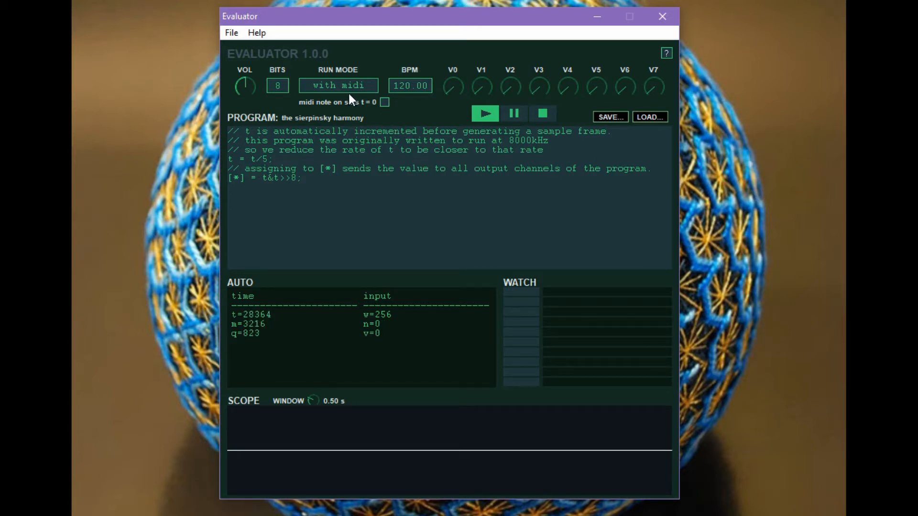
{"action": "mouse_move", "coordinate": [346, 118]}
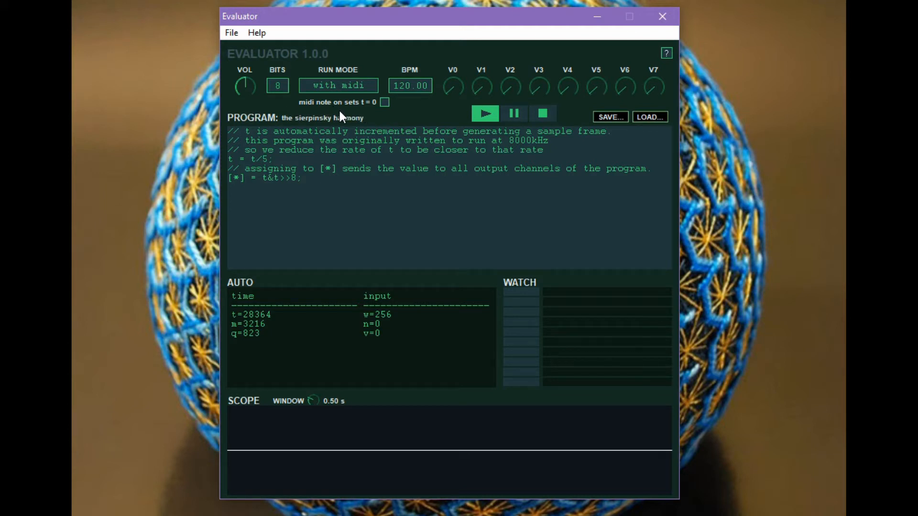
{"action": "mouse_move", "coordinate": [386, 114]}
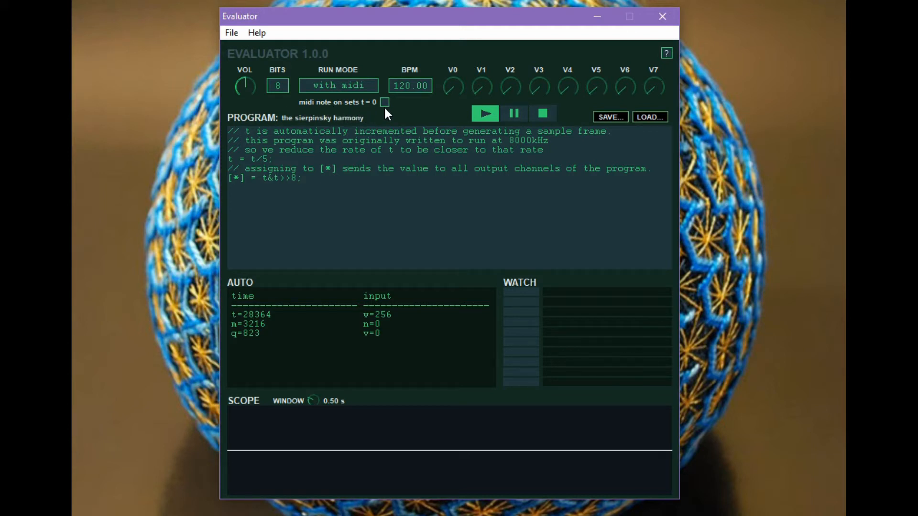
{"action": "left_click", "coordinate": [385, 101]}
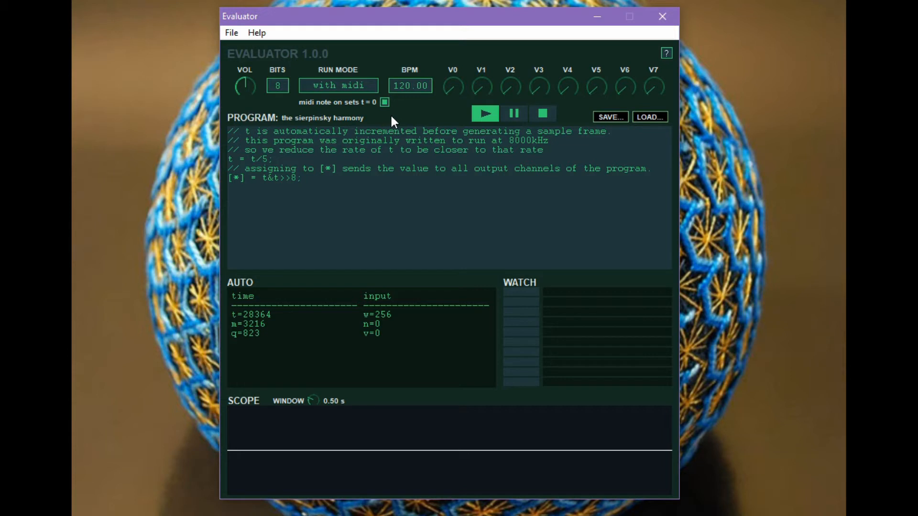
{"action": "mouse_move", "coordinate": [386, 117]}
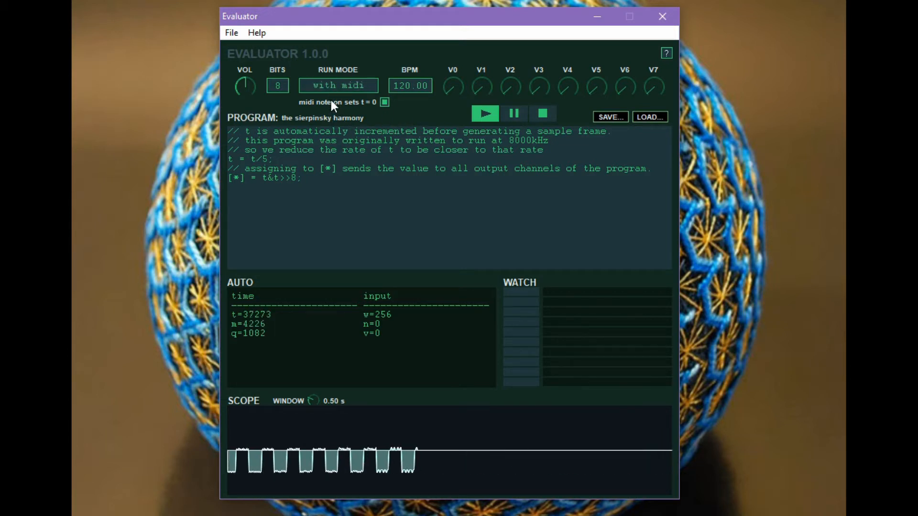
{"action": "left_click", "coordinate": [541, 113]}
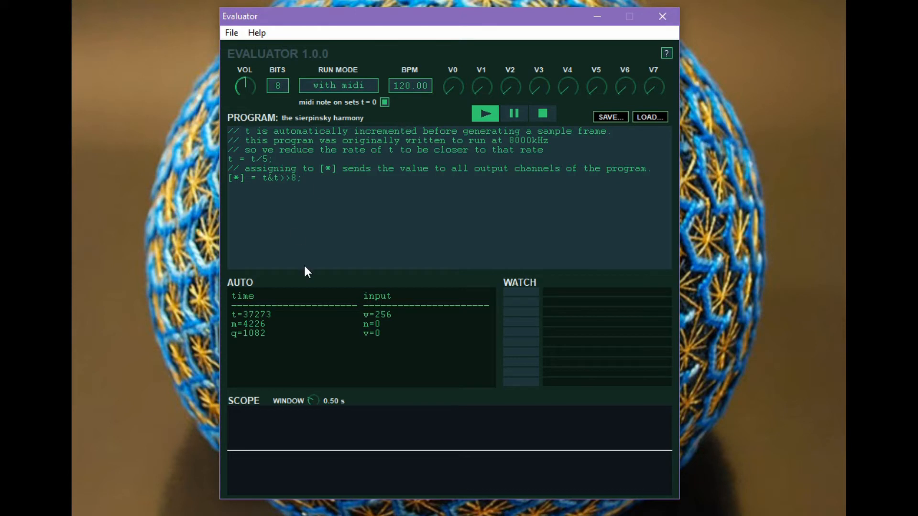
{"action": "mouse_move", "coordinate": [425, 119]}
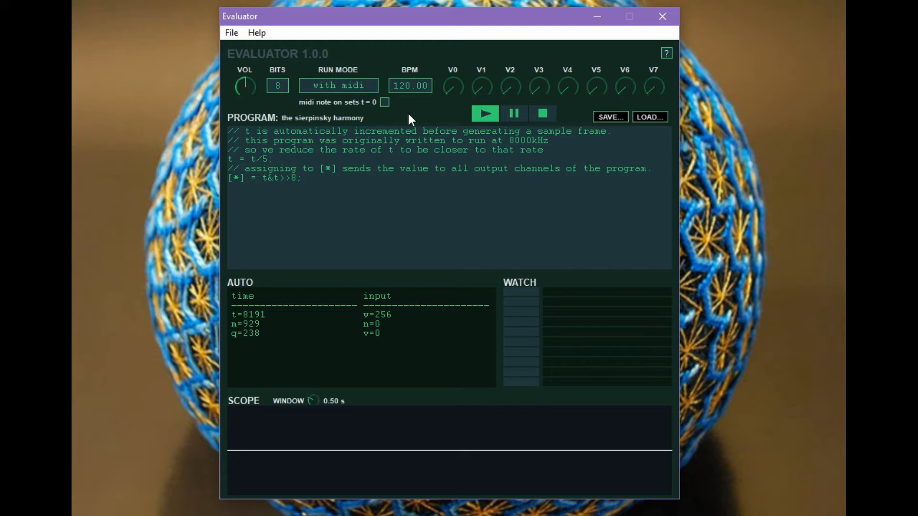
{"action": "left_click", "coordinate": [484, 112]}
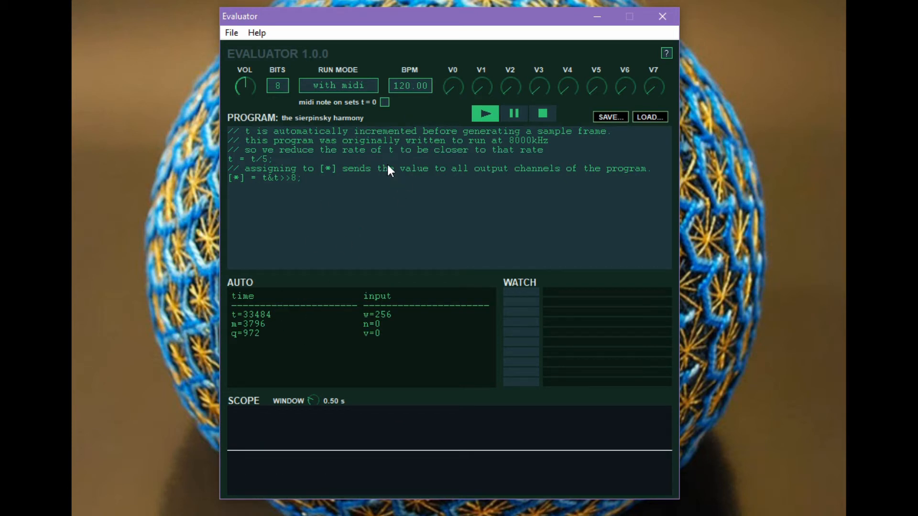
{"action": "mouse_move", "coordinate": [230, 40]}
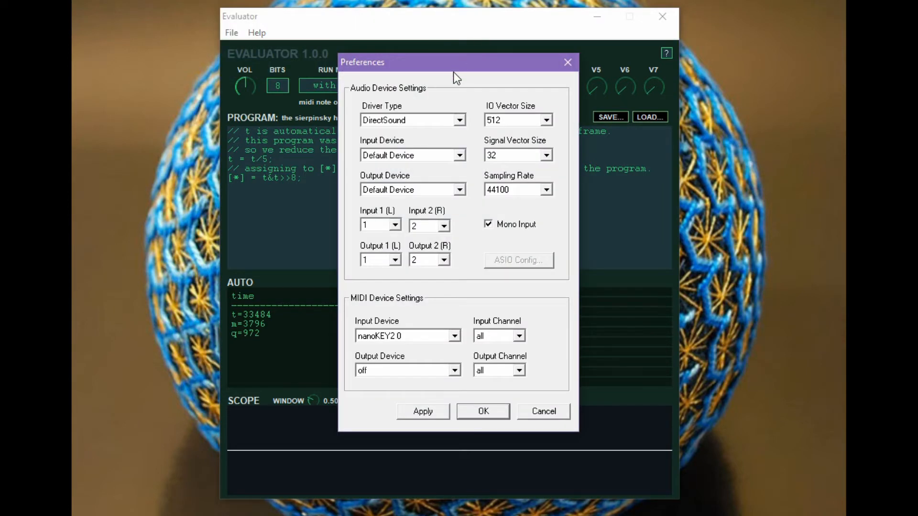
{"action": "mouse_move", "coordinate": [310, 344]}
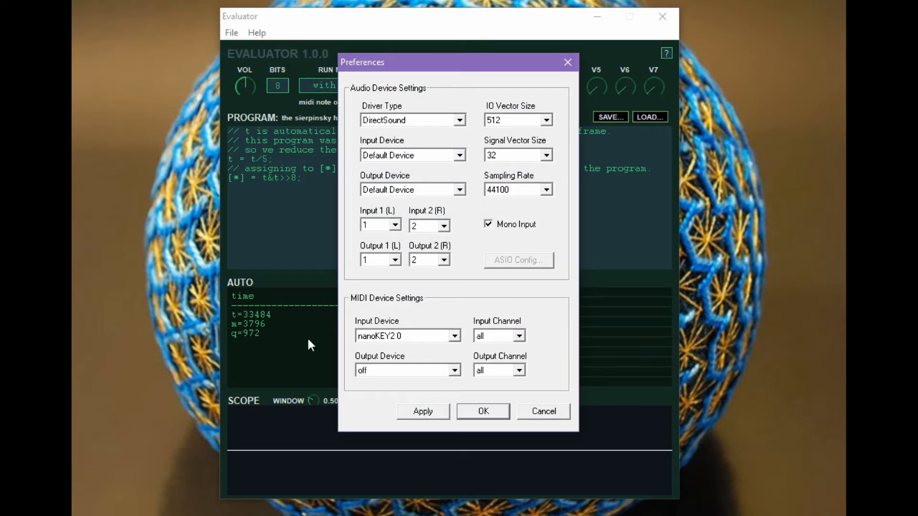
{"action": "mouse_move", "coordinate": [475, 243]}
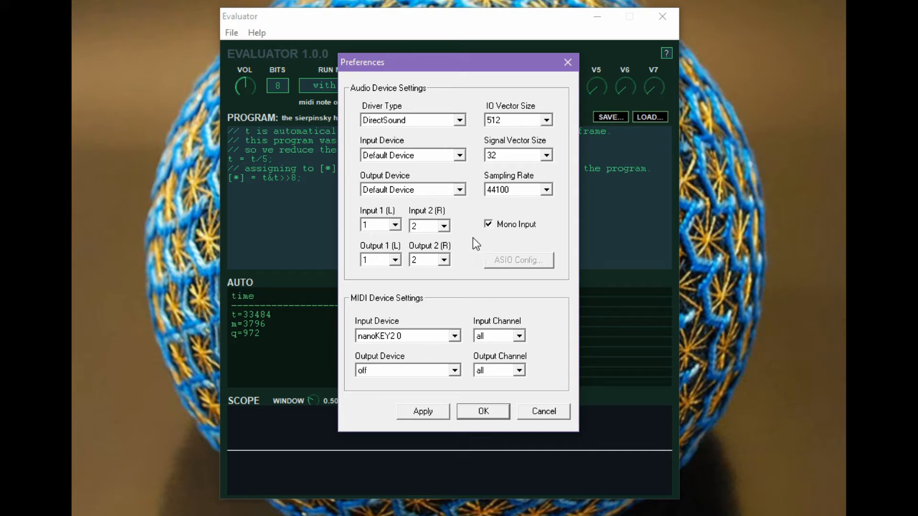
{"action": "mouse_move", "coordinate": [474, 220]}
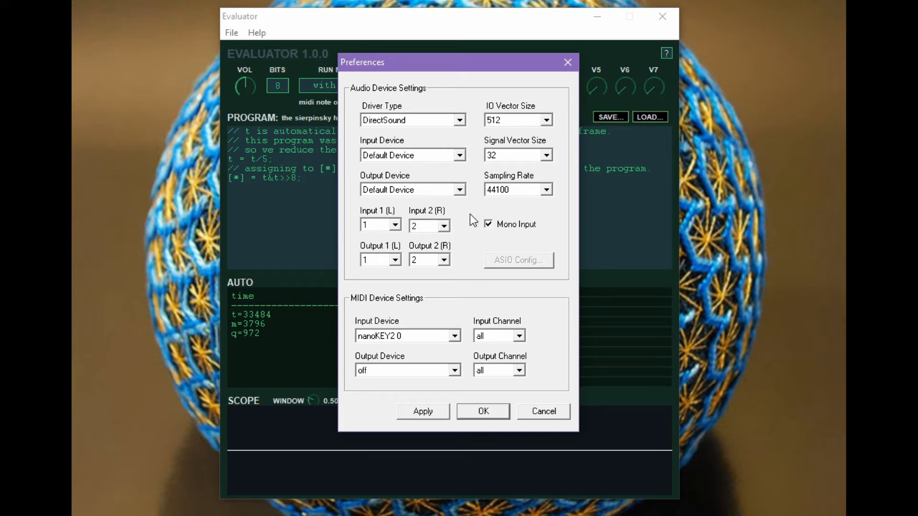
{"action": "mouse_move", "coordinate": [466, 208]}
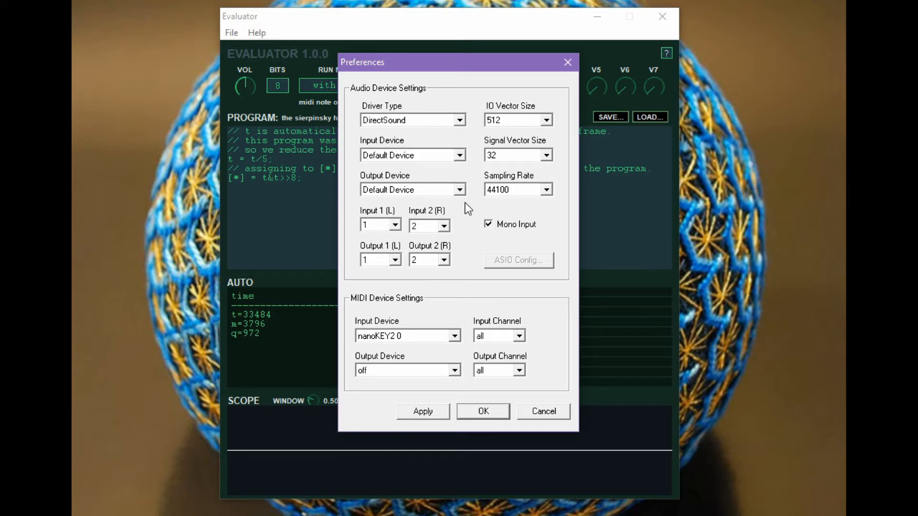
{"action": "mouse_move", "coordinate": [476, 193]}
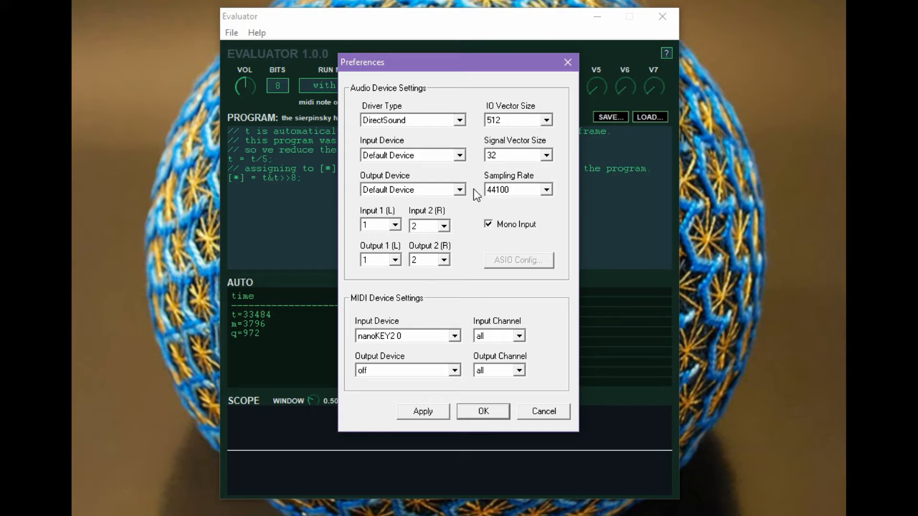
{"action": "mouse_move", "coordinate": [466, 195]}
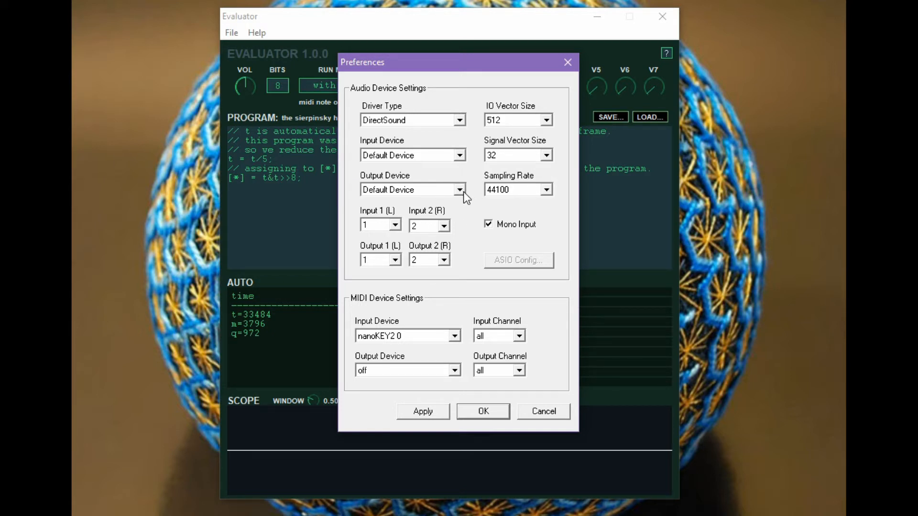
{"action": "mouse_move", "coordinate": [558, 188]}
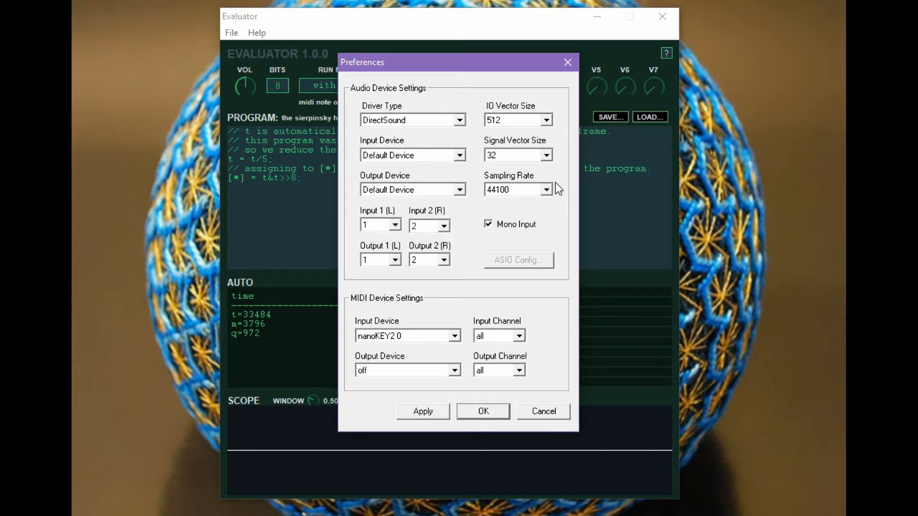
{"action": "mouse_move", "coordinate": [261, 270]}
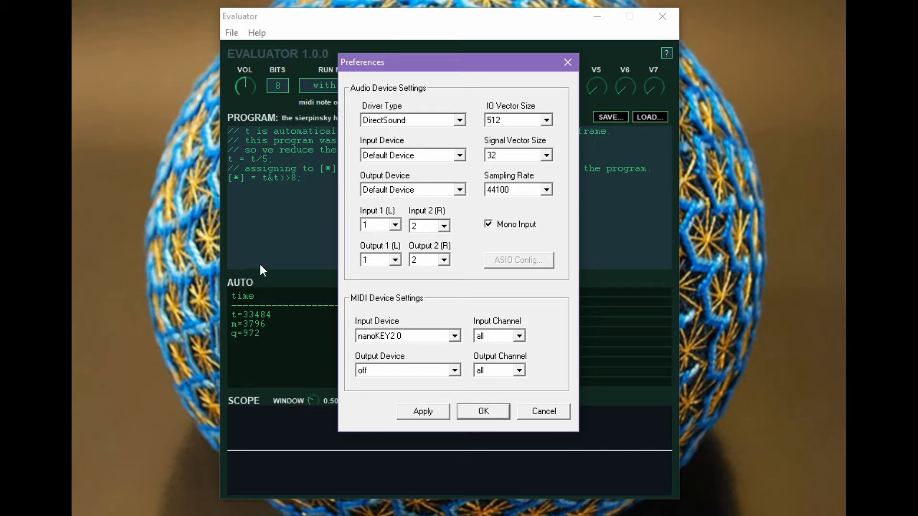
{"action": "mouse_move", "coordinate": [281, 211]}
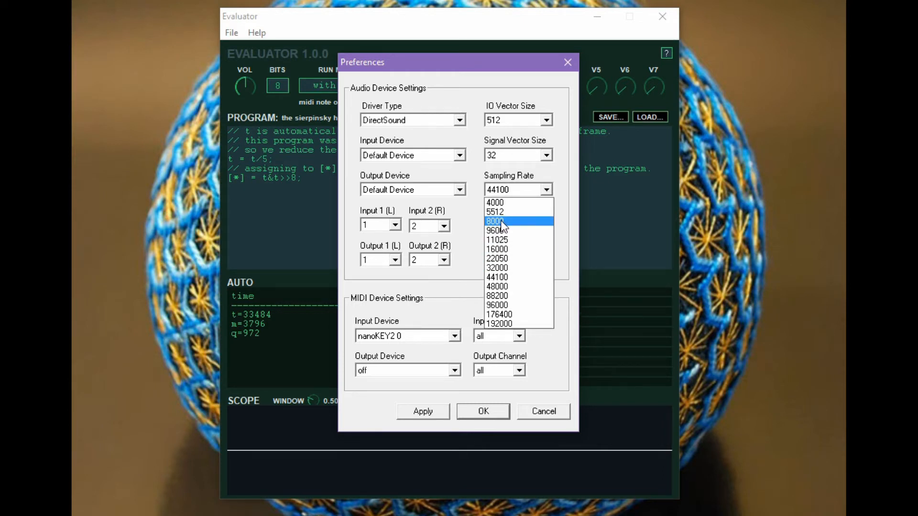
{"action": "mouse_move", "coordinate": [550, 231]}
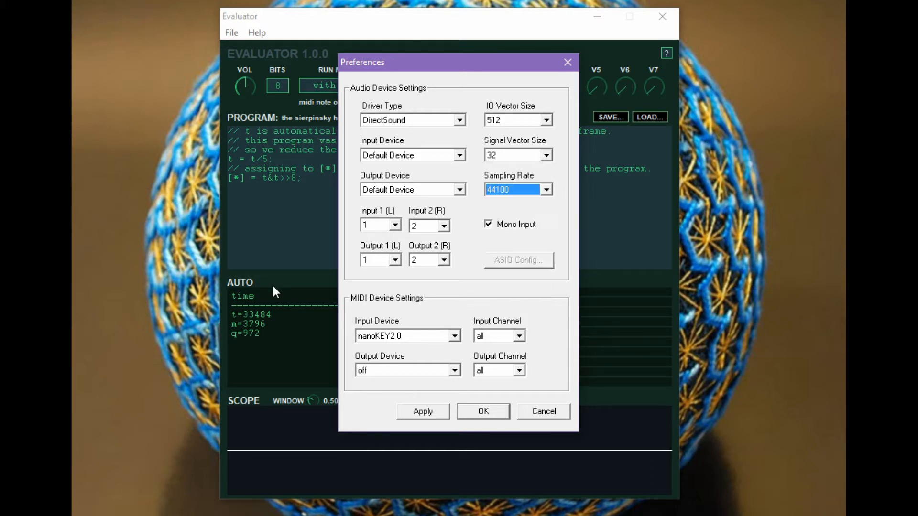
{"action": "mouse_move", "coordinate": [281, 81]}
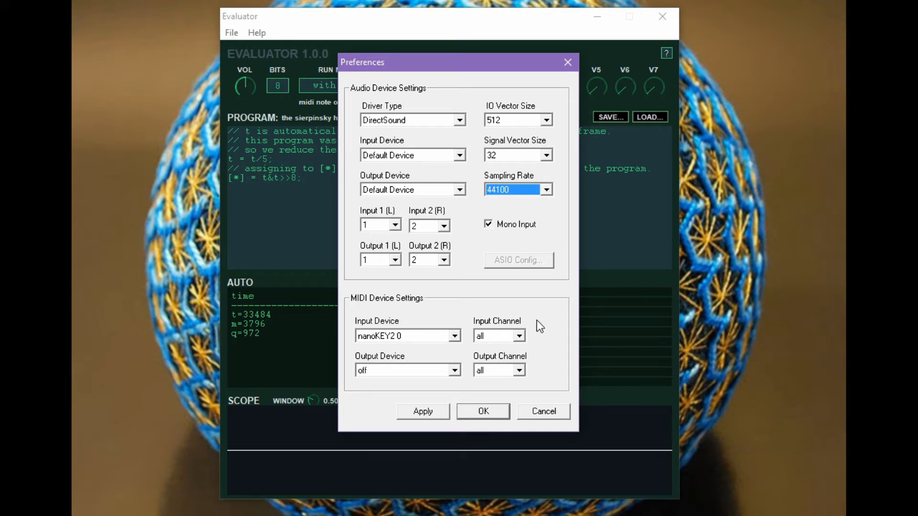
{"action": "mouse_move", "coordinate": [451, 370]}
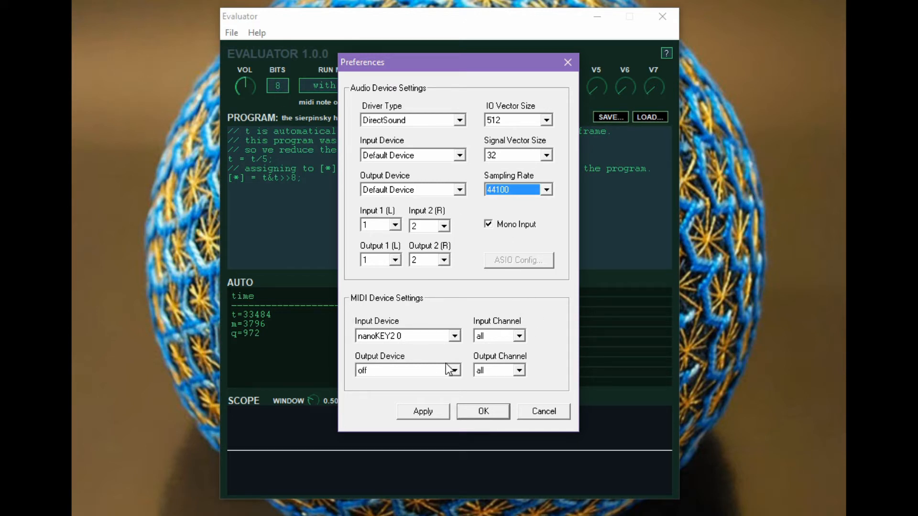
{"action": "mouse_move", "coordinate": [459, 342]}
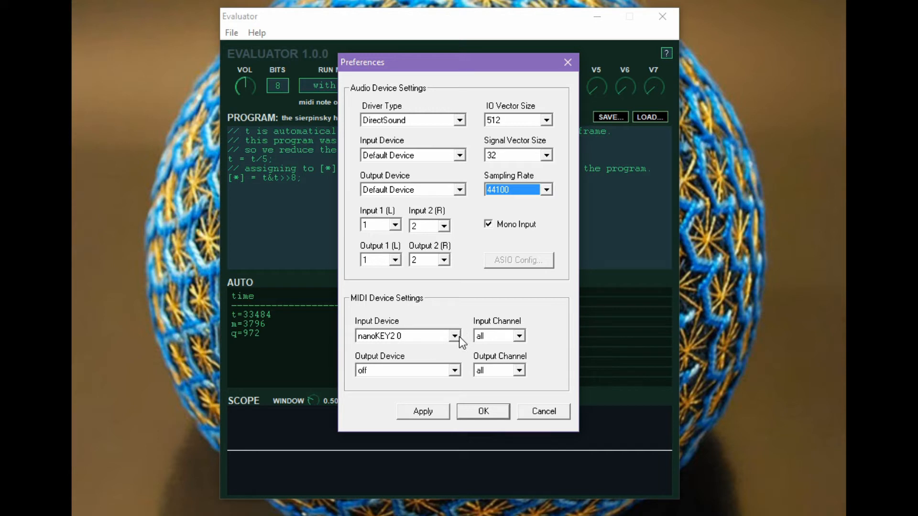
{"action": "mouse_move", "coordinate": [458, 325]}
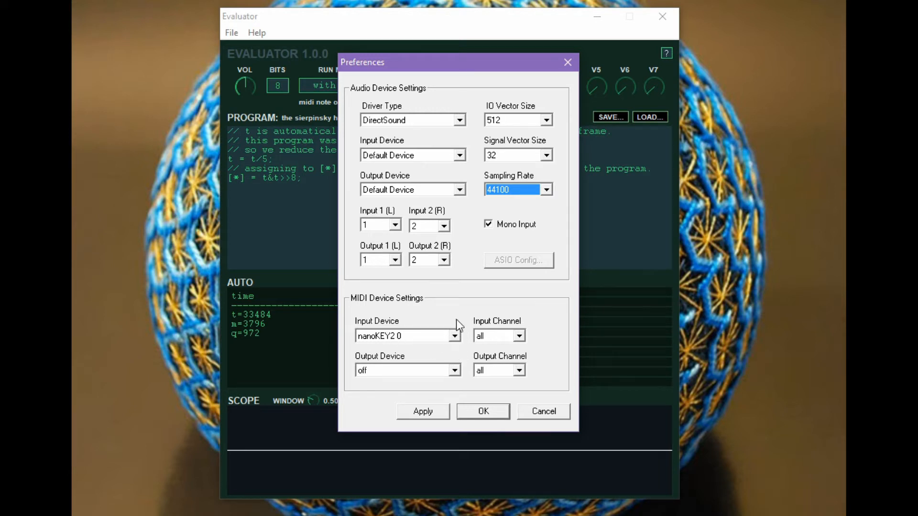
{"action": "mouse_move", "coordinate": [429, 367]}
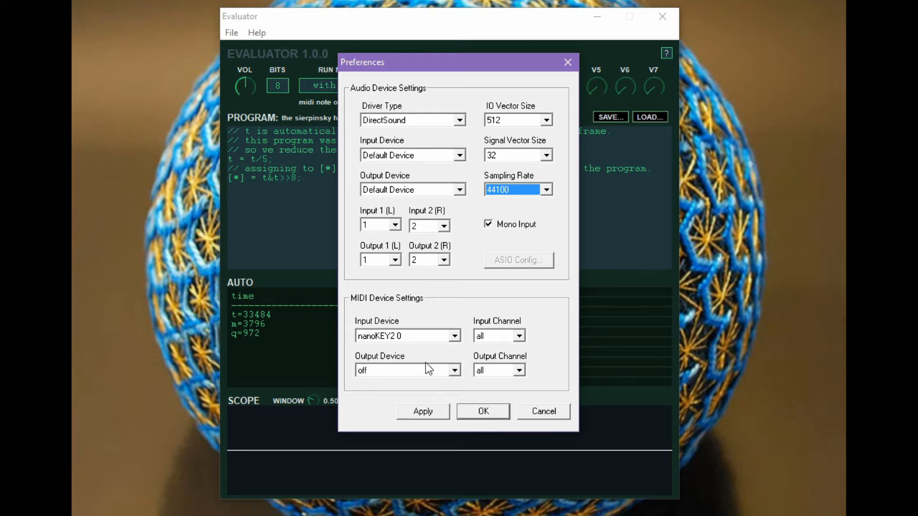
{"action": "mouse_move", "coordinate": [430, 401]}
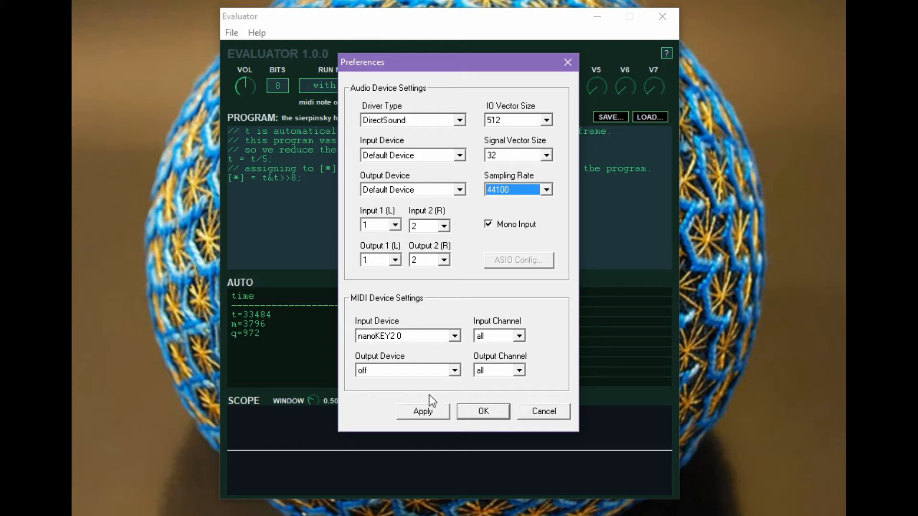
{"action": "mouse_move", "coordinate": [409, 315]}
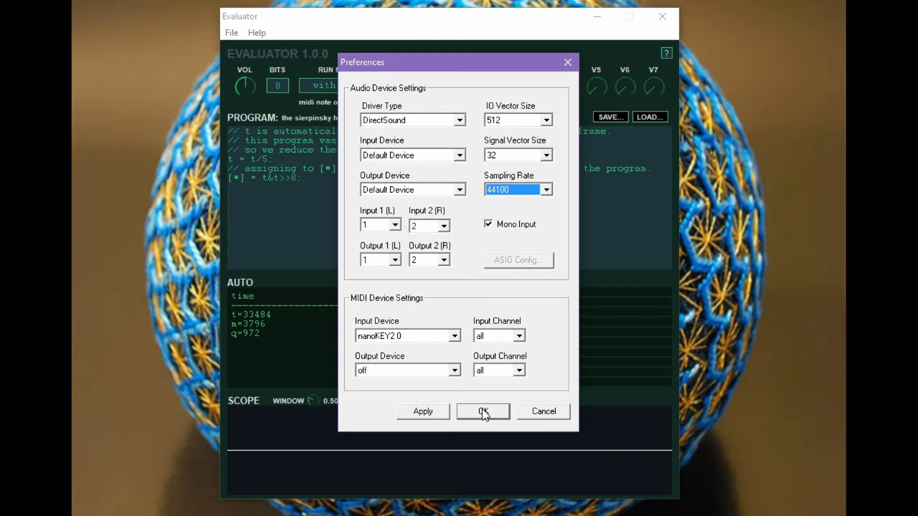
Step: Accept the preferences, play the program from a MIDI note, then pause at t=62415
{"action": "left_click", "coordinate": [483, 412]}
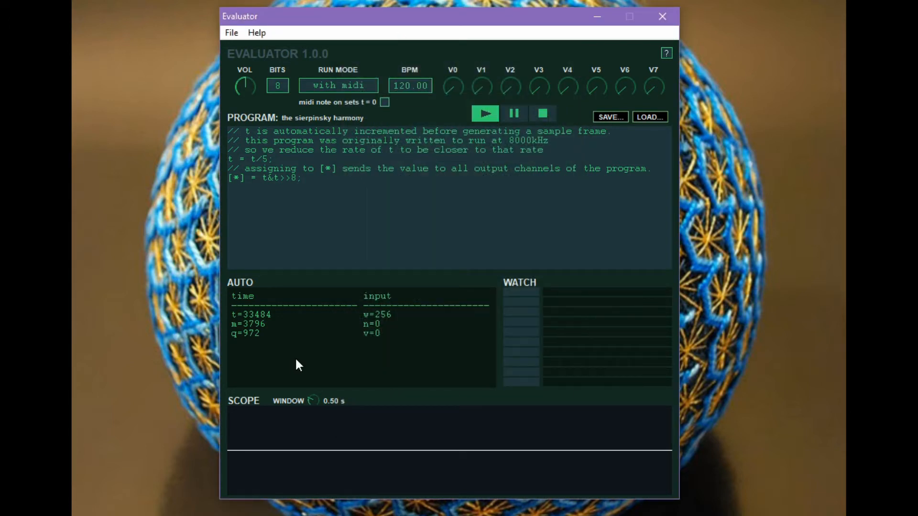
{"action": "mouse_move", "coordinate": [426, 239]}
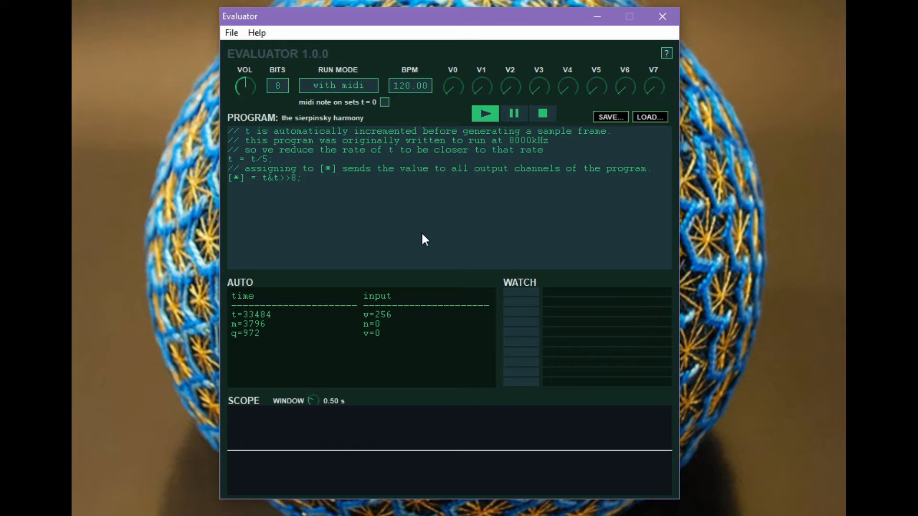
{"action": "mouse_move", "coordinate": [388, 277]}
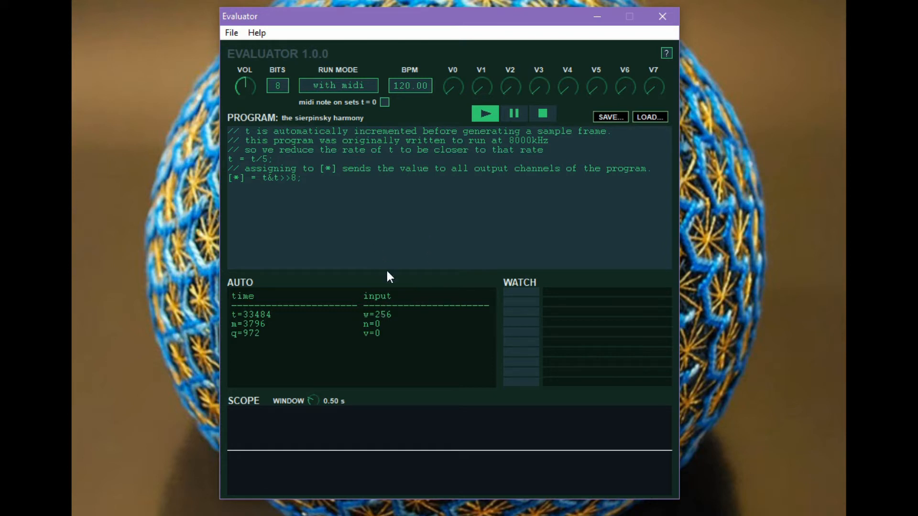
{"action": "left_click", "coordinate": [485, 113]}
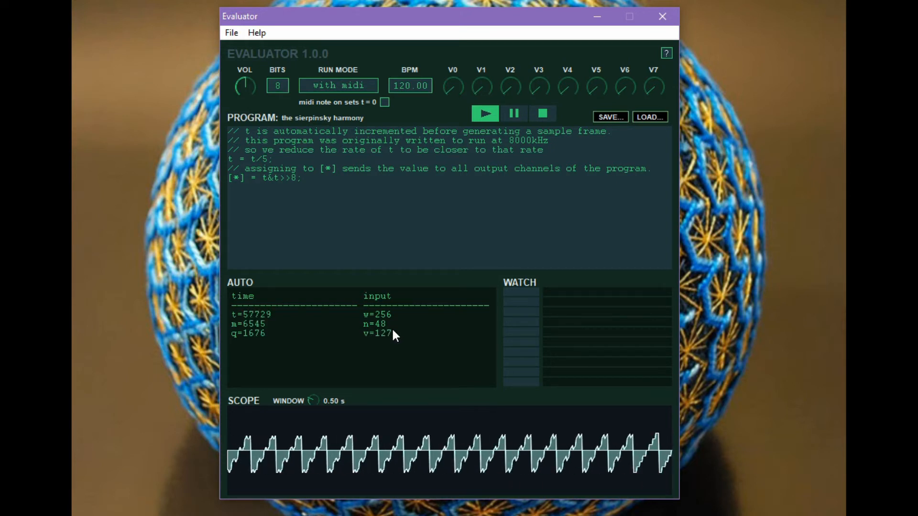
{"action": "left_click", "coordinate": [513, 113]}
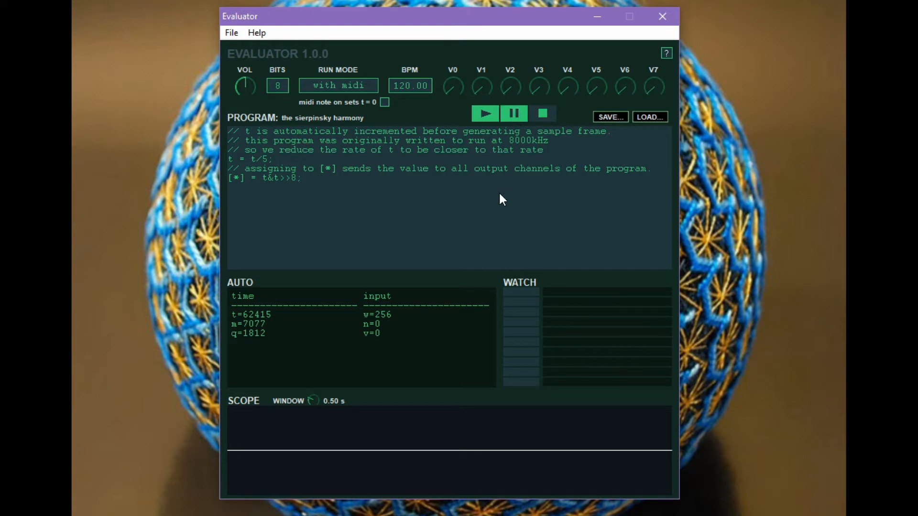
{"action": "mouse_move", "coordinate": [325, 344]}
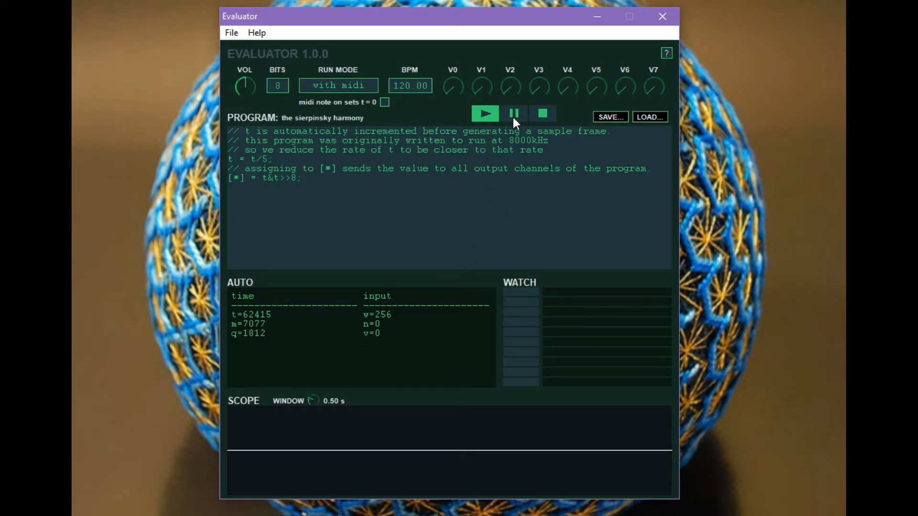
{"action": "mouse_move", "coordinate": [327, 90]}
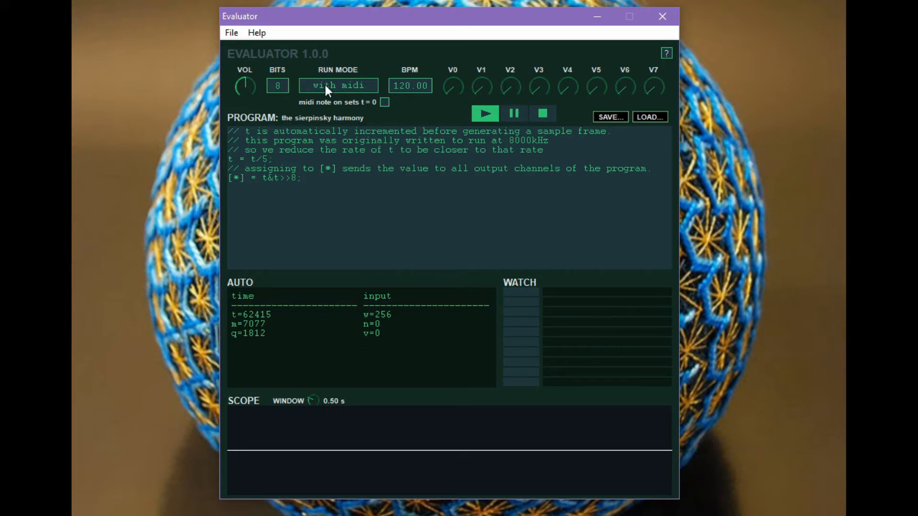
Step: Return to continuous run mode with a 0.27 s scope window and lower volume, then pause
{"action": "left_click", "coordinate": [338, 85]}
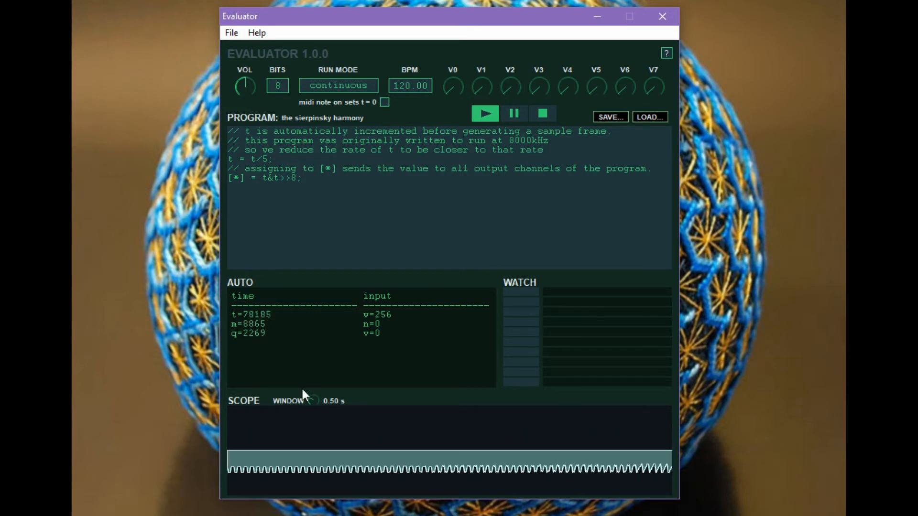
{"action": "left_click_drag", "start_coordinate": [311, 400], "coordinate": [316, 386]}
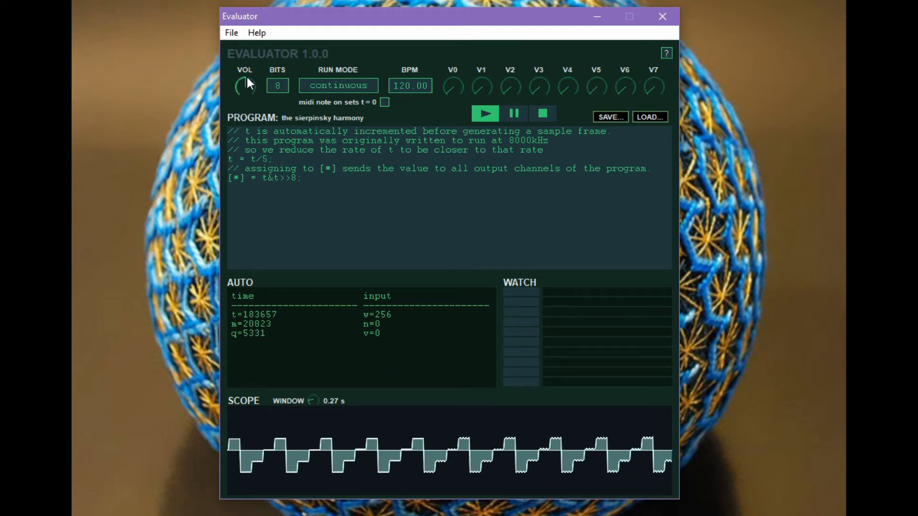
{"action": "left_click_drag", "start_coordinate": [244, 86], "coordinate": [244, 93]}
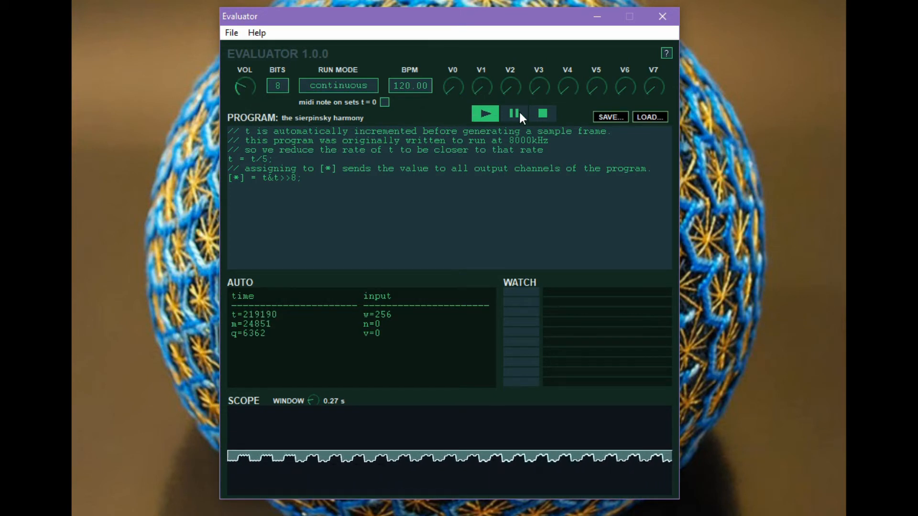
{"action": "left_click", "coordinate": [513, 114]}
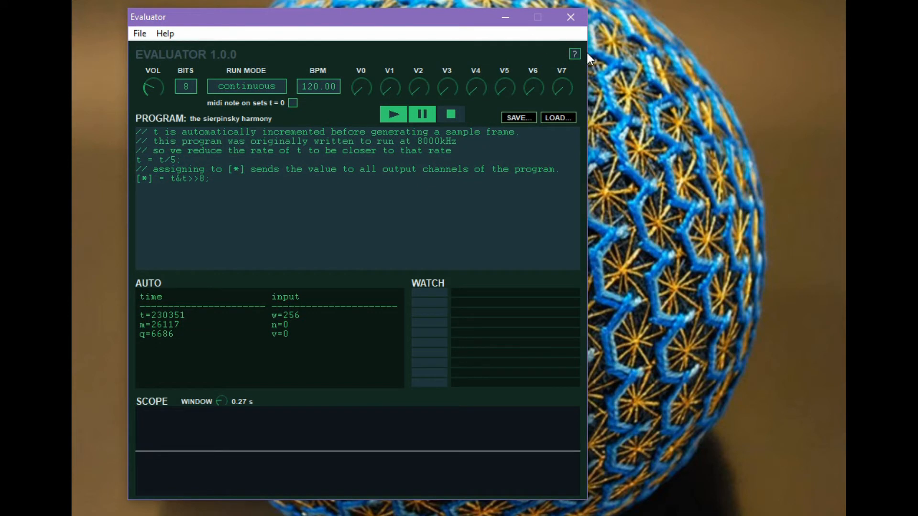
Step: Finish the output line as [*] = t&t>>8; and select all the program code
{"action": "left_click", "coordinate": [573, 53]}
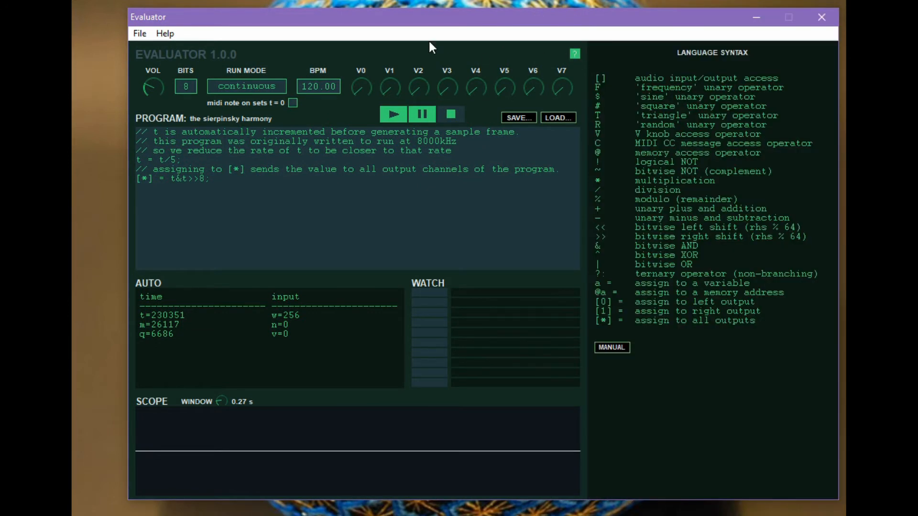
{"action": "mouse_move", "coordinate": [444, 37]}
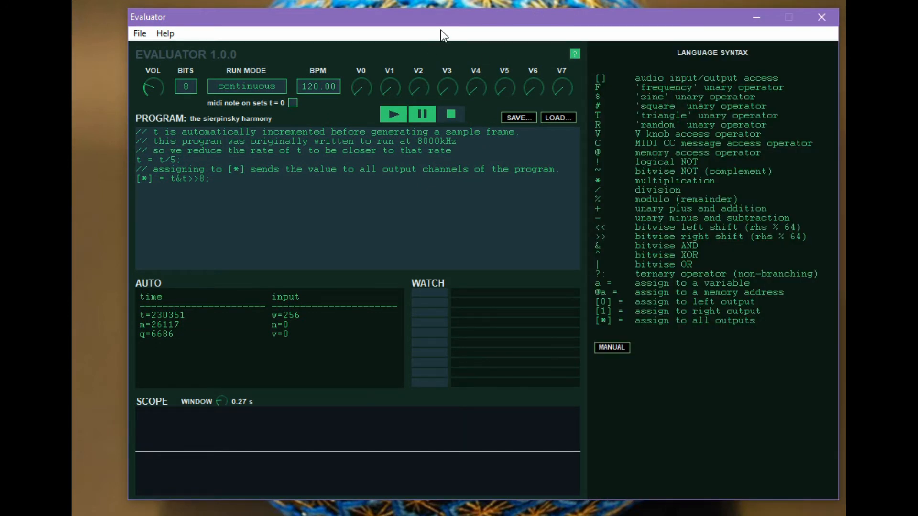
{"action": "mouse_move", "coordinate": [591, 296]}
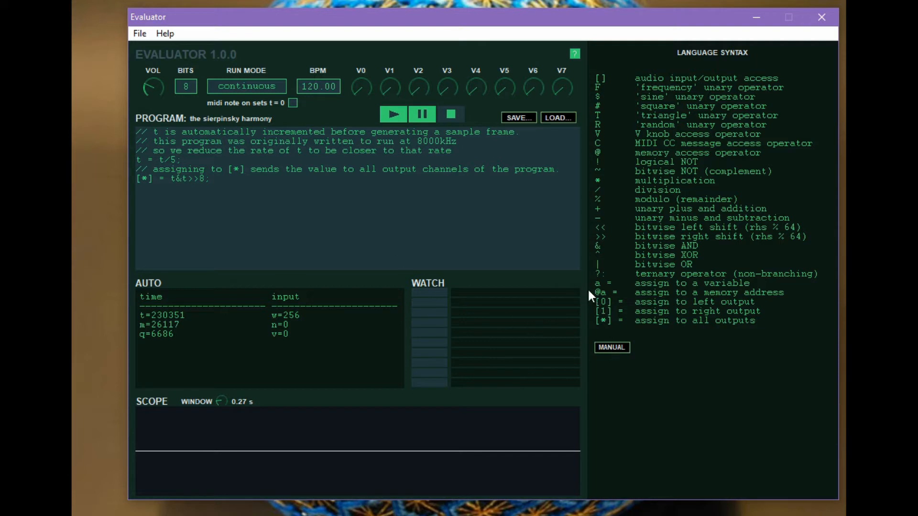
{"action": "mouse_move", "coordinate": [592, 279]}
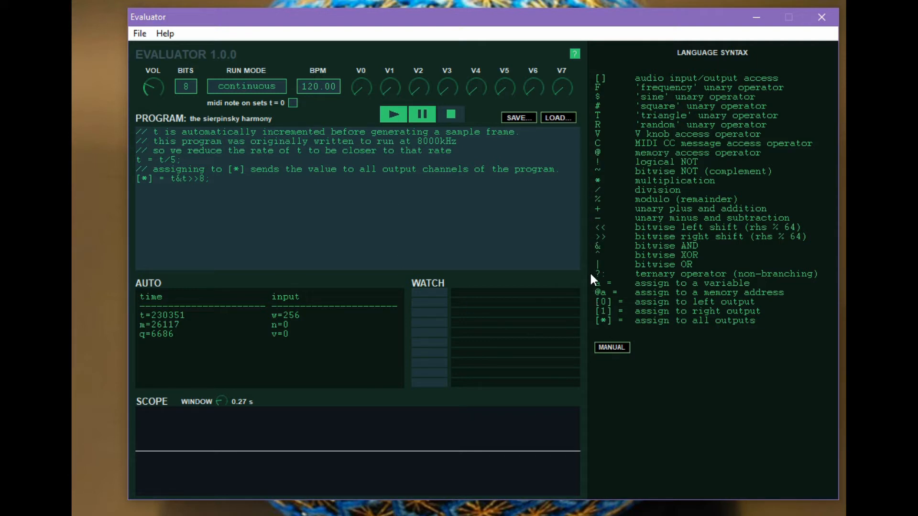
{"action": "mouse_move", "coordinate": [592, 291]}
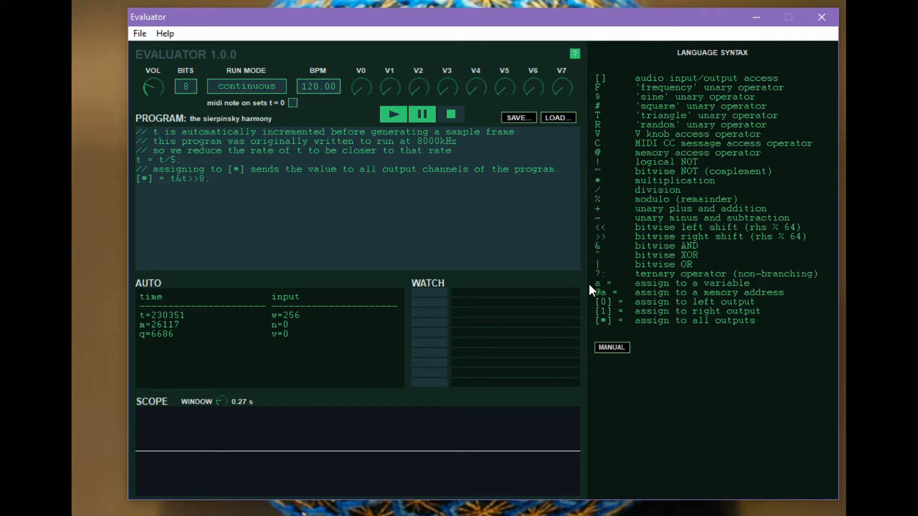
{"action": "mouse_move", "coordinate": [566, 168]}
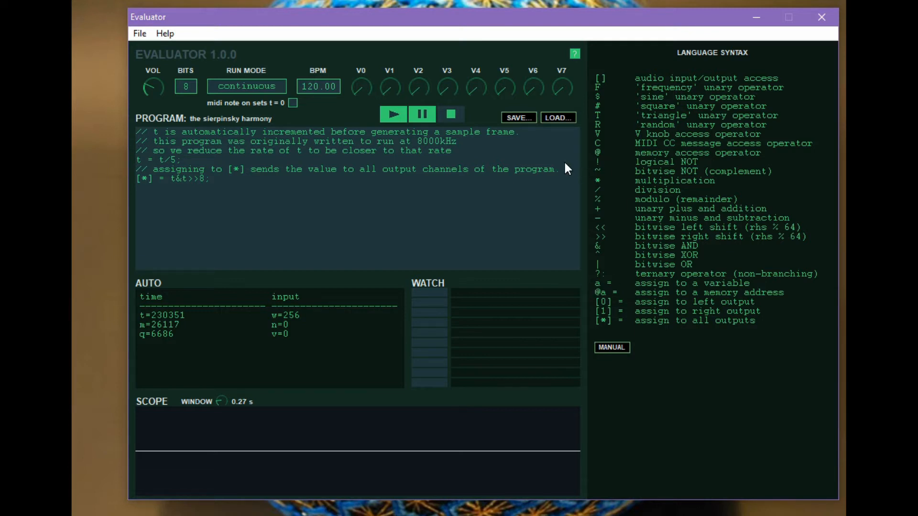
{"action": "mouse_move", "coordinate": [596, 138]}
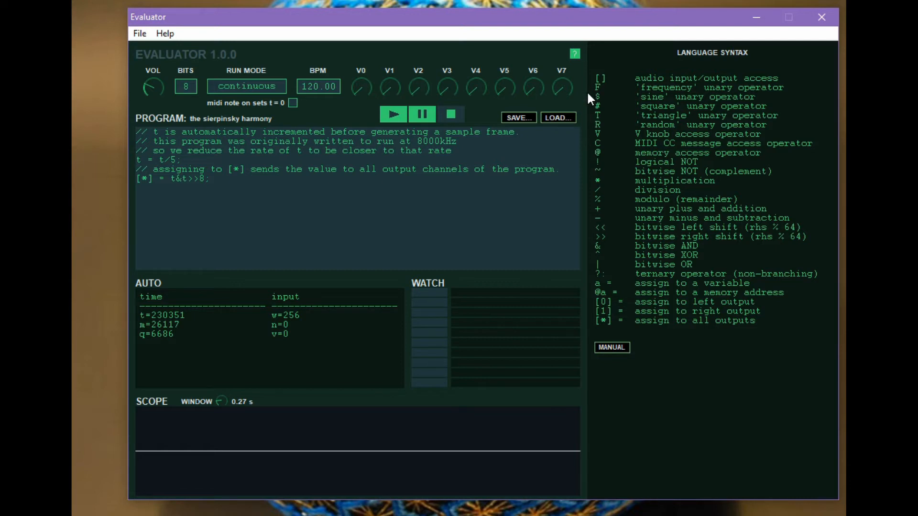
{"action": "mouse_move", "coordinate": [591, 98]}
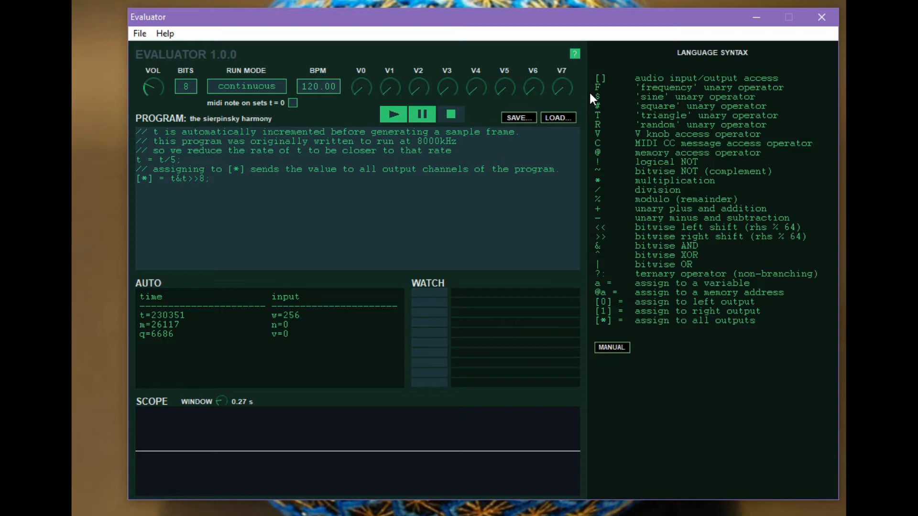
{"action": "mouse_move", "coordinate": [314, 222]}
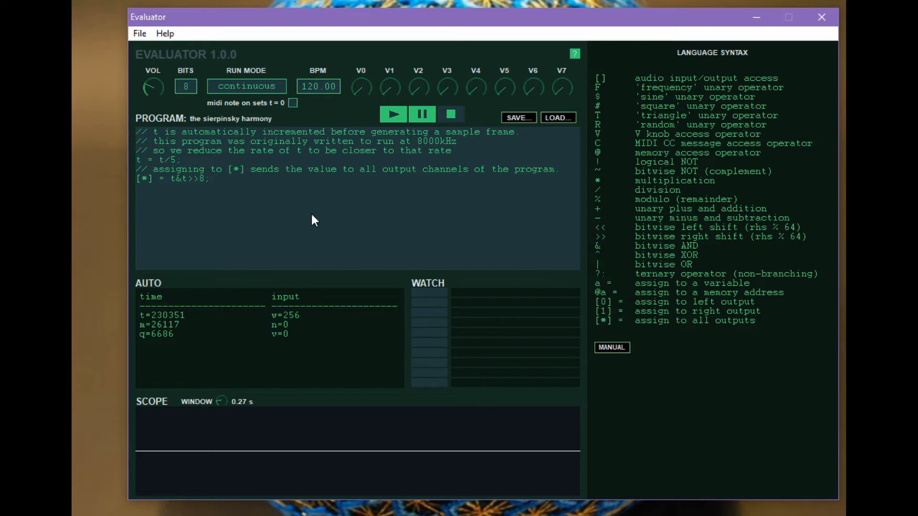
{"action": "mouse_move", "coordinate": [256, 203]}
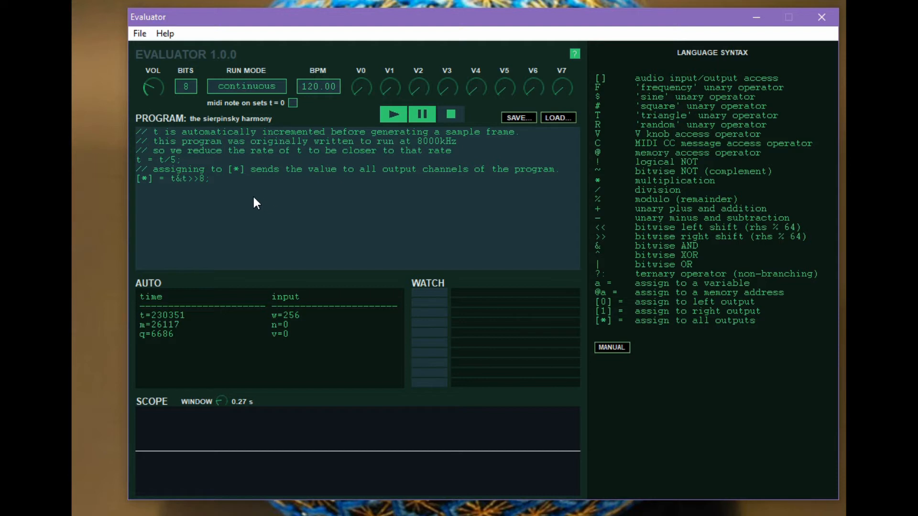
{"action": "mouse_move", "coordinate": [203, 174]}
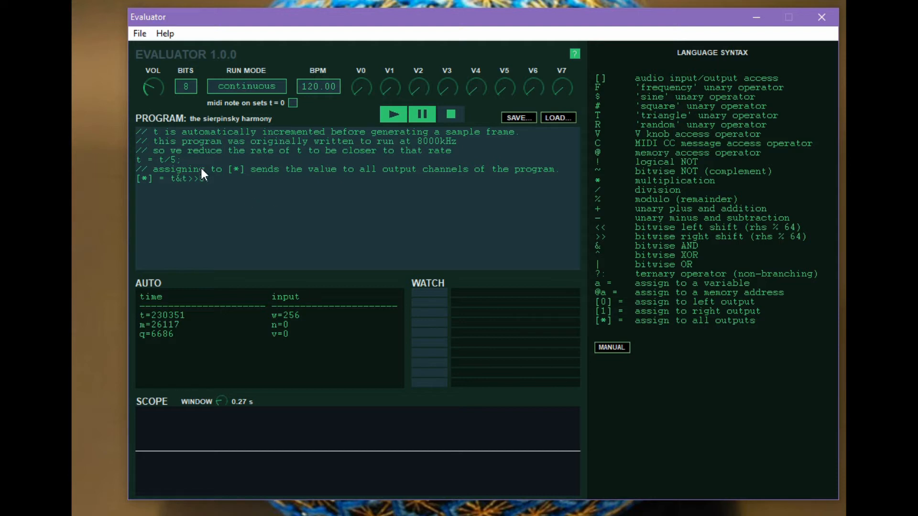
{"action": "type", "text": "8;"}
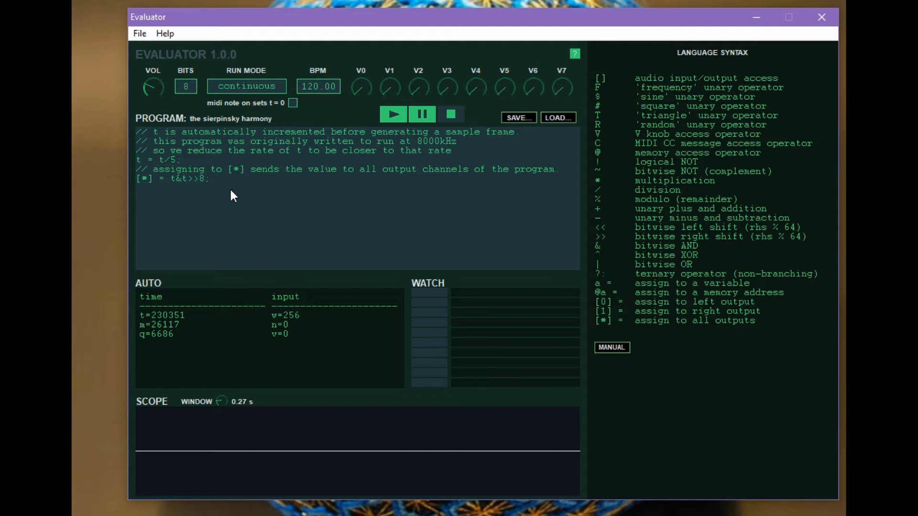
{"action": "mouse_move", "coordinate": [152, 189]}
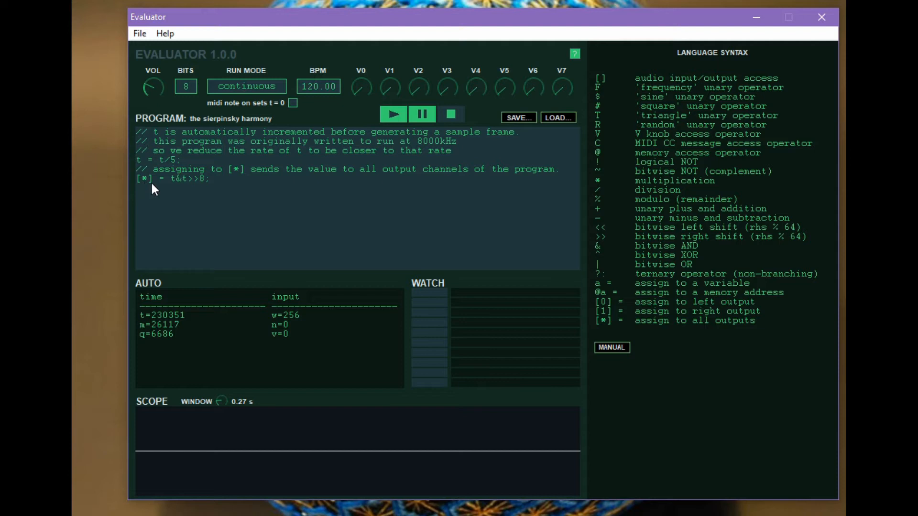
{"action": "mouse_move", "coordinate": [588, 91]}
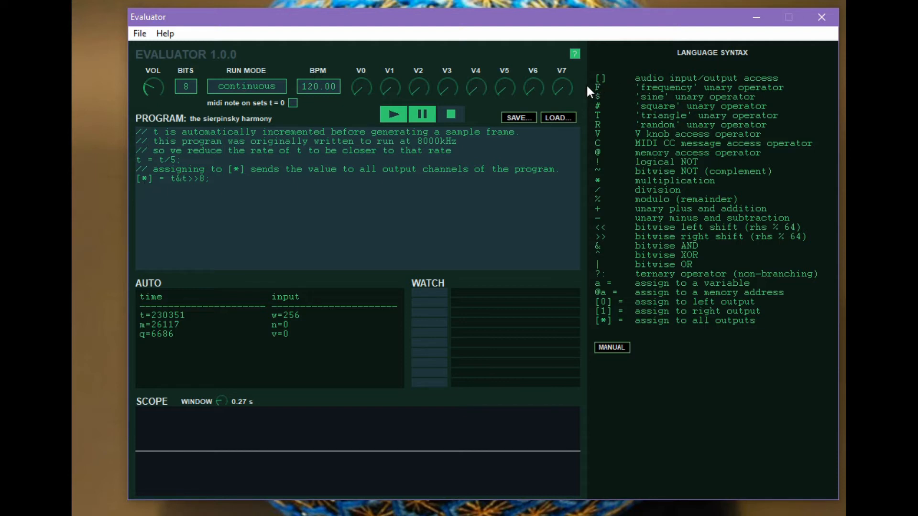
{"action": "mouse_move", "coordinate": [596, 88]}
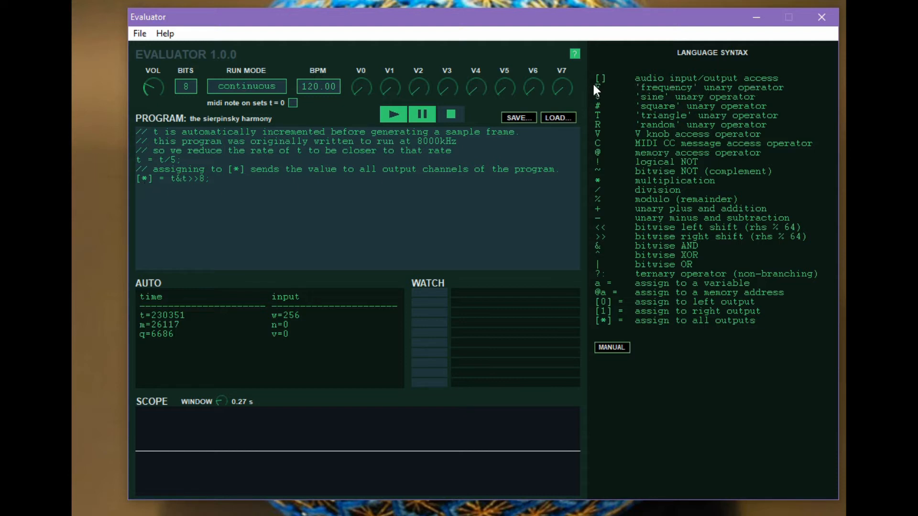
{"action": "mouse_move", "coordinate": [140, 194]}
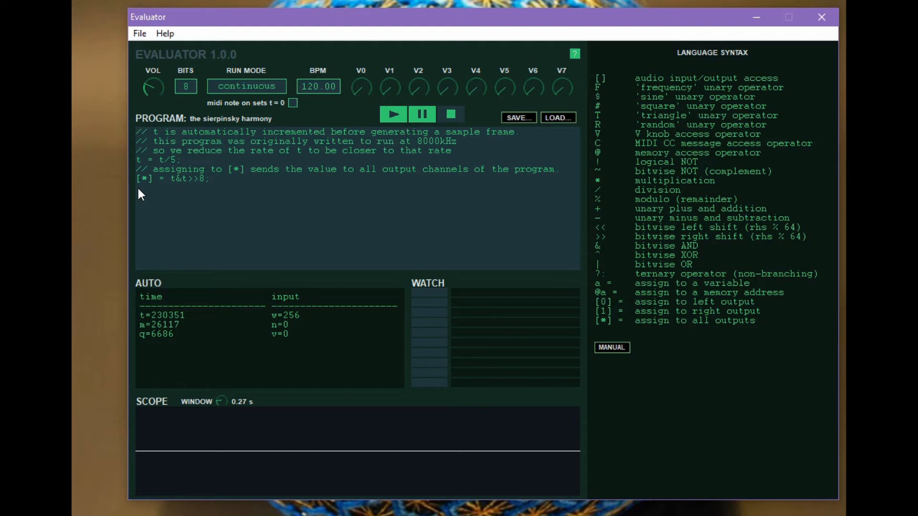
{"action": "mouse_move", "coordinate": [172, 191]}
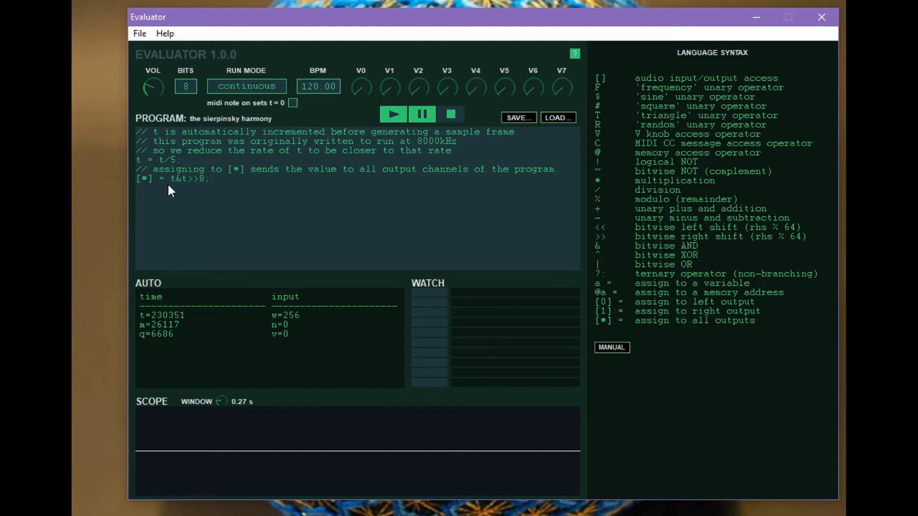
{"action": "mouse_move", "coordinate": [141, 188]}
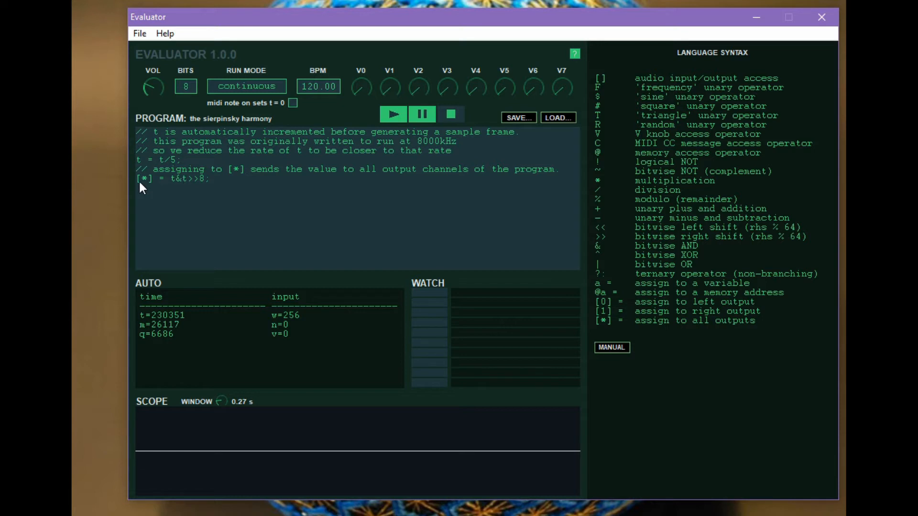
{"action": "mouse_move", "coordinate": [145, 192]}
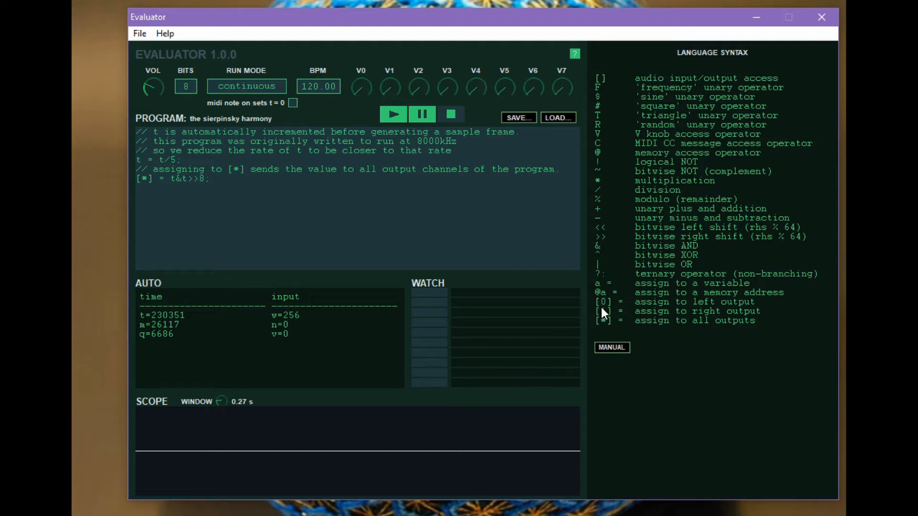
{"action": "mouse_move", "coordinate": [603, 301]}
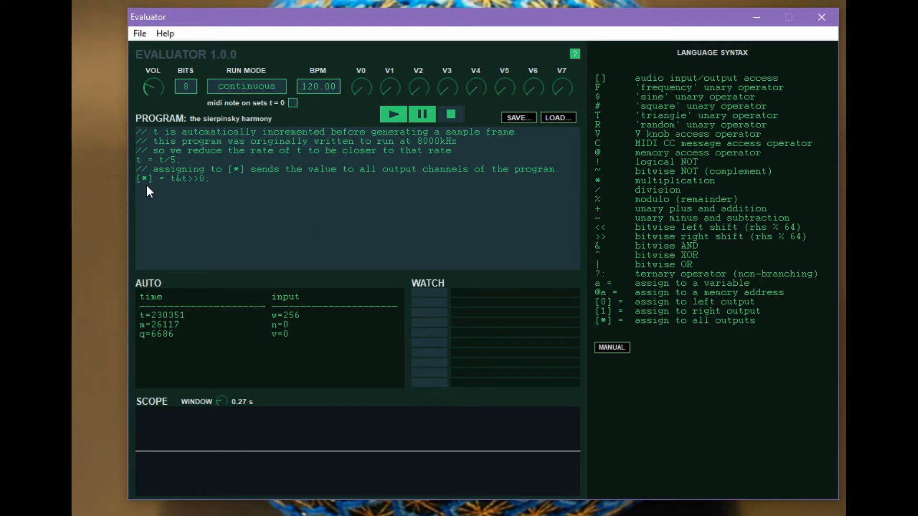
{"action": "mouse_move", "coordinate": [208, 199]}
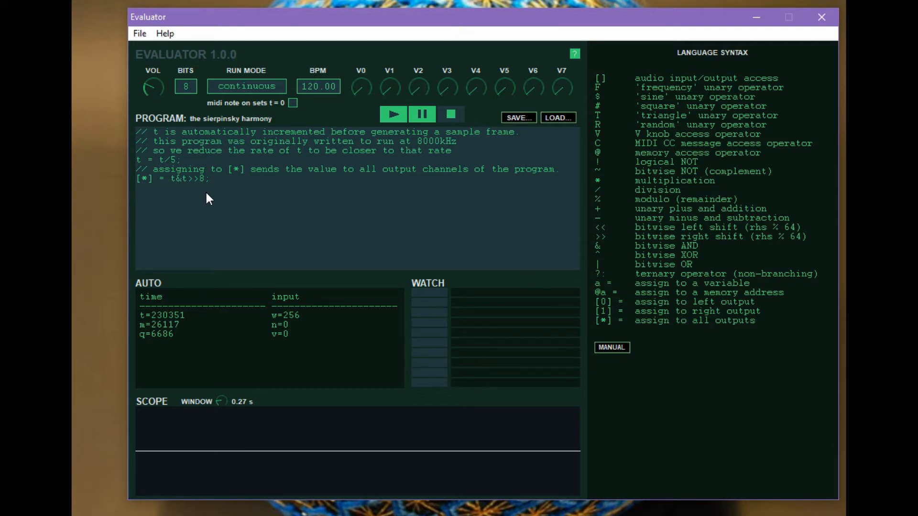
{"action": "mouse_move", "coordinate": [234, 184]}
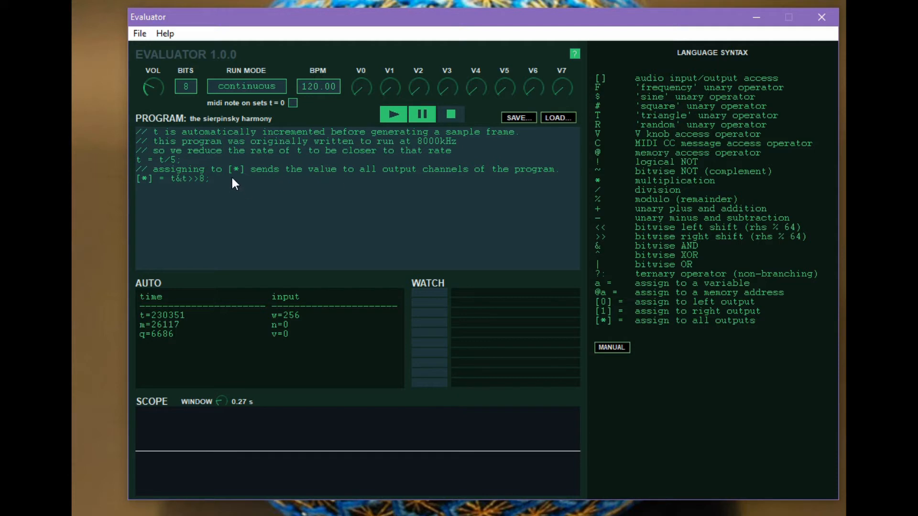
{"action": "key", "text": "ctrl+a"}
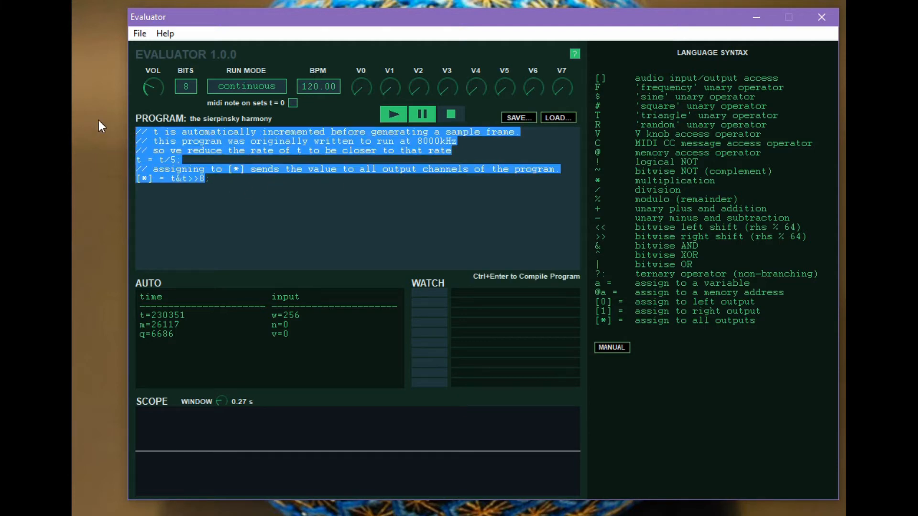
Step: Replace the program with [*] = t*Fn;, reset time to zero and set run mode to 'with midi'
{"action": "key", "text": "Delete"}
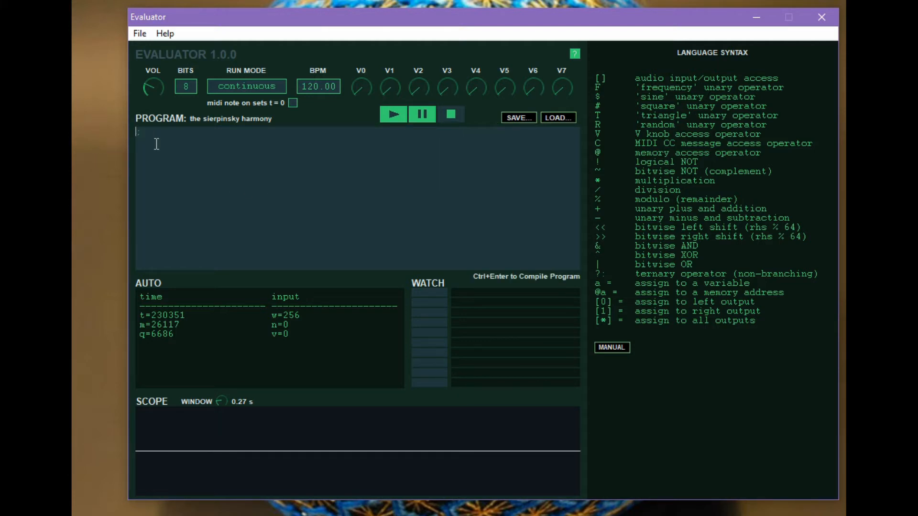
{"action": "mouse_move", "coordinate": [591, 90]}
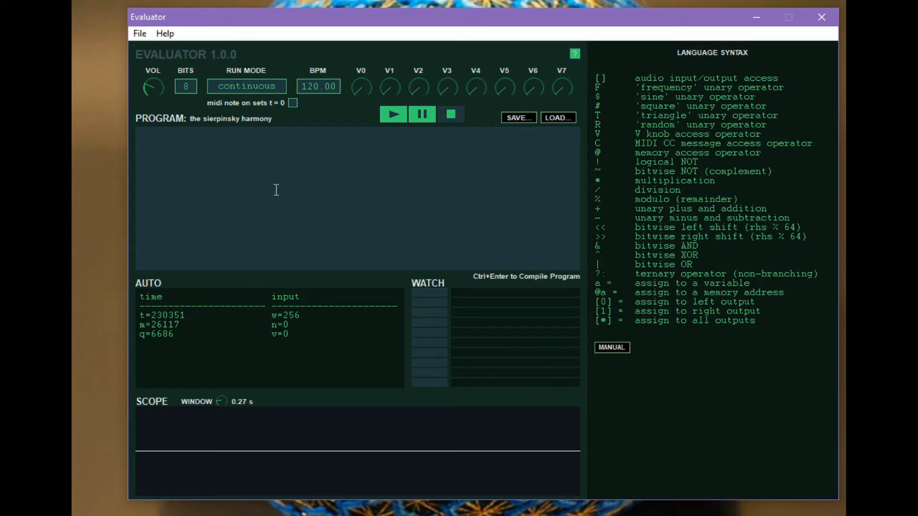
{"action": "left_click", "coordinate": [275, 191]}
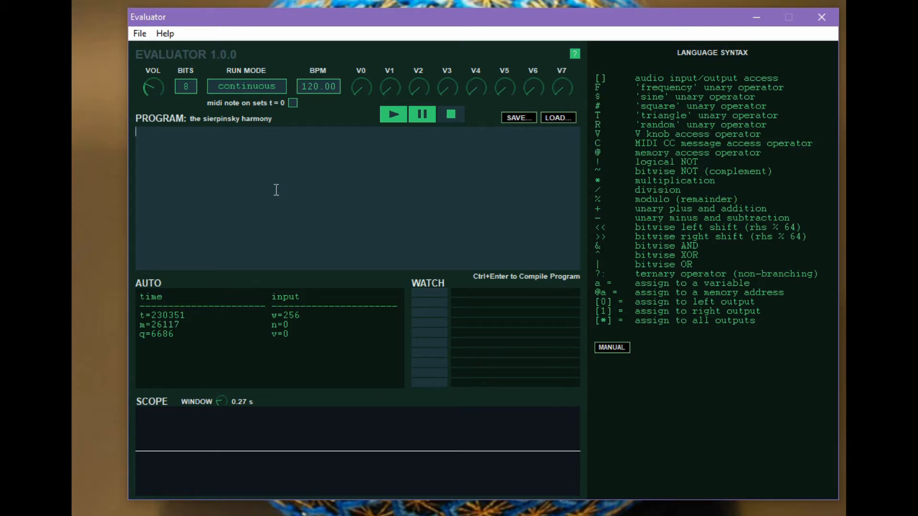
{"action": "type", "text": "[*"}
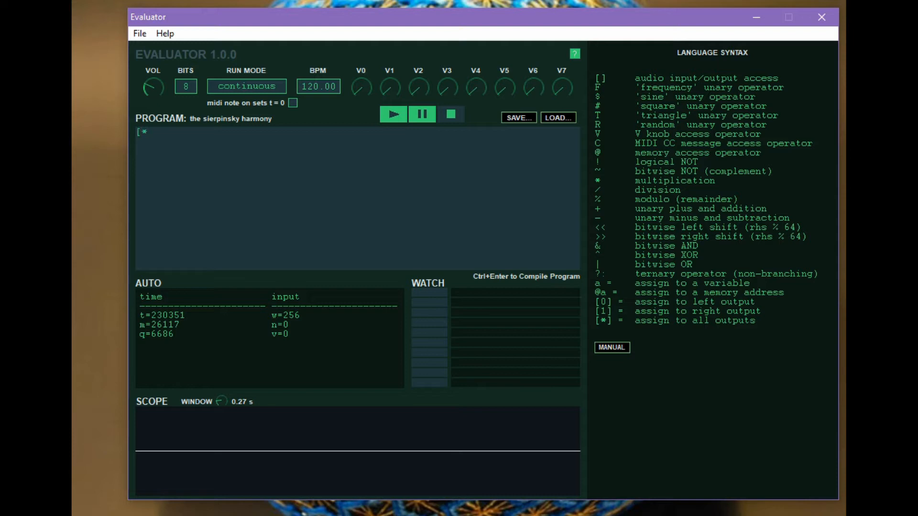
{"action": "type", "text": "]"}
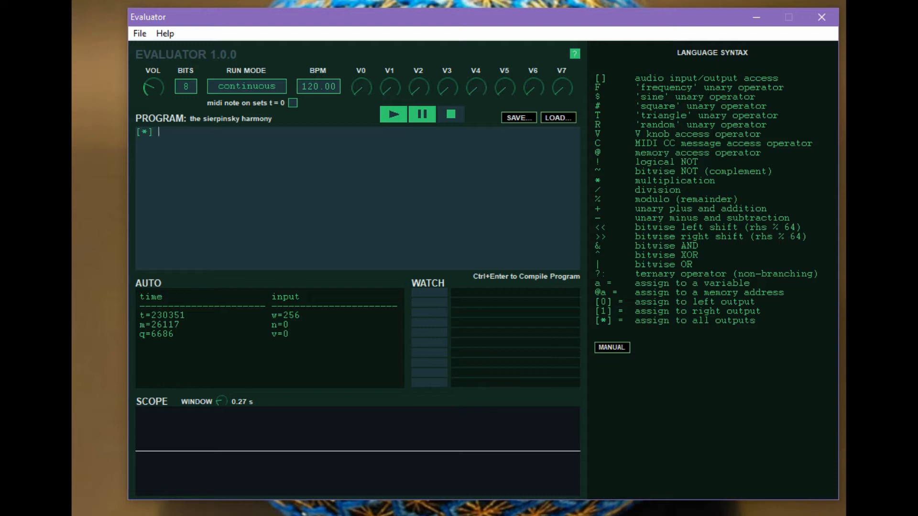
{"action": "type", "text": "= t*"}
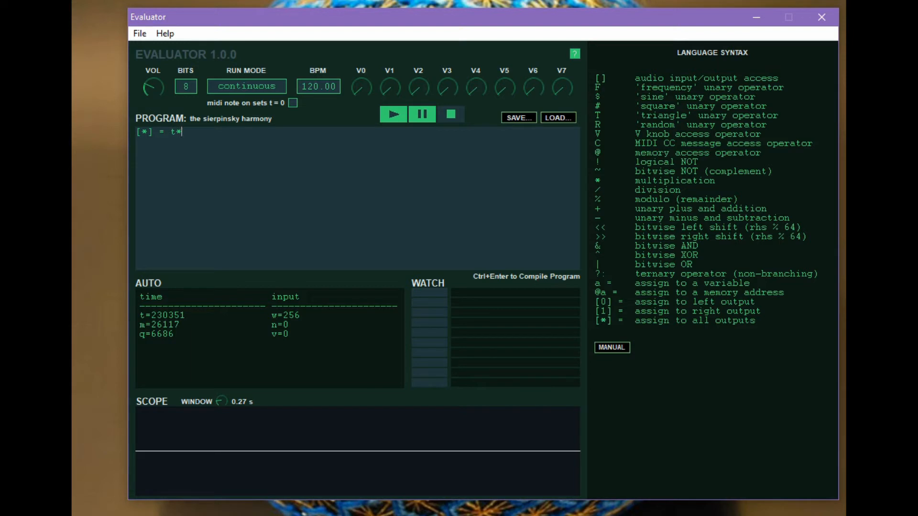
{"action": "type", "text": "Fn;"}
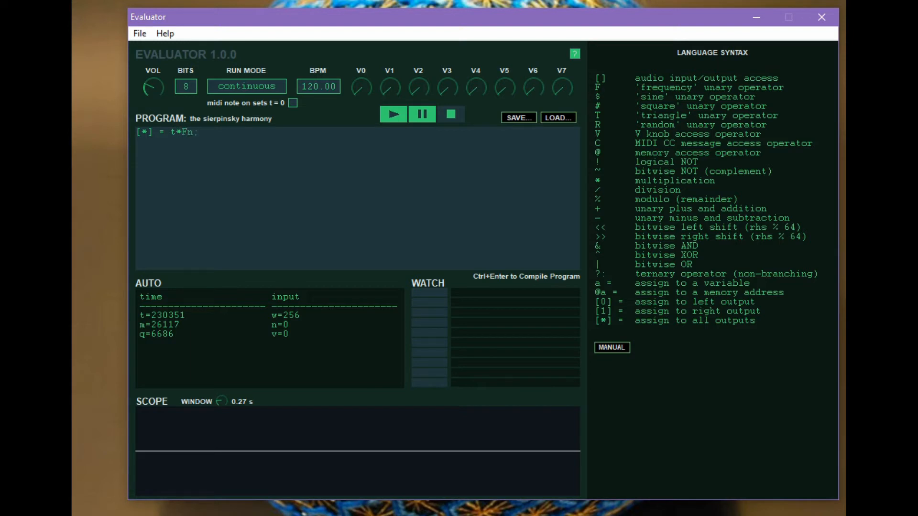
{"action": "left_click", "coordinate": [450, 115]}
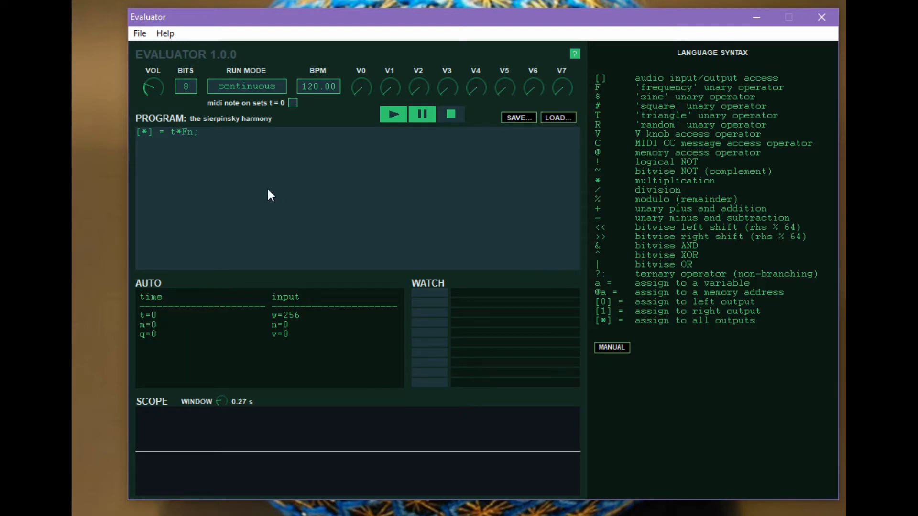
{"action": "left_click", "coordinate": [246, 86]}
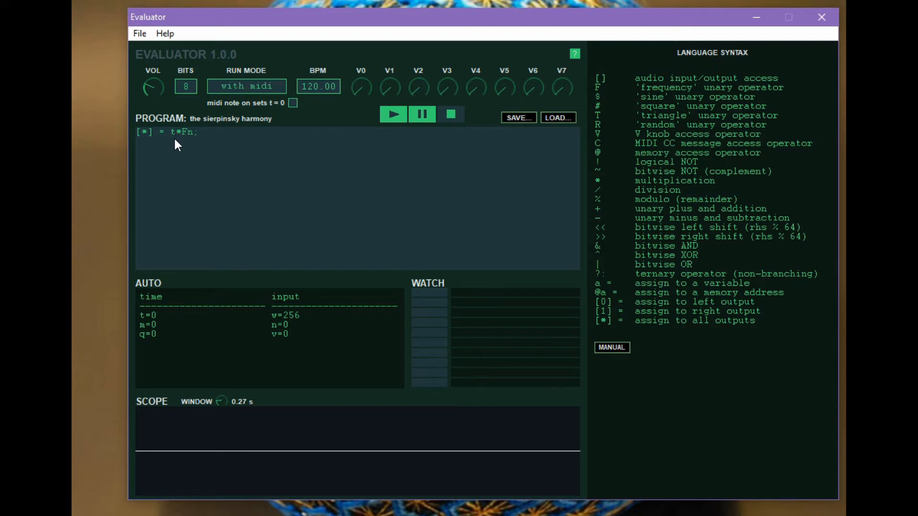
{"action": "mouse_move", "coordinate": [180, 136]}
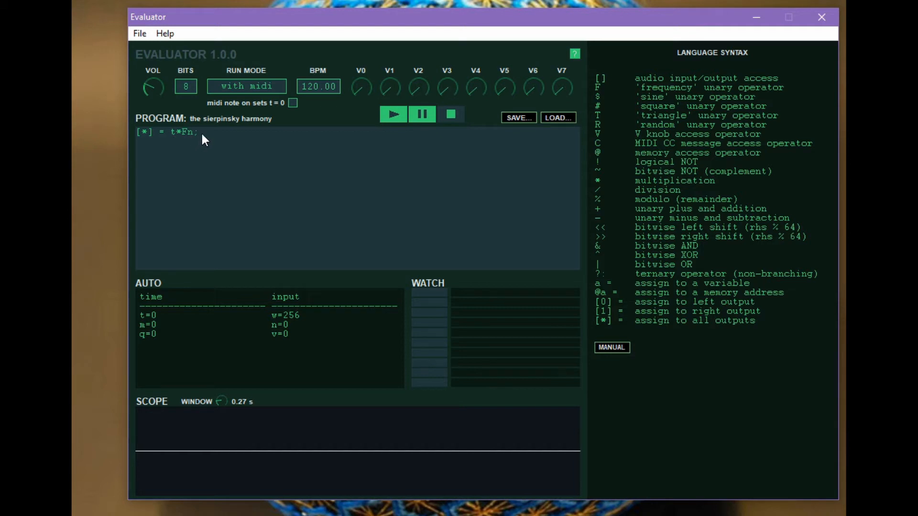
{"action": "mouse_move", "coordinate": [189, 145]}
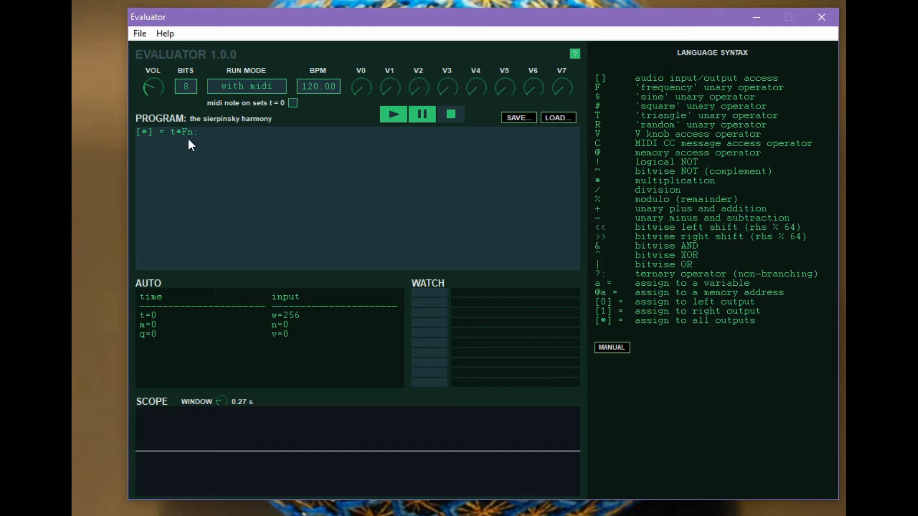
Step: Set bit depth to 16 and play the t*Fn program from MIDI notes
{"action": "type", "text": "16"}
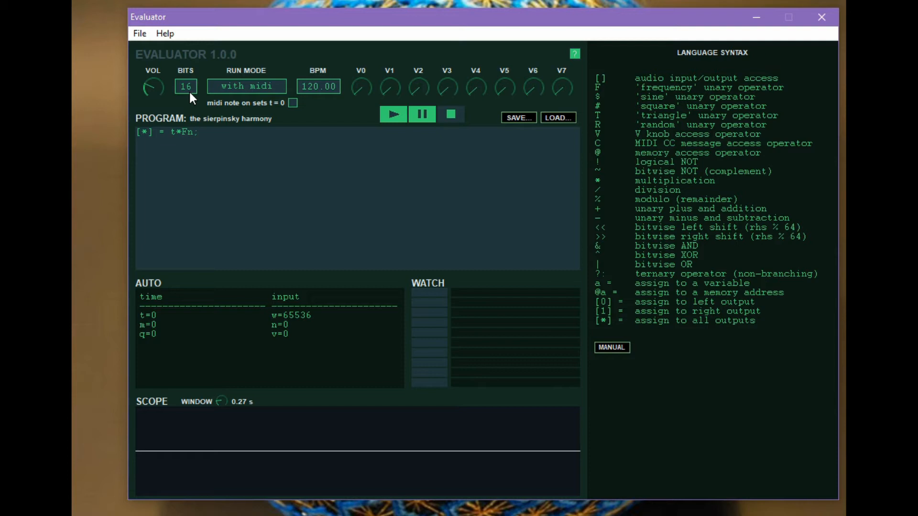
{"action": "mouse_move", "coordinate": [310, 136]}
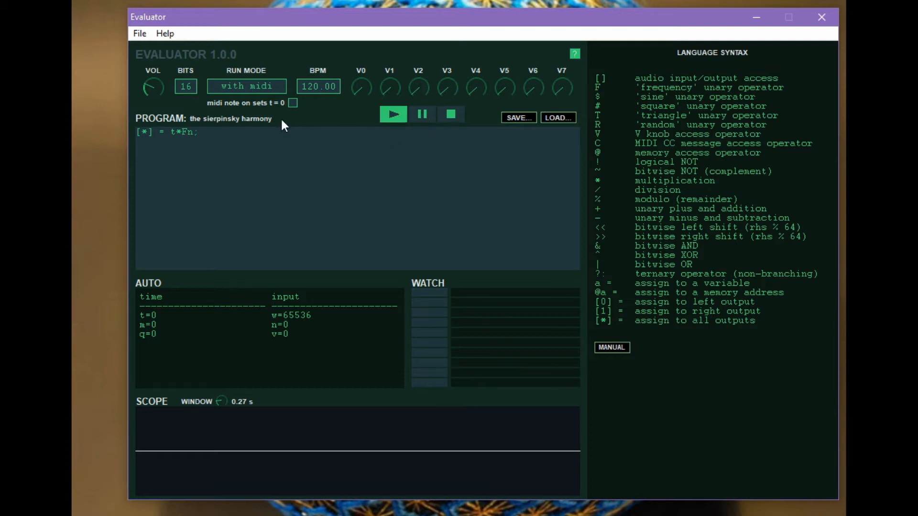
{"action": "mouse_move", "coordinate": [275, 113]}
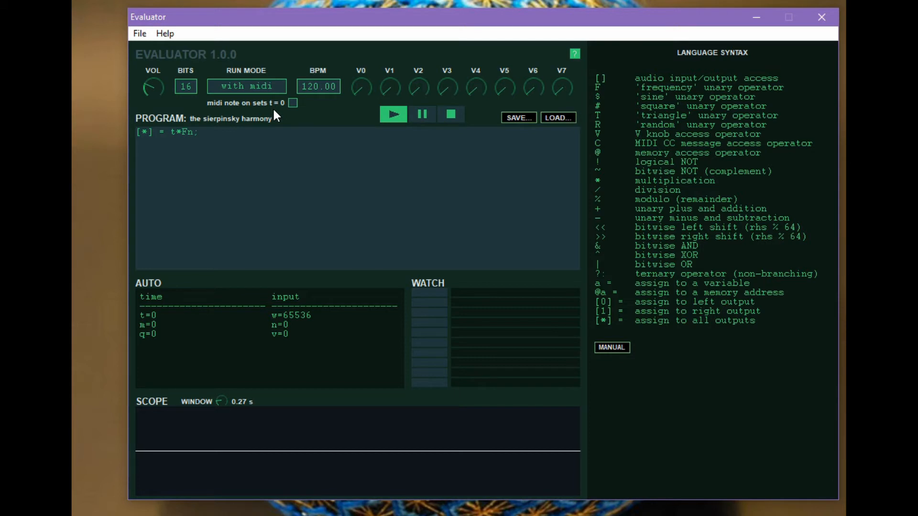
{"action": "left_click", "coordinate": [393, 114]}
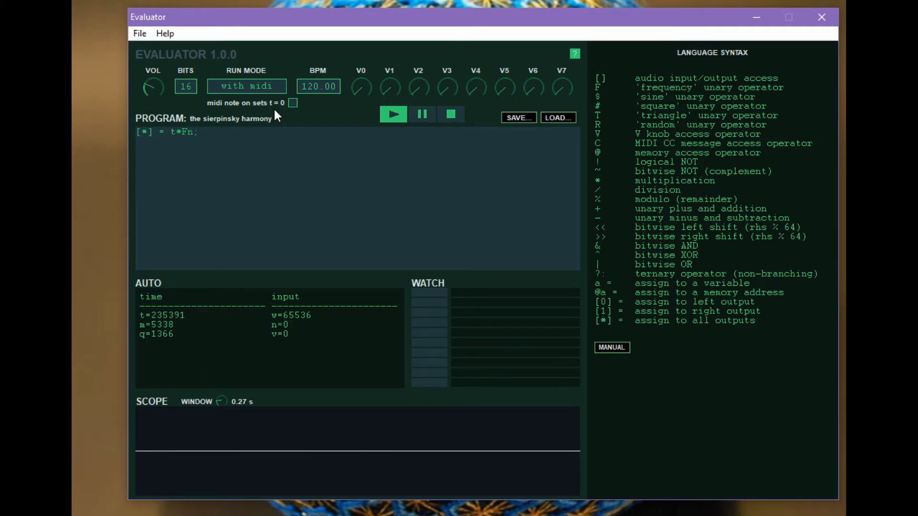
{"action": "mouse_move", "coordinate": [422, 126]}
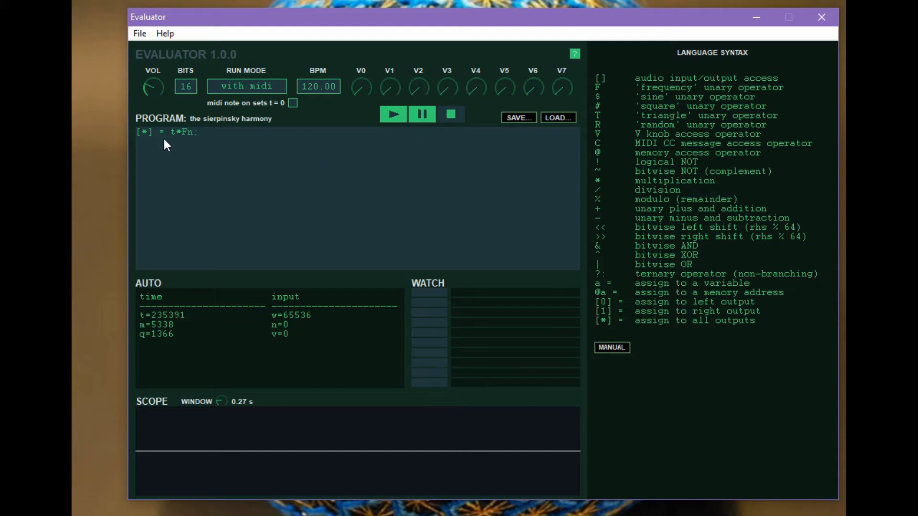
{"action": "mouse_move", "coordinate": [270, 411]}
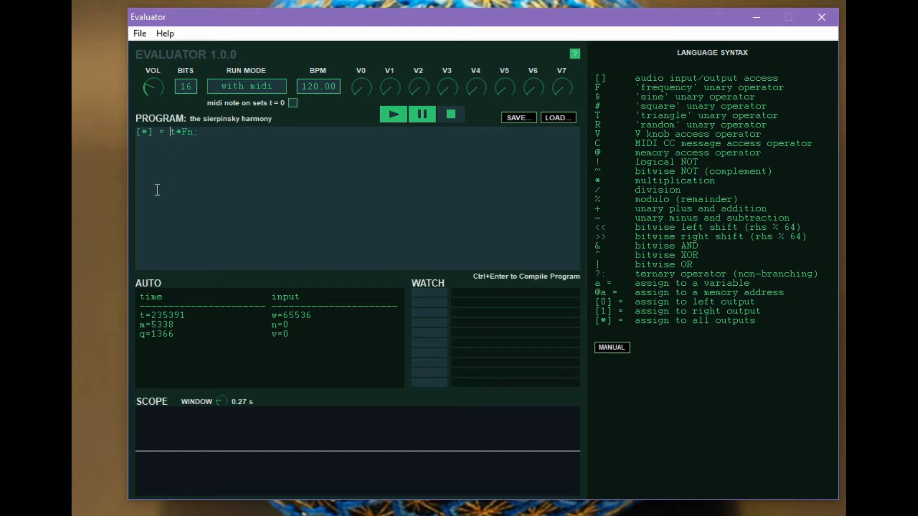
Step: Wrap t*Fn in the sine, square and finally triangle operators, replaying each version
{"action": "type", "text": "$("}
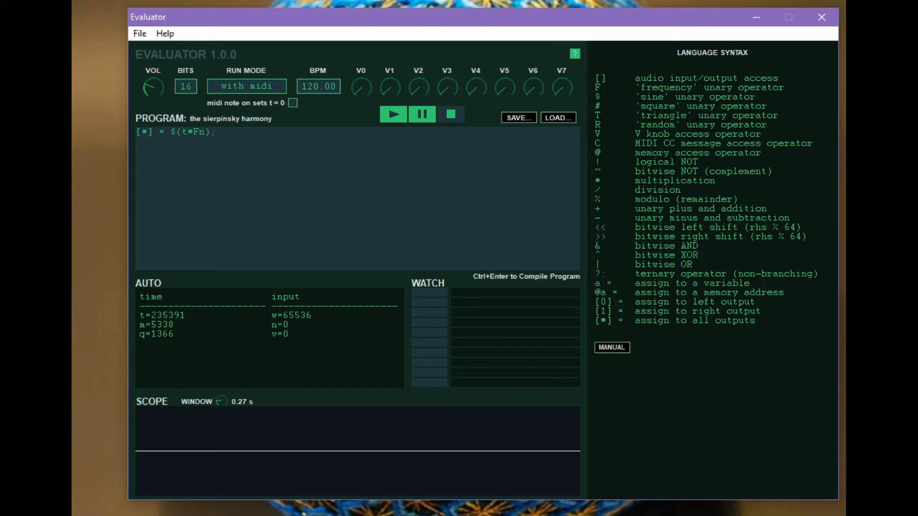
{"action": "left_click", "coordinate": [451, 115]}
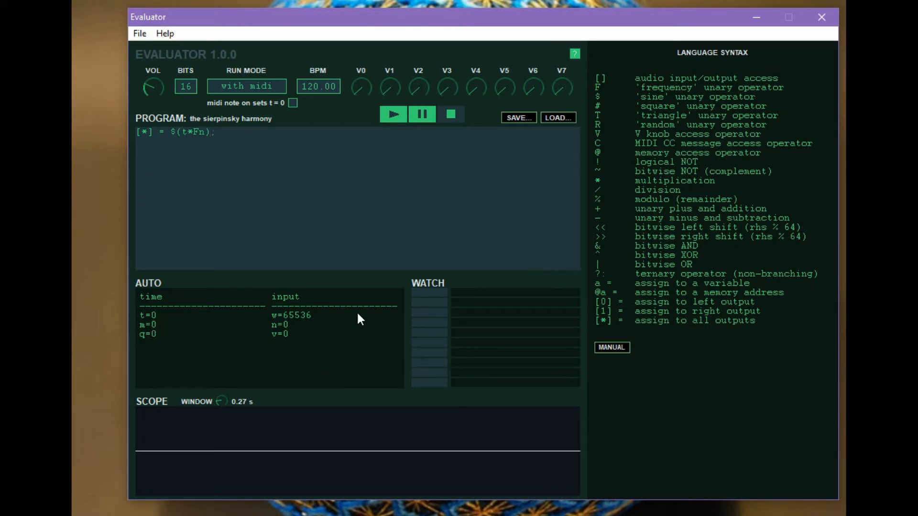
{"action": "mouse_move", "coordinate": [352, 117]}
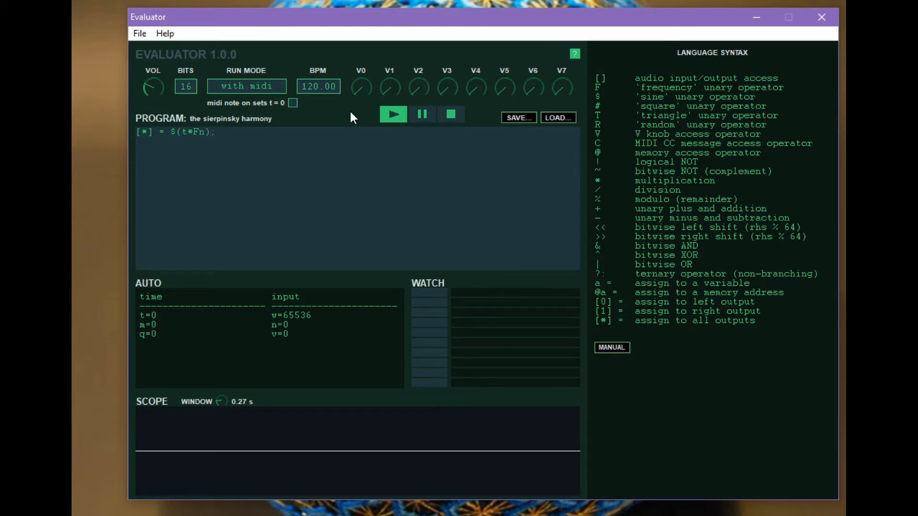
{"action": "left_click", "coordinate": [393, 113]}
{"action": "type", "text": "#"}
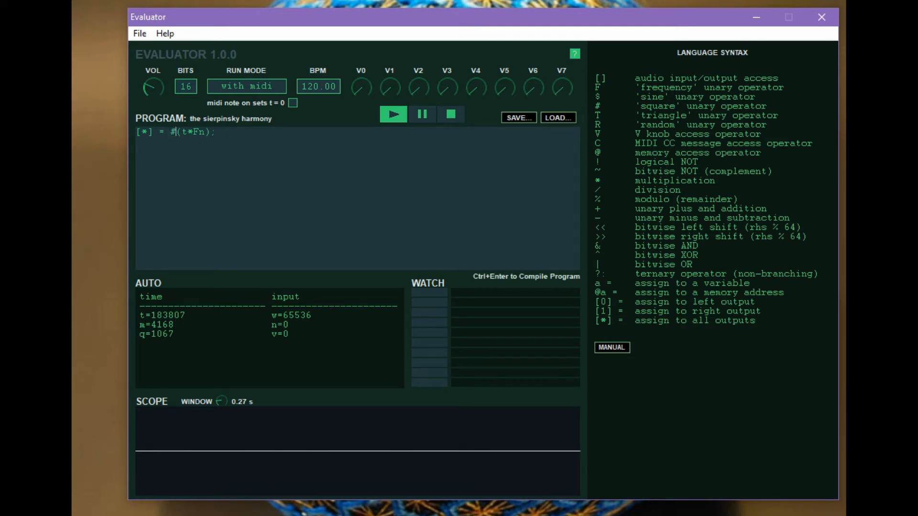
{"action": "left_click", "coordinate": [450, 115]}
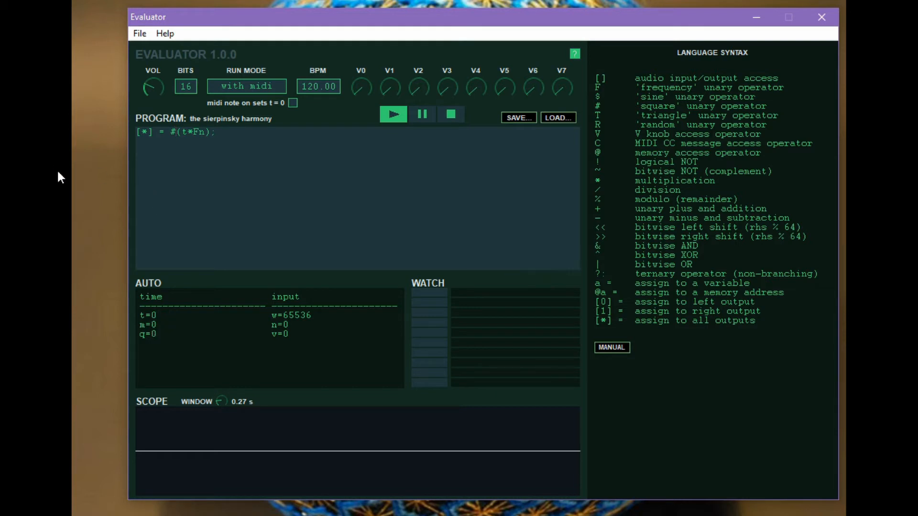
{"action": "left_click", "coordinate": [393, 114]}
{"action": "type", "text": "T"}
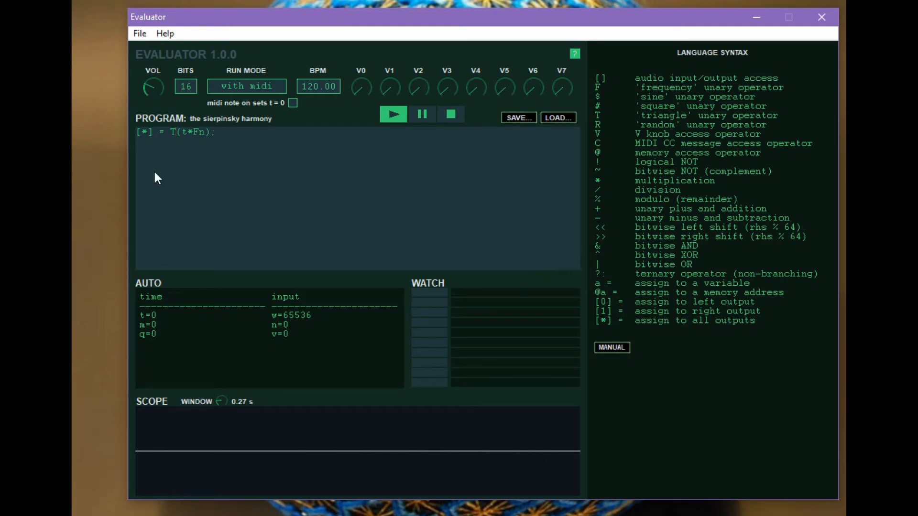
{"action": "left_click", "coordinate": [393, 114]}
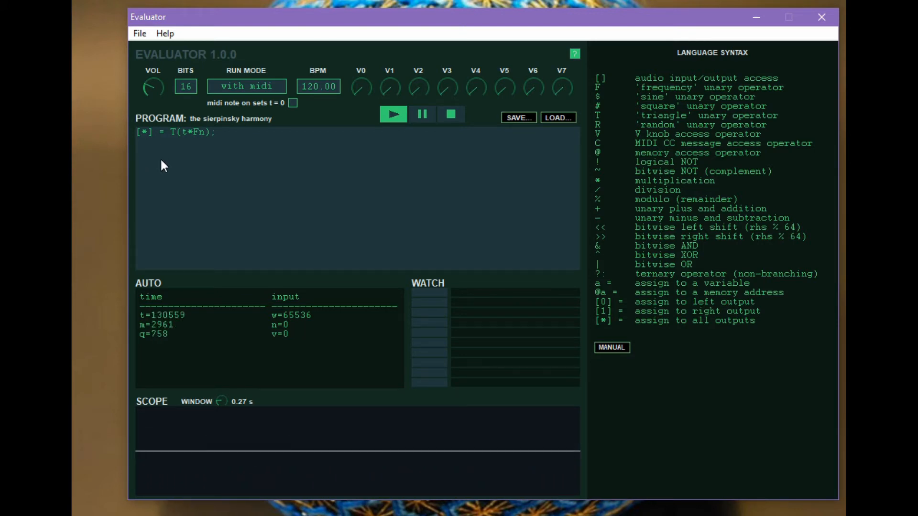
{"action": "mouse_move", "coordinate": [169, 152]}
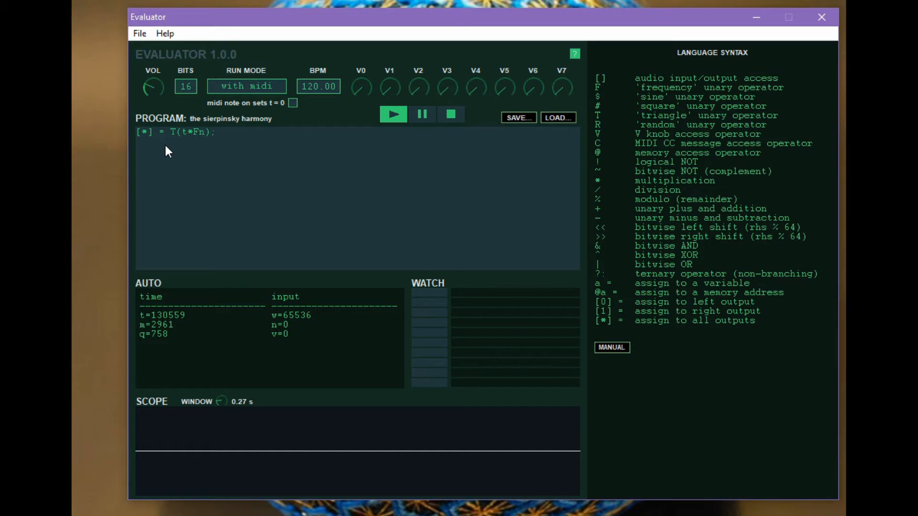
{"action": "mouse_move", "coordinate": [594, 108]}
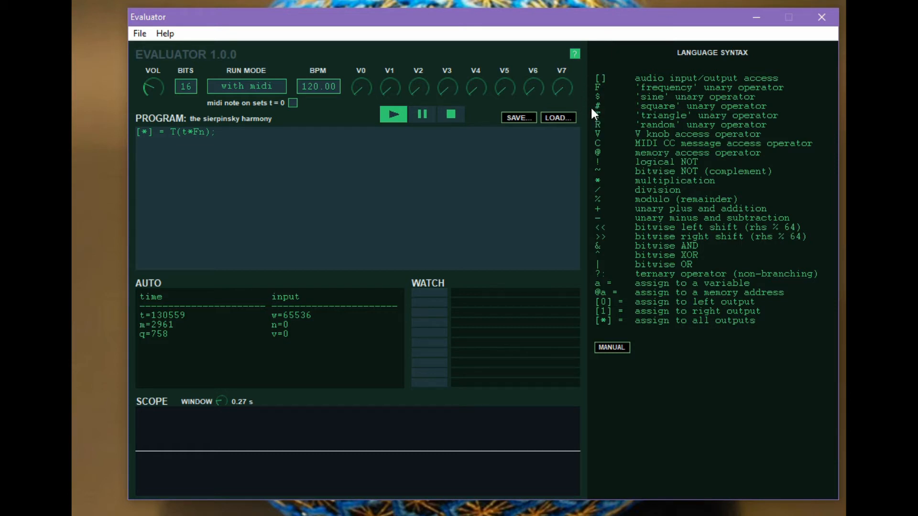
{"action": "mouse_move", "coordinate": [252, 389]}
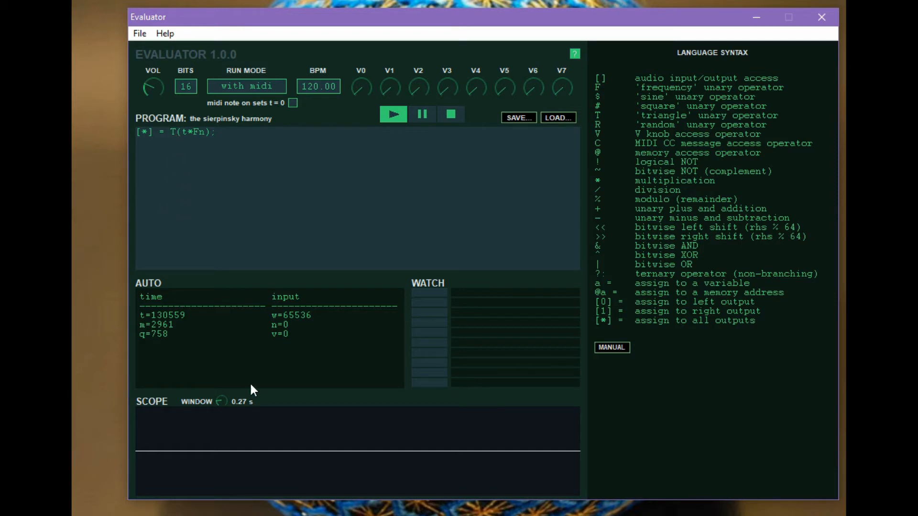
{"action": "mouse_move", "coordinate": [295, 329]}
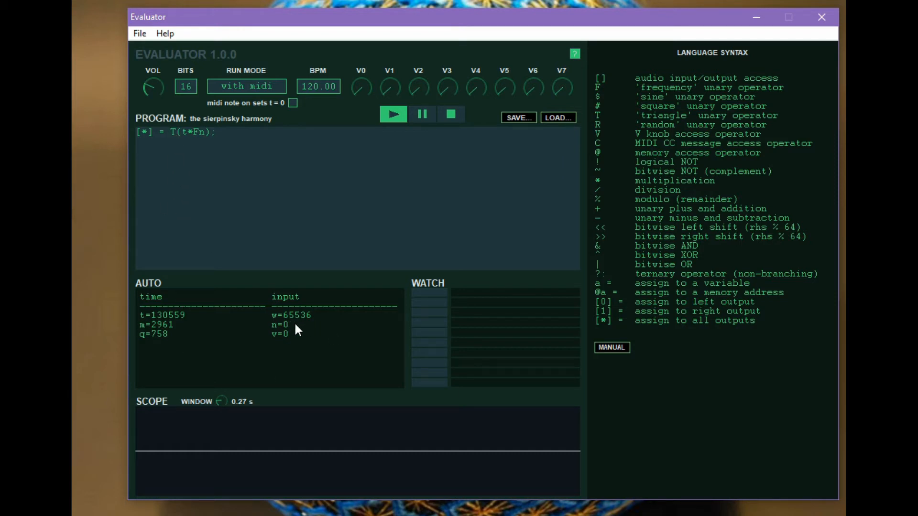
{"action": "mouse_move", "coordinate": [308, 330]}
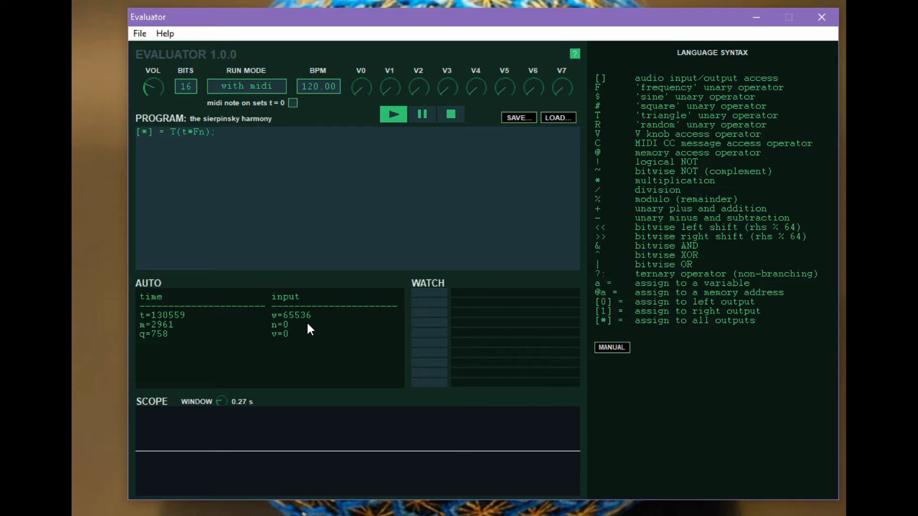
{"action": "mouse_move", "coordinate": [512, 180]}
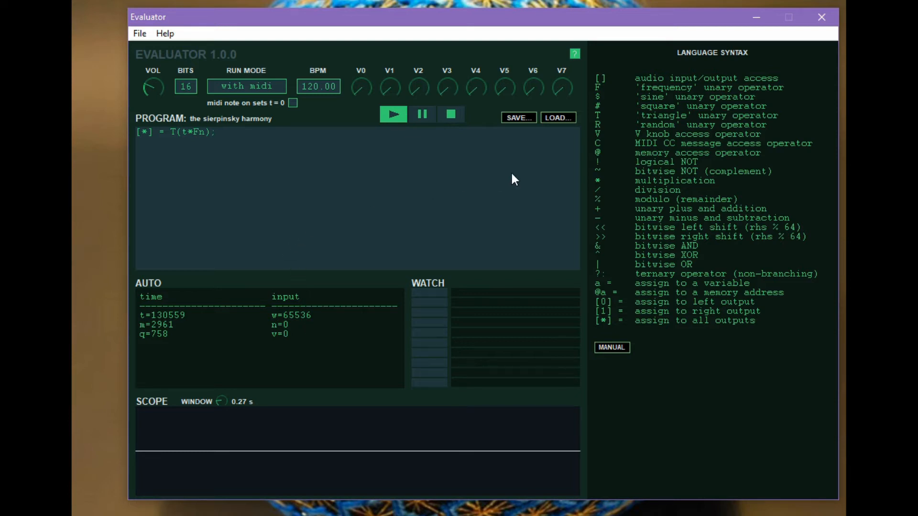
{"action": "mouse_move", "coordinate": [373, 235]}
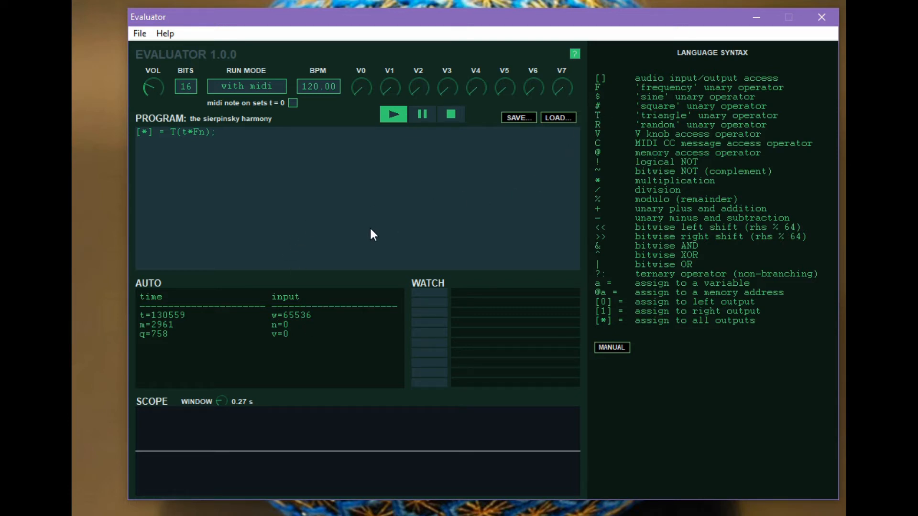
{"action": "mouse_move", "coordinate": [286, 337]}
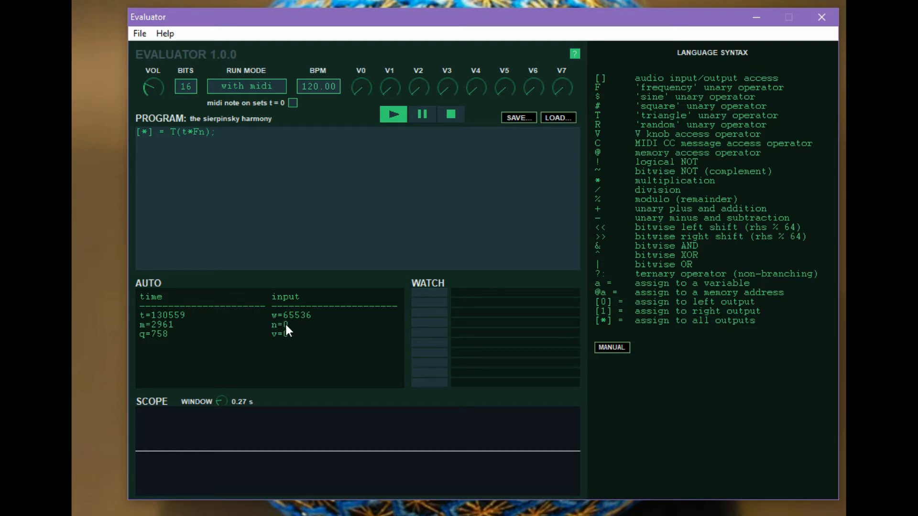
{"action": "mouse_move", "coordinate": [273, 327]}
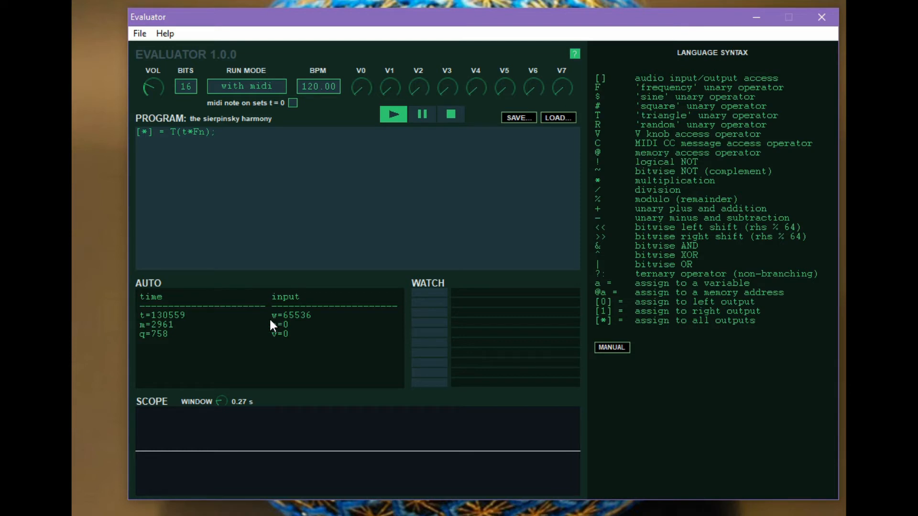
{"action": "mouse_move", "coordinate": [327, 232]}
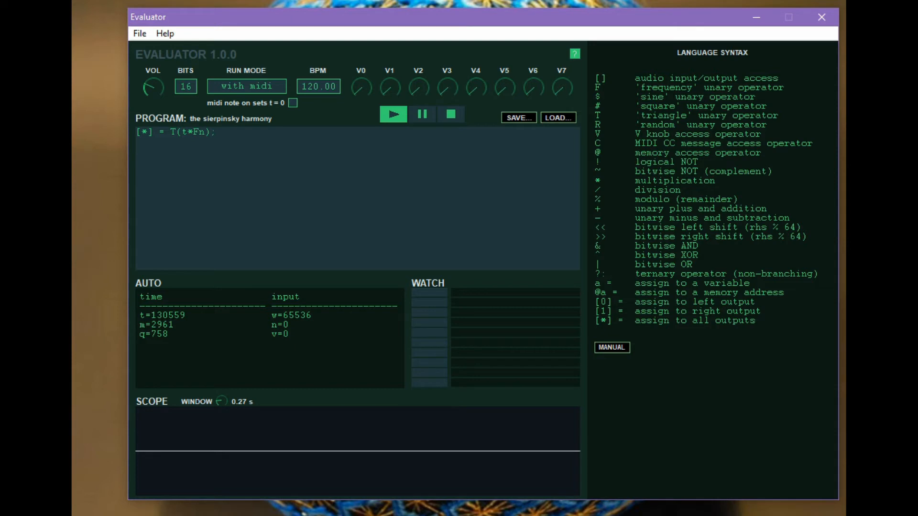
{"action": "mouse_move", "coordinate": [257, 195]}
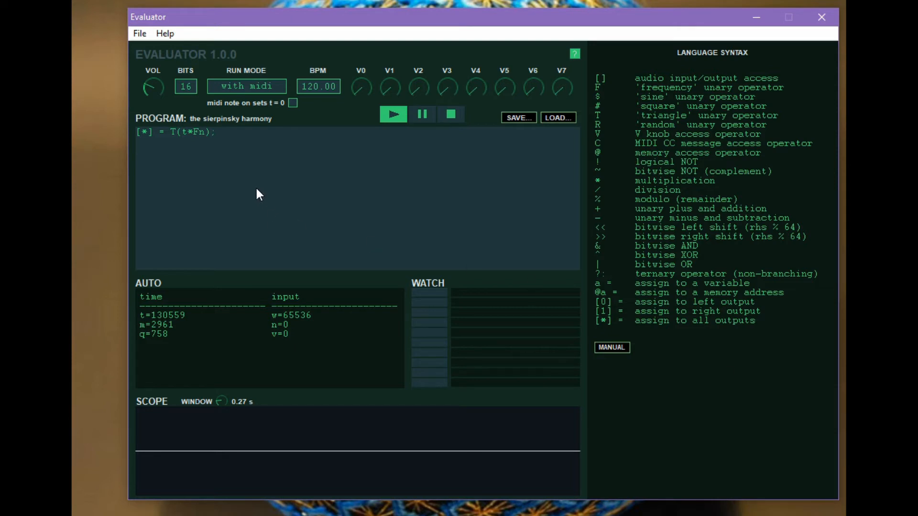
{"action": "mouse_move", "coordinate": [210, 208]}
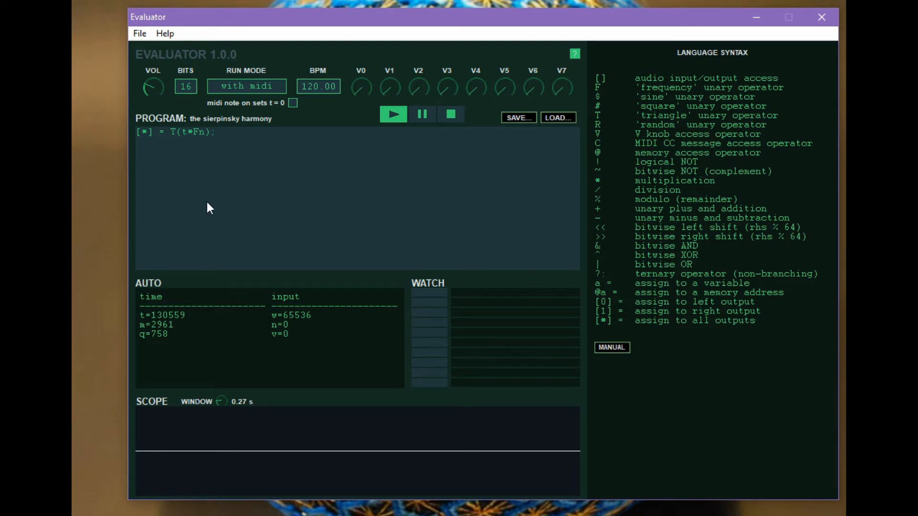
{"action": "mouse_move", "coordinate": [311, 163]}
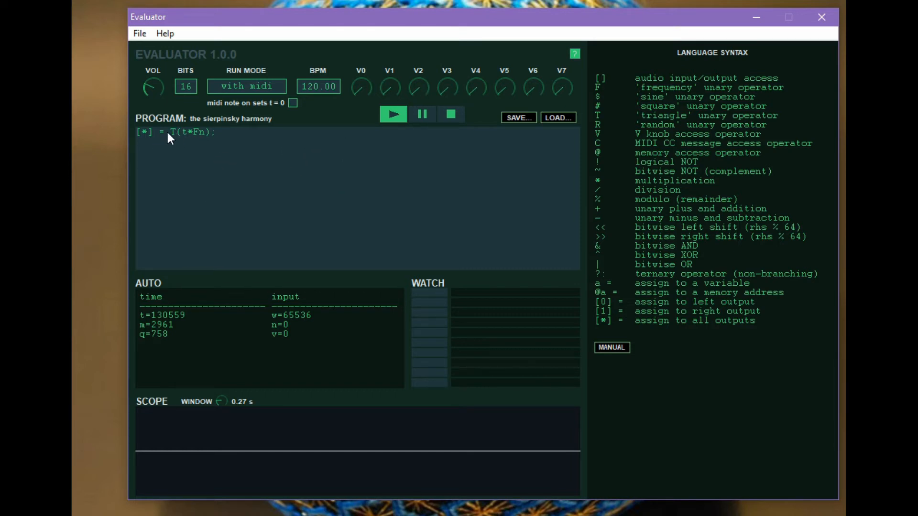
{"action": "mouse_move", "coordinate": [268, 473]}
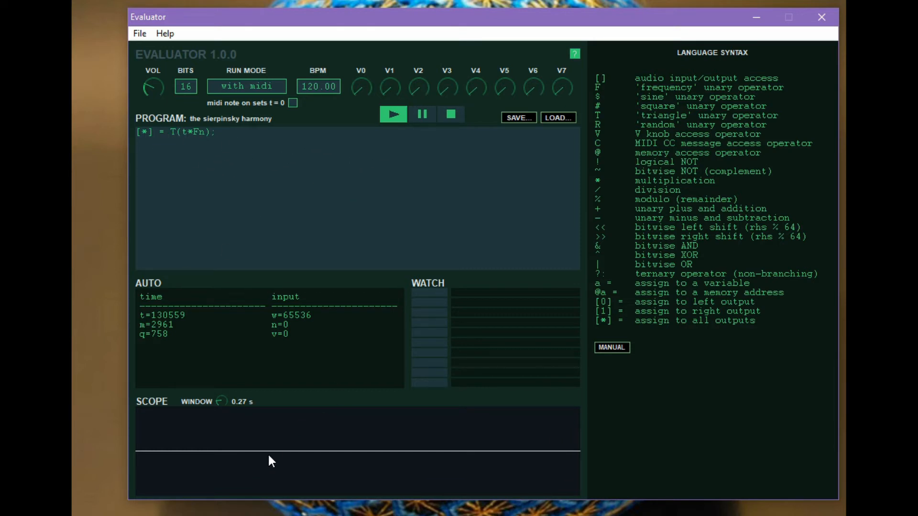
{"action": "mouse_move", "coordinate": [335, 462]}
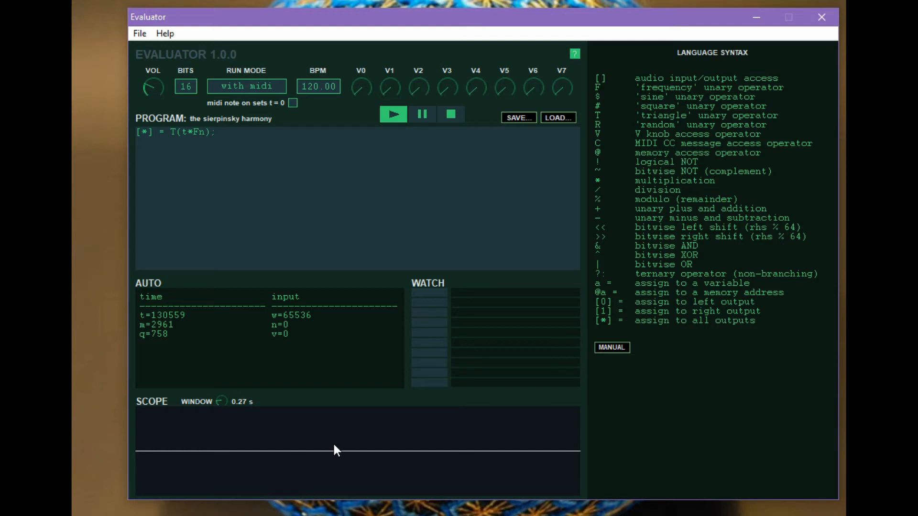
{"action": "mouse_move", "coordinate": [265, 205]}
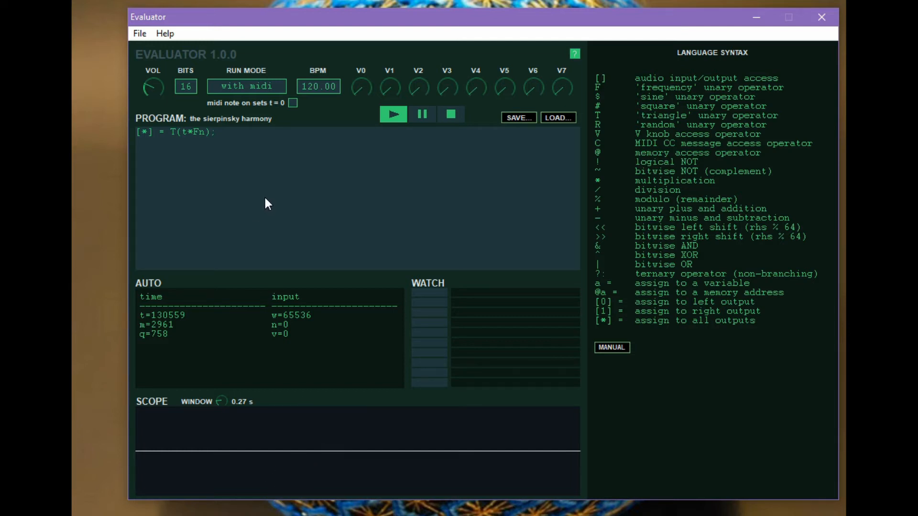
{"action": "mouse_move", "coordinate": [272, 513]}
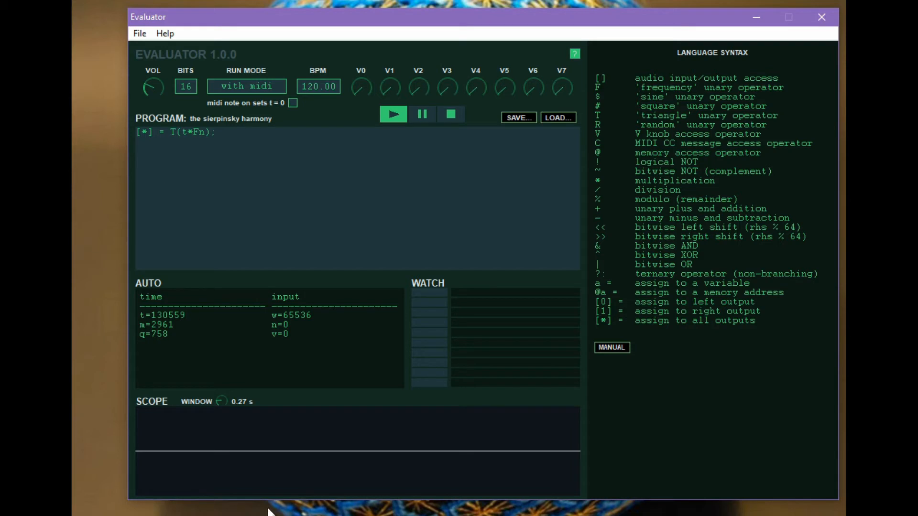
{"action": "mouse_move", "coordinate": [322, 433]}
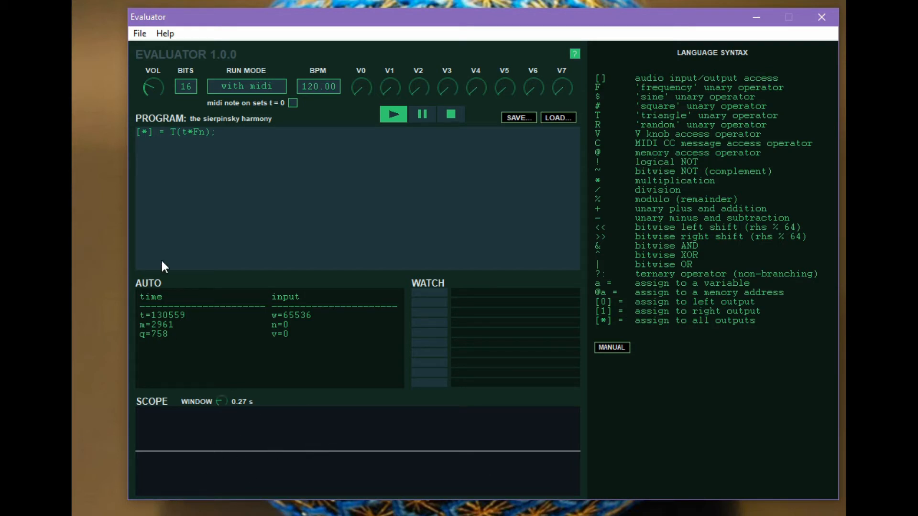
{"action": "mouse_move", "coordinate": [595, 119]}
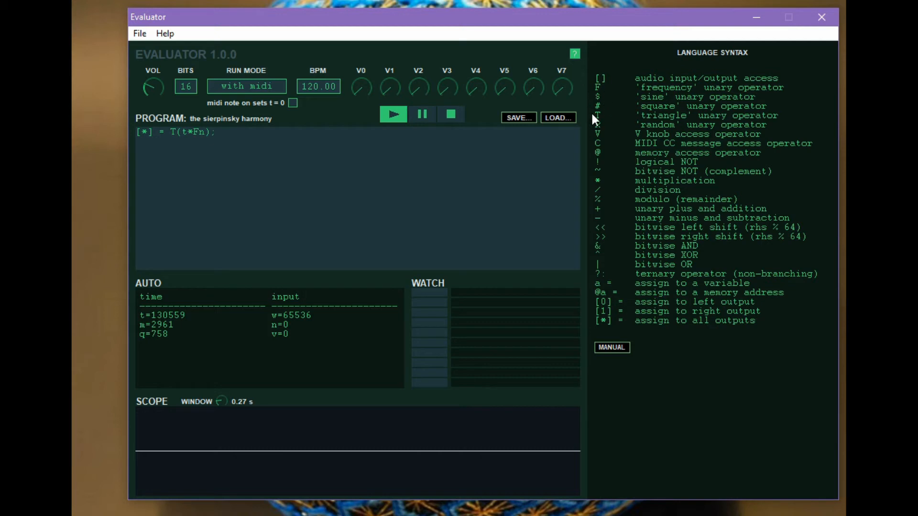
{"action": "mouse_move", "coordinate": [275, 201]}
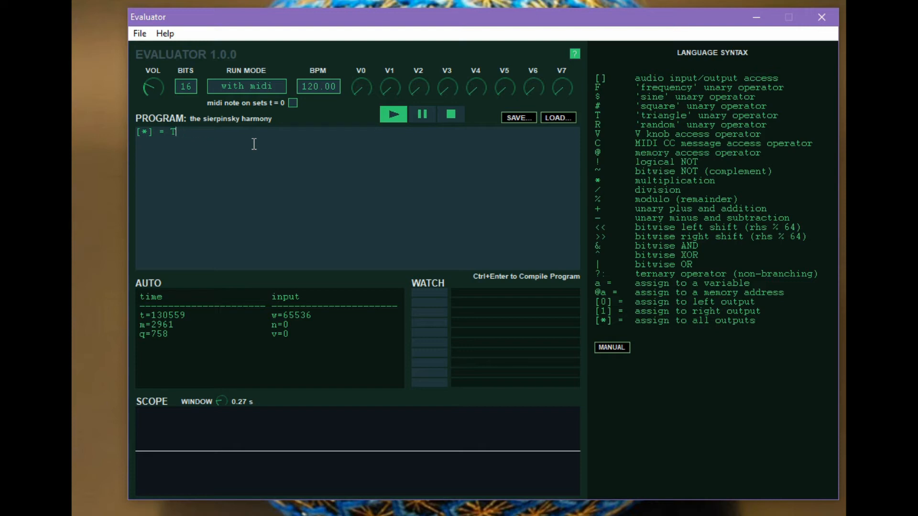
Step: Change the program to [*] = Rw;, compile it and start it playing
{"action": "type", "text": "R"}
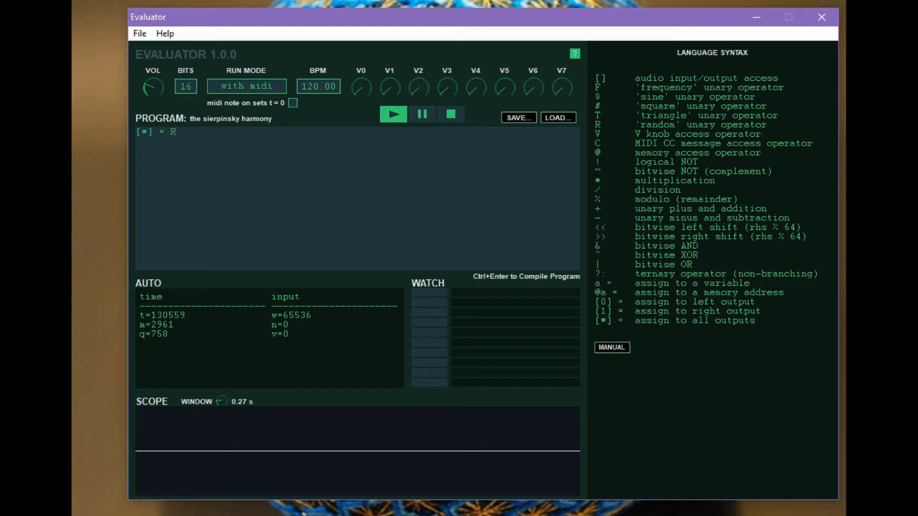
{"action": "type", "text": "w;"}
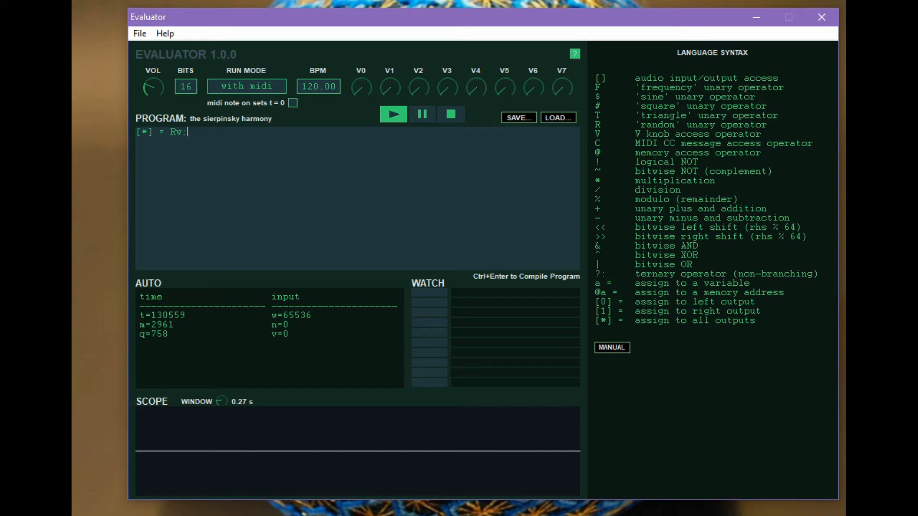
{"action": "left_click", "coordinate": [450, 114]}
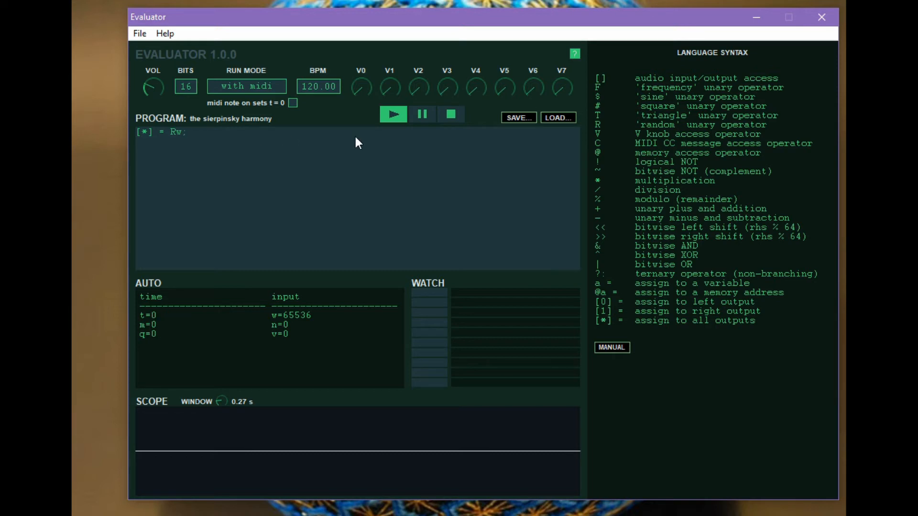
{"action": "left_click", "coordinate": [393, 113]}
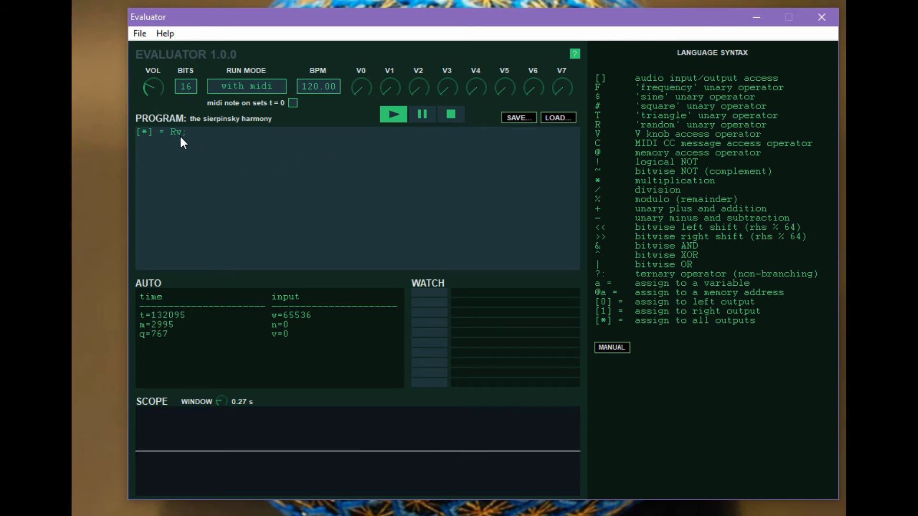
{"action": "mouse_move", "coordinate": [338, 181]}
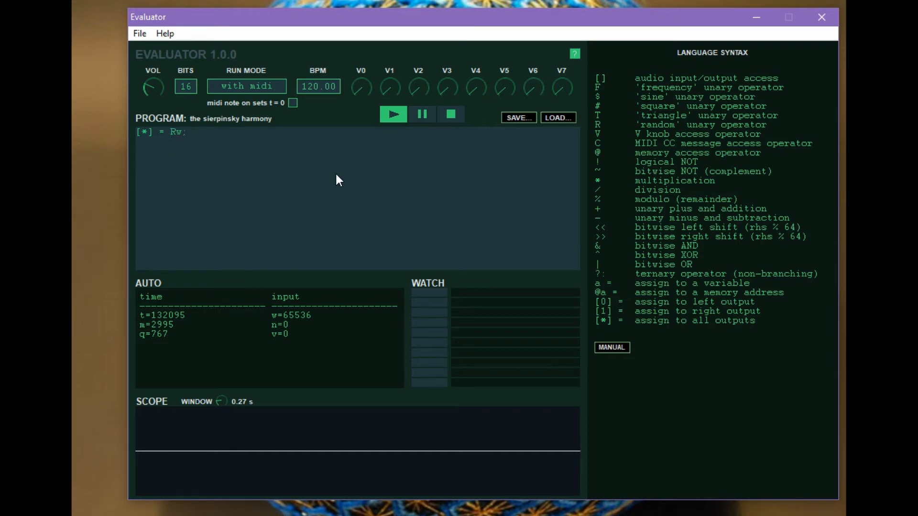
{"action": "mouse_move", "coordinate": [457, 131]}
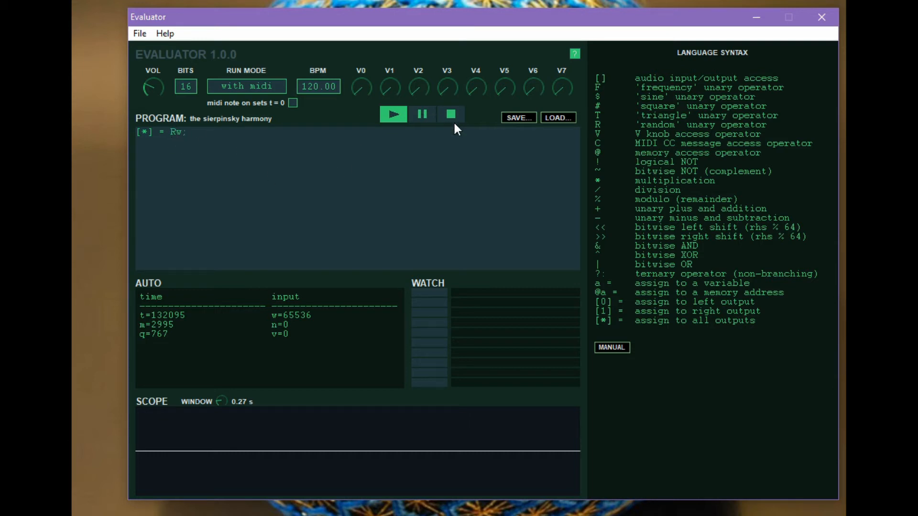
{"action": "mouse_move", "coordinate": [472, 94]}
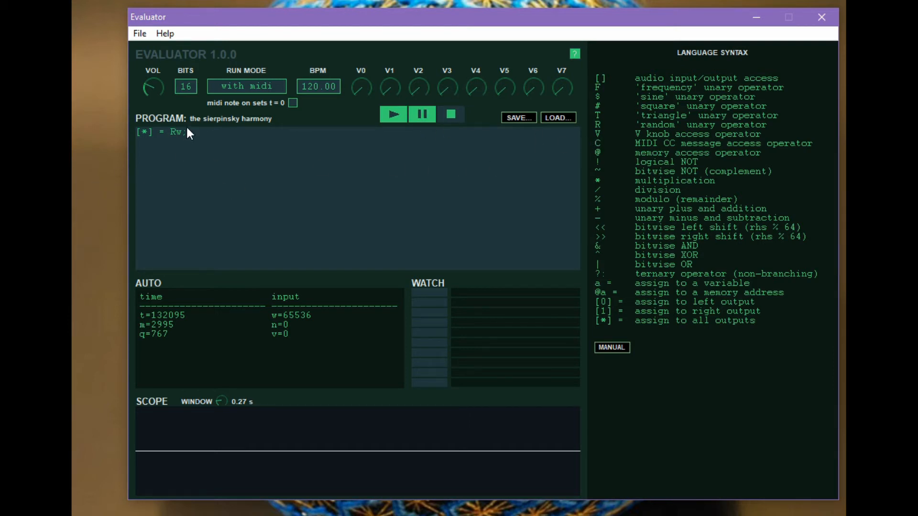
{"action": "mouse_move", "coordinate": [359, 100]}
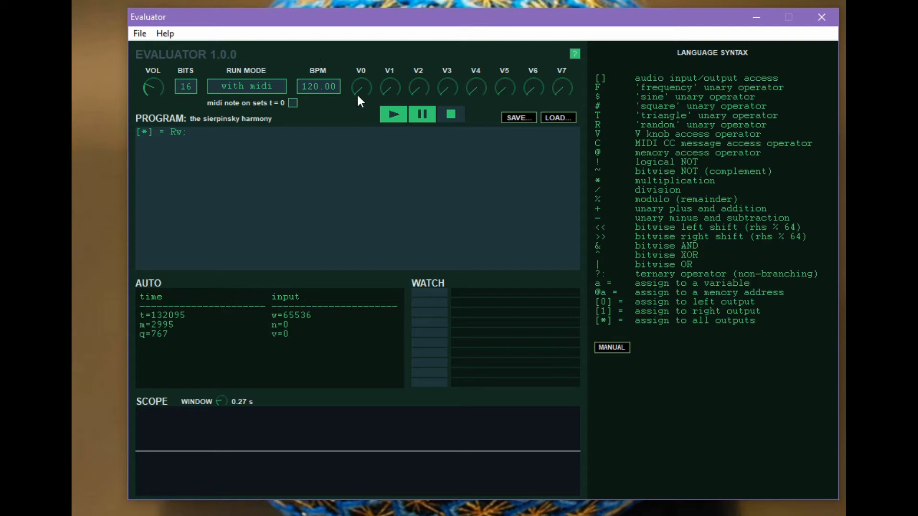
{"action": "mouse_move", "coordinate": [571, 88]}
{"action": "type", "text": "V0"}
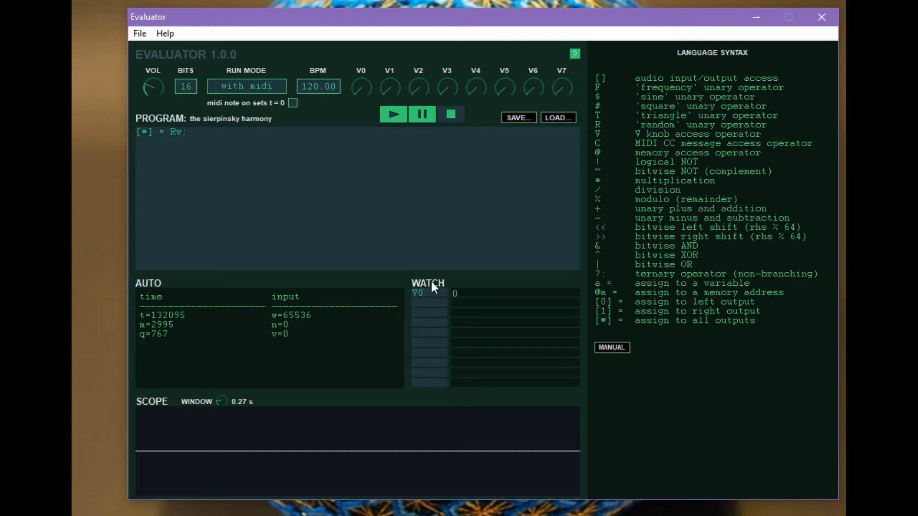
{"action": "mouse_move", "coordinate": [371, 72]}
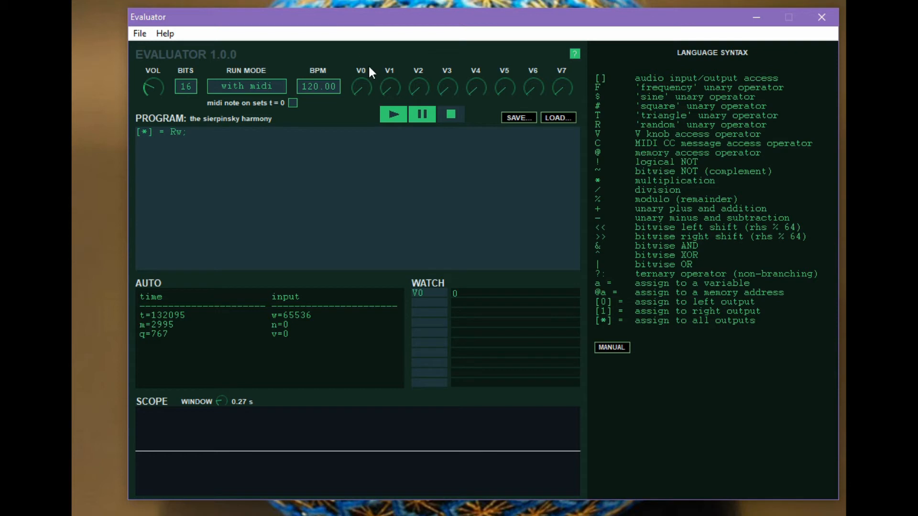
Step: Turn the V0 knob up to about 38 then down to 36 while watching its value
{"action": "left_click_drag", "start_coordinate": [361, 87], "coordinate": [375, 94]}
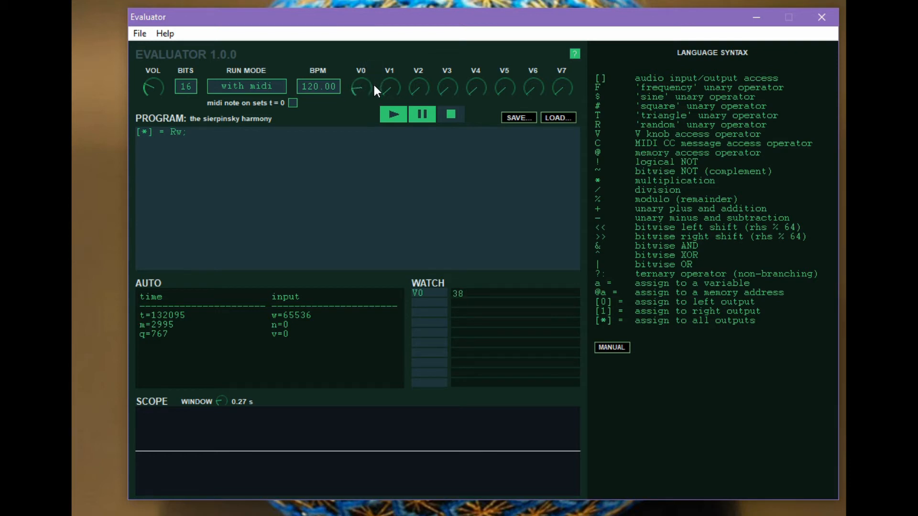
{"action": "left_click_drag", "start_coordinate": [360, 87], "coordinate": [360, 61]}
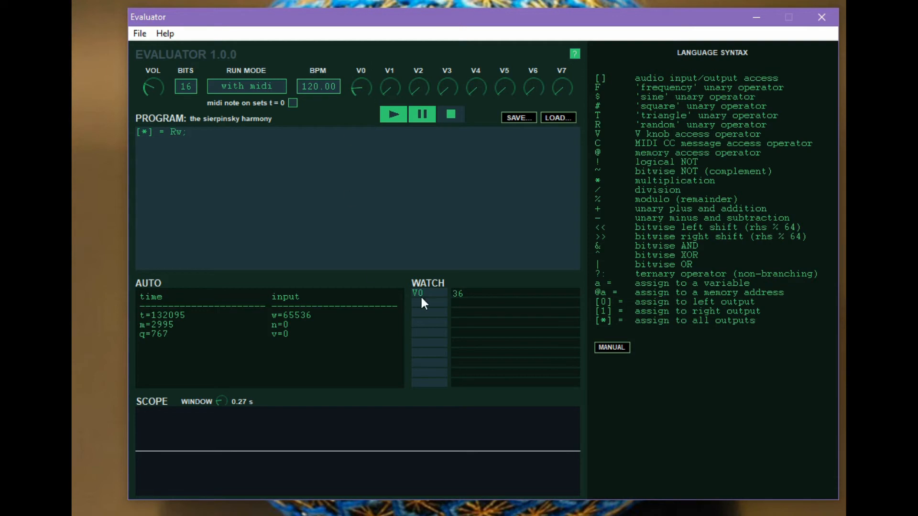
{"action": "mouse_move", "coordinate": [564, 133]}
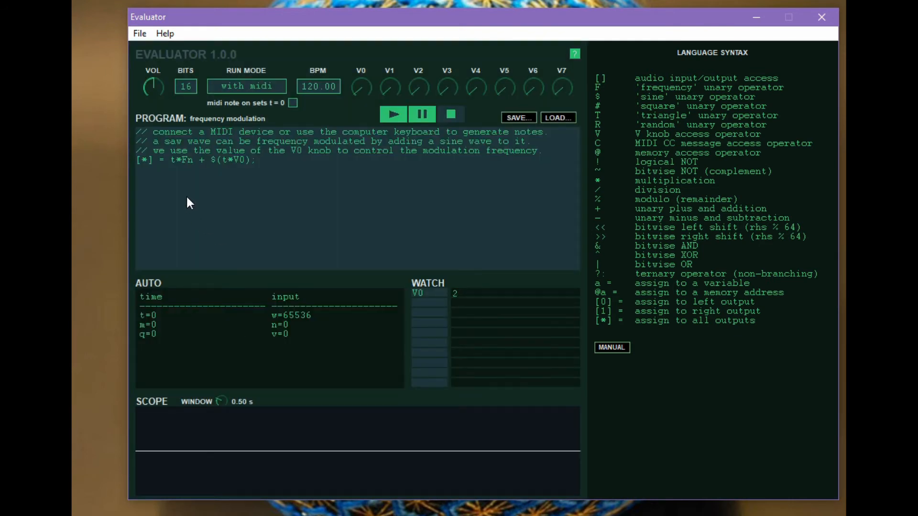
{"action": "mouse_move", "coordinate": [189, 145]}
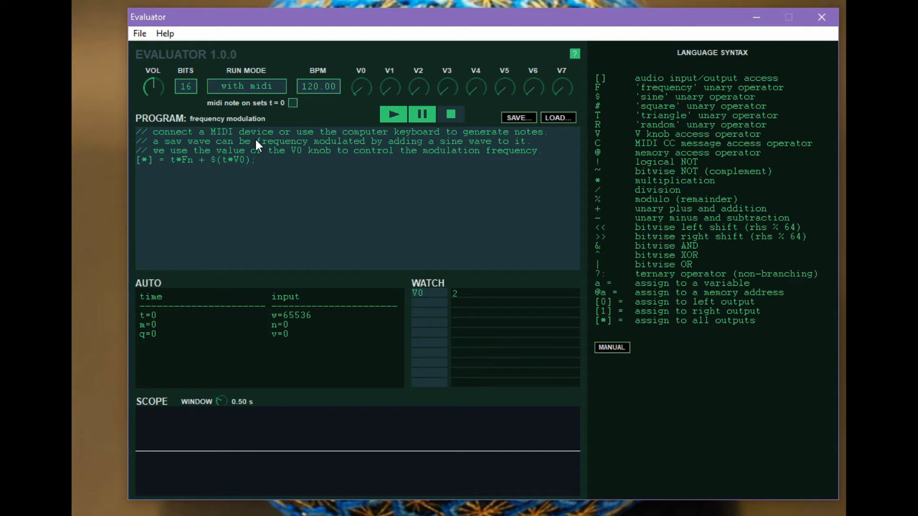
{"action": "mouse_move", "coordinate": [218, 203]}
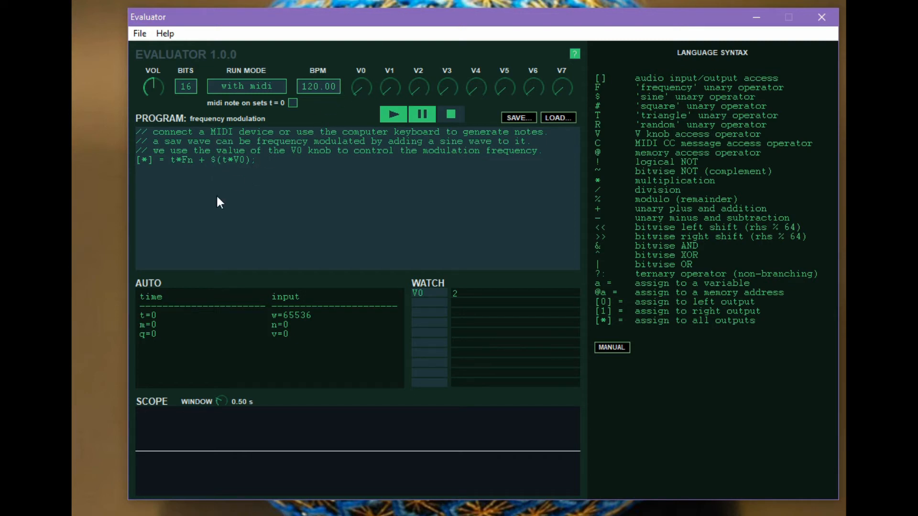
{"action": "mouse_move", "coordinate": [199, 178]}
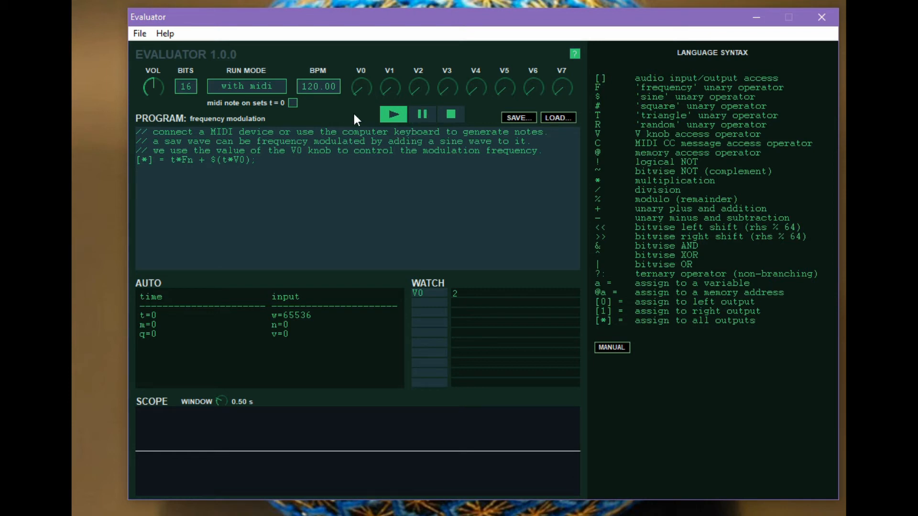
Step: Run the frequency modulation program, set V0 to 50, then halt playback
{"action": "left_click", "coordinate": [393, 115]}
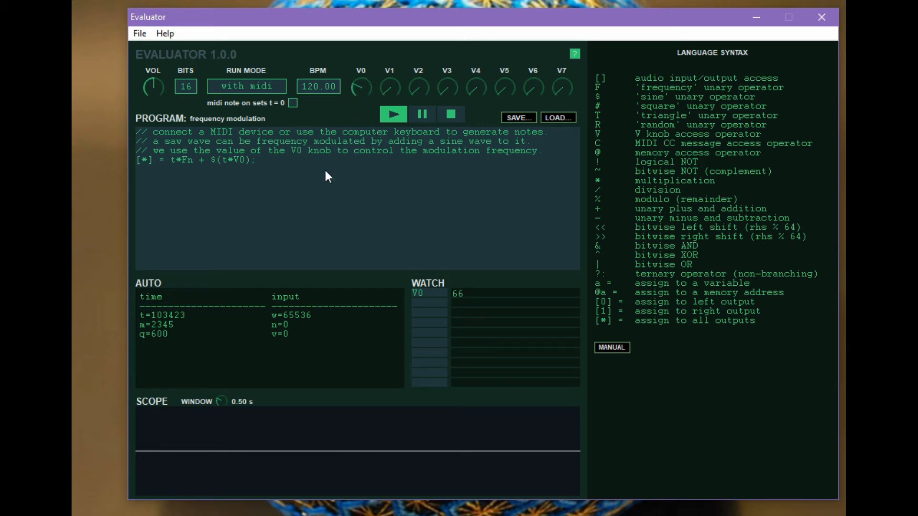
{"action": "left_click", "coordinate": [393, 114]}
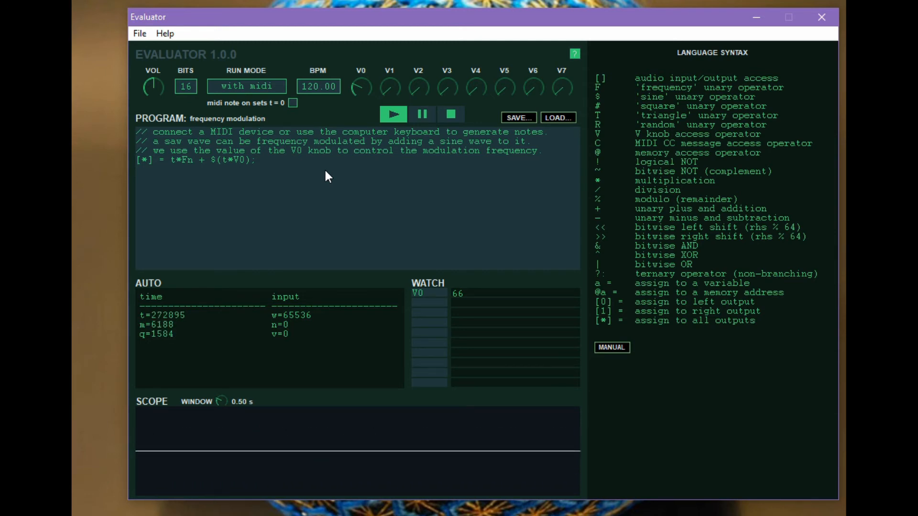
{"action": "mouse_move", "coordinate": [373, 84]}
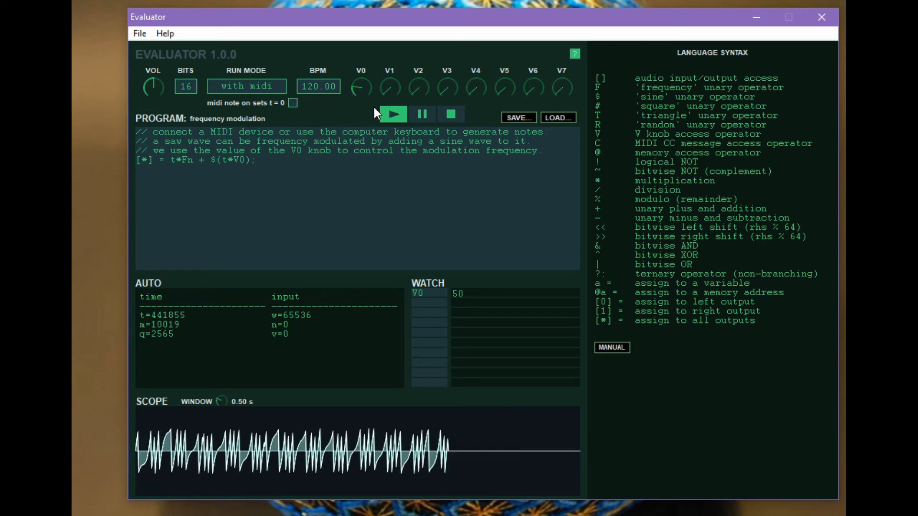
{"action": "left_click", "coordinate": [396, 113]}
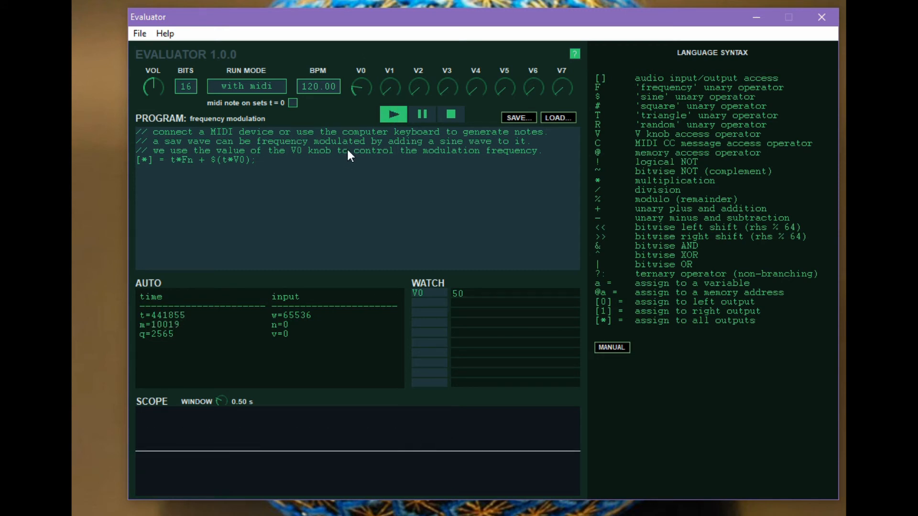
{"action": "mouse_move", "coordinate": [246, 144]}
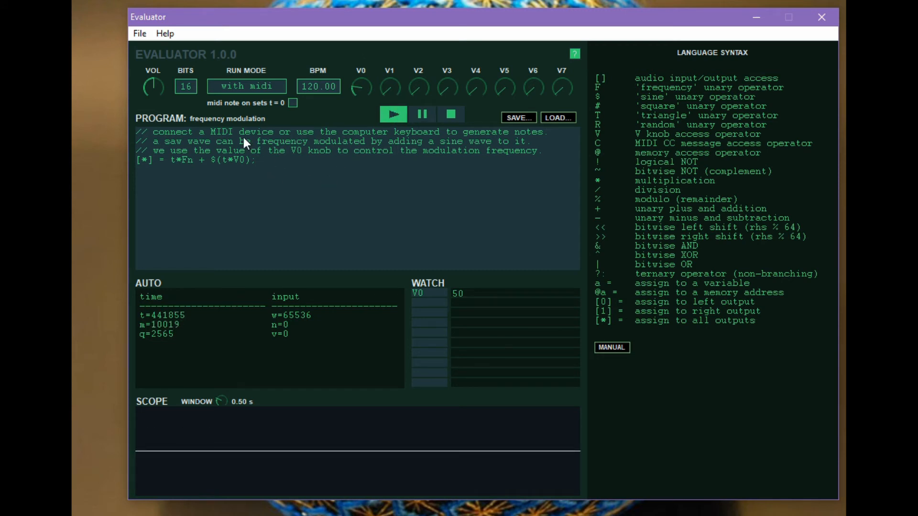
{"action": "mouse_move", "coordinate": [254, 132]}
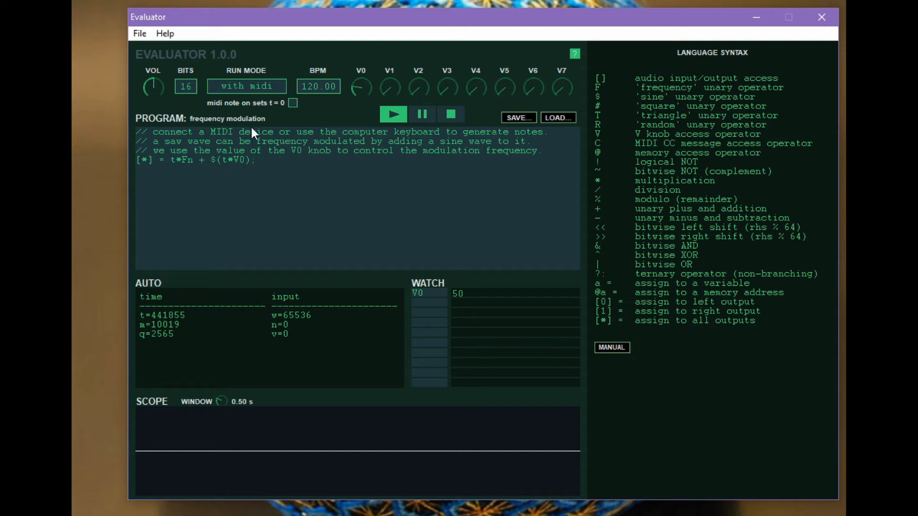
{"action": "mouse_move", "coordinate": [258, 149]}
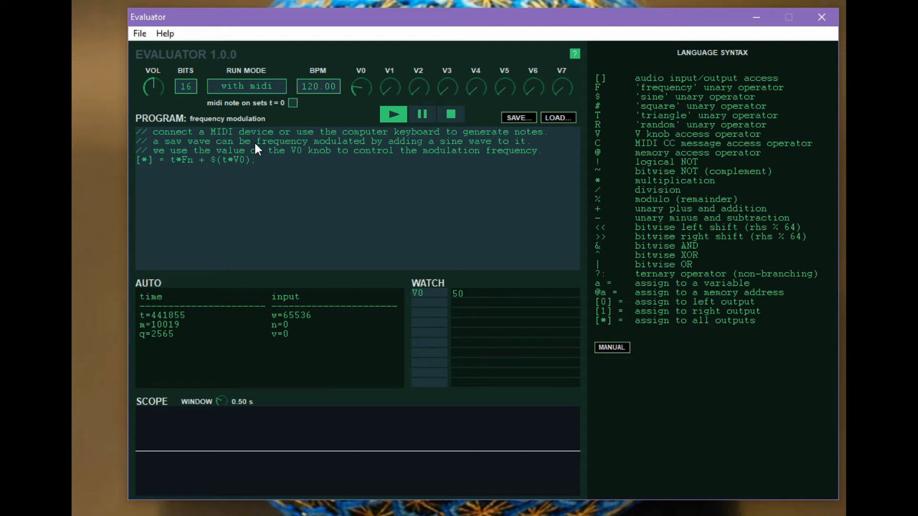
{"action": "mouse_move", "coordinate": [198, 165]}
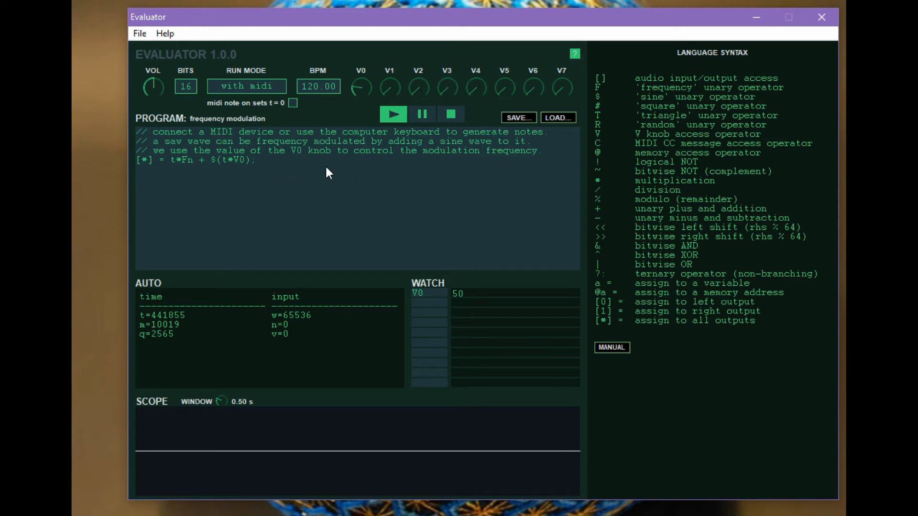
{"action": "mouse_move", "coordinate": [310, 168]}
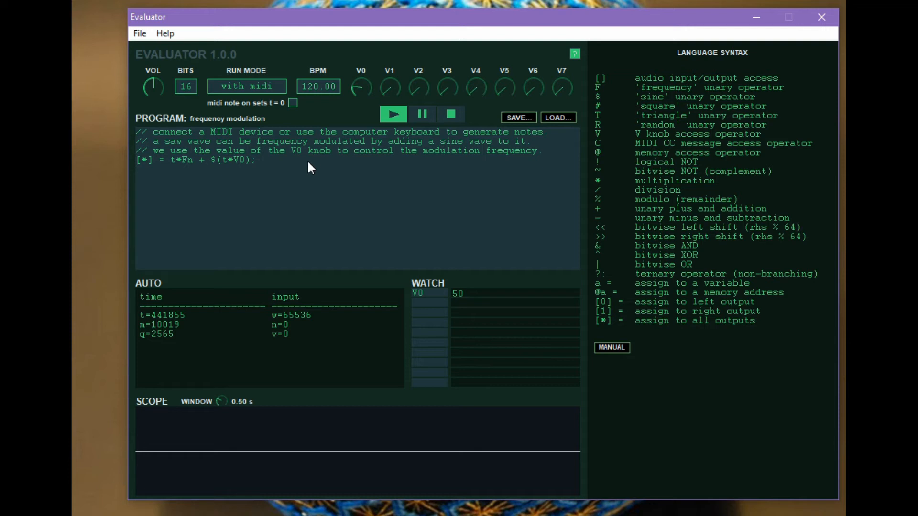
{"action": "mouse_move", "coordinate": [243, 162]}
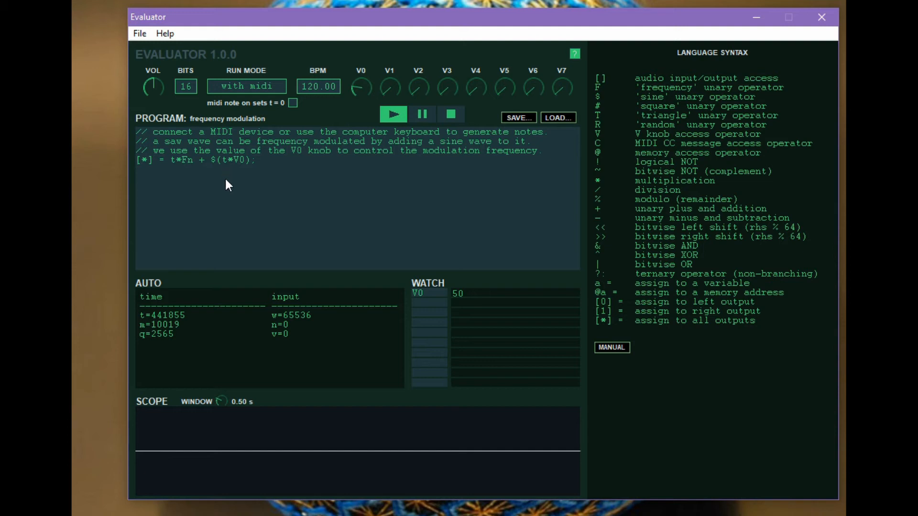
{"action": "mouse_move", "coordinate": [575, 134]}
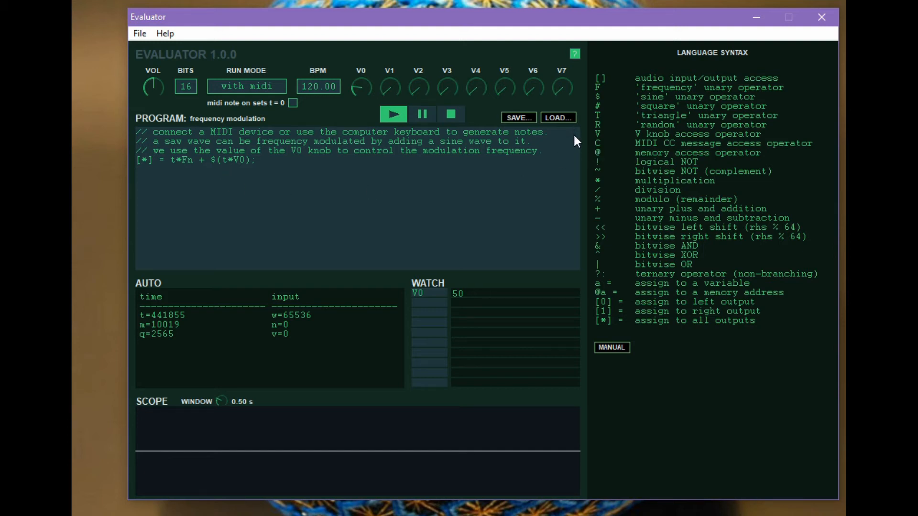
{"action": "mouse_move", "coordinate": [593, 157]}
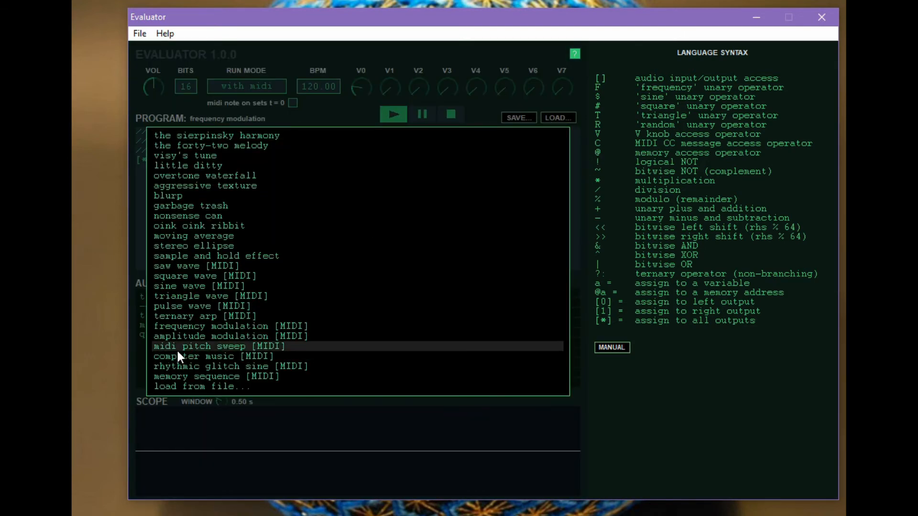
Step: Load the midi pitch sweep preset and compile it with Ctrl+Enter so it runs
{"action": "left_click", "coordinate": [195, 346]}
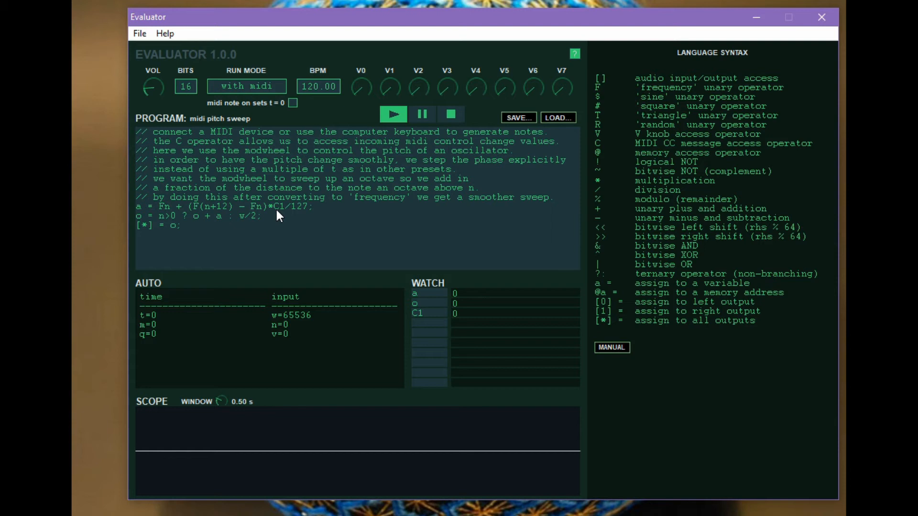
{"action": "mouse_move", "coordinate": [283, 219]}
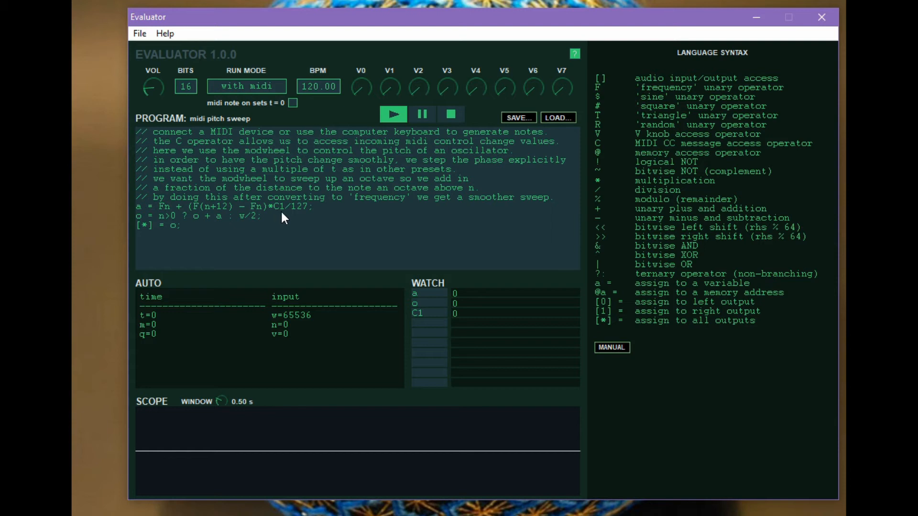
{"action": "mouse_move", "coordinate": [277, 221]}
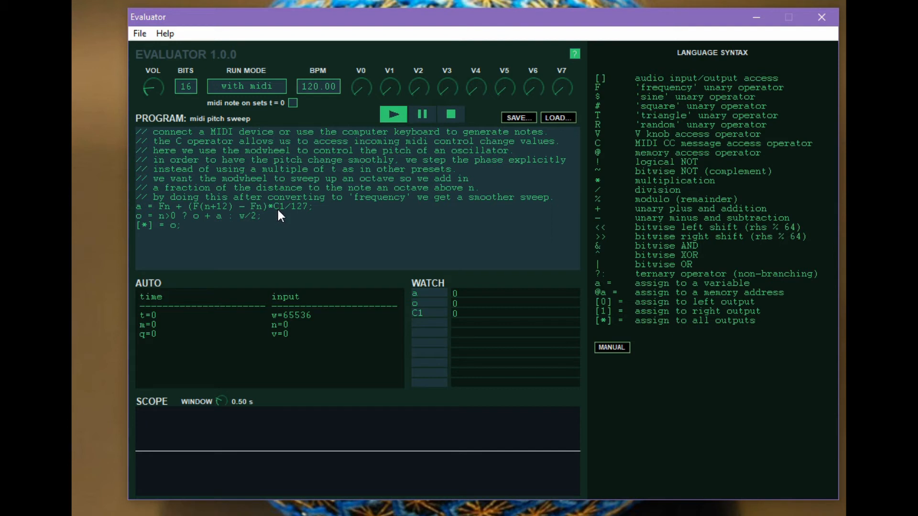
{"action": "mouse_move", "coordinate": [283, 202]}
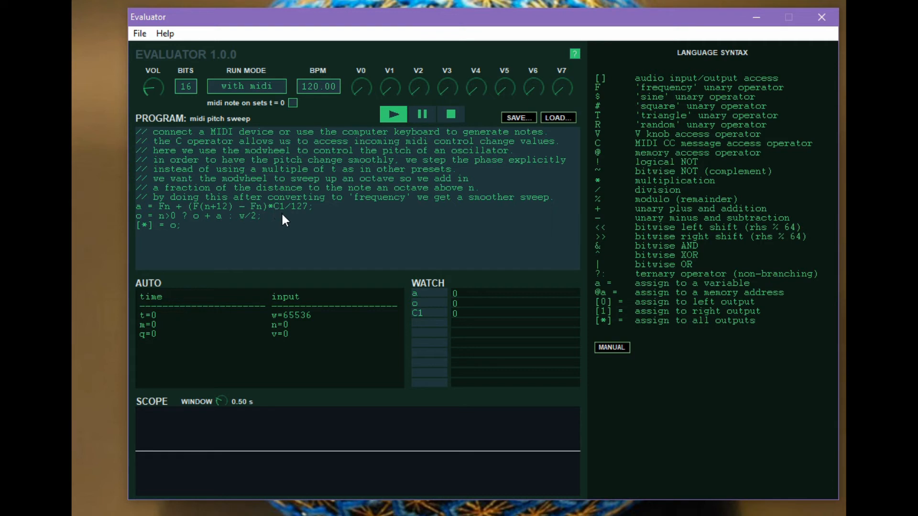
{"action": "mouse_move", "coordinate": [201, 212]}
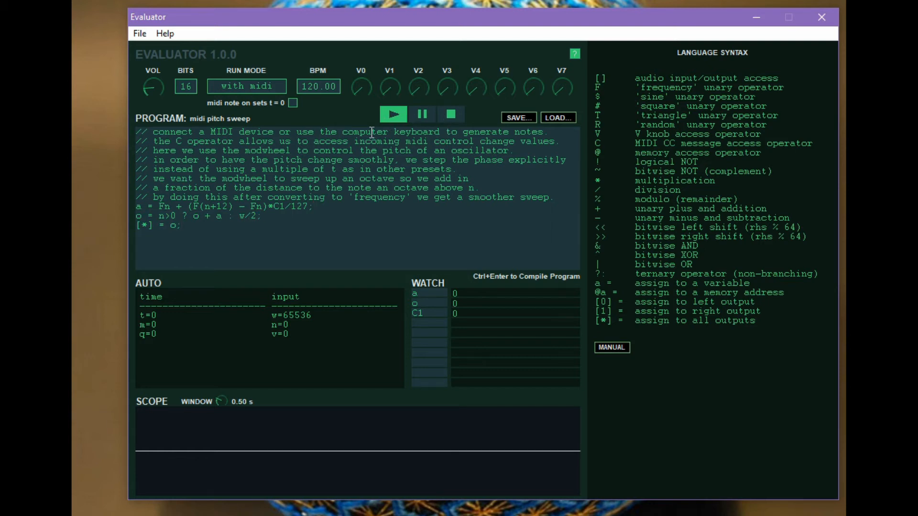
{"action": "left_click", "coordinate": [393, 115]}
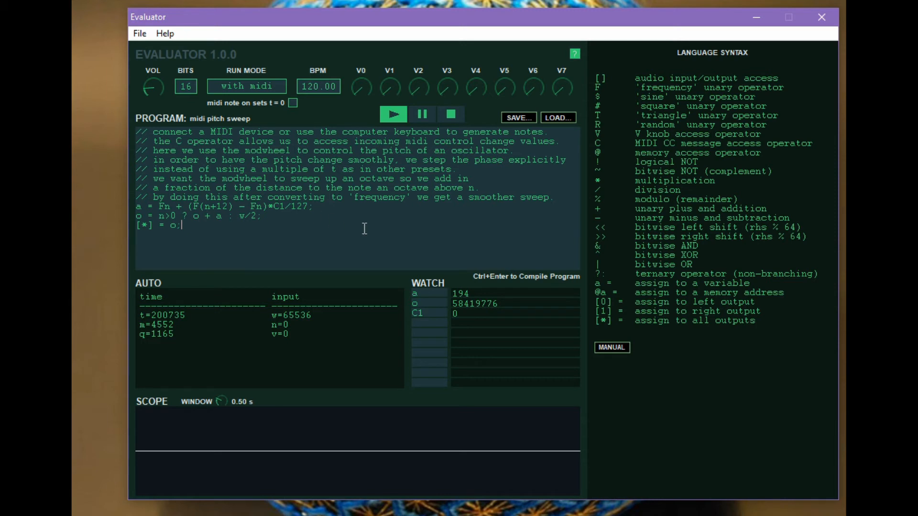
{"action": "mouse_move", "coordinate": [414, 230]}
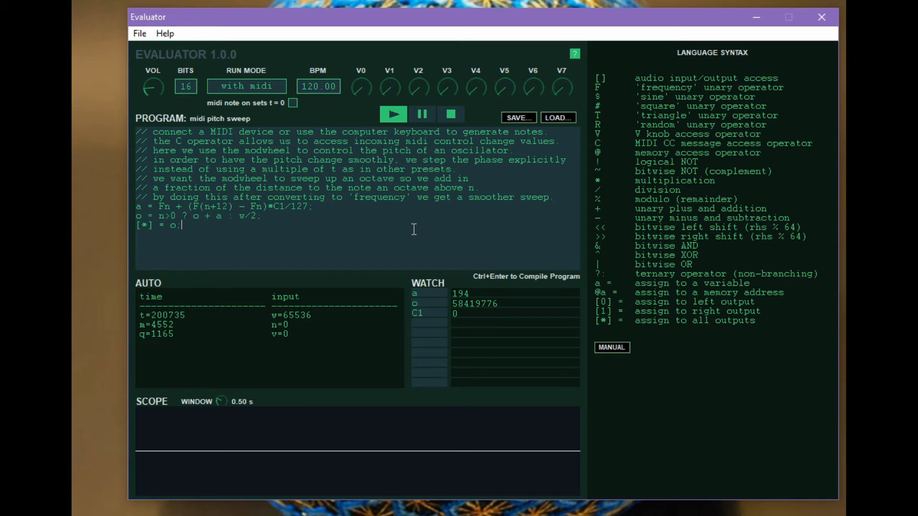
{"action": "mouse_move", "coordinate": [603, 165]}
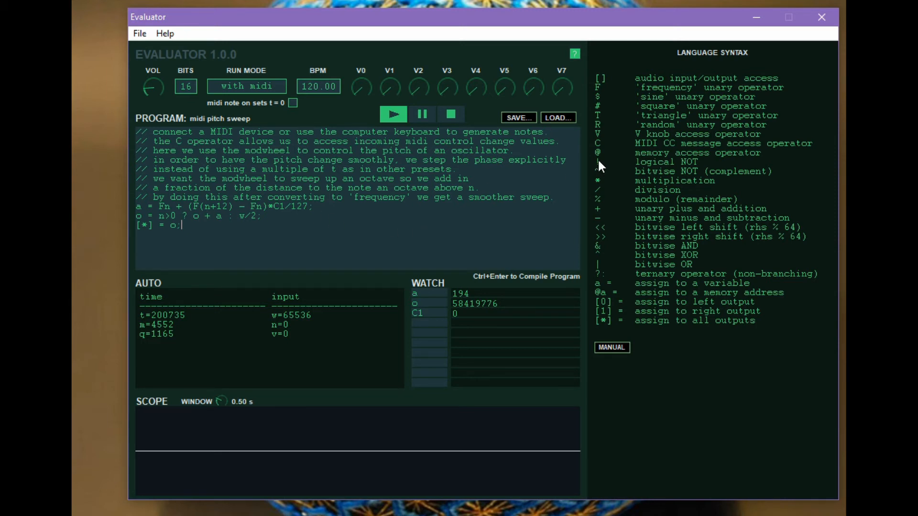
{"action": "mouse_move", "coordinate": [568, 103]}
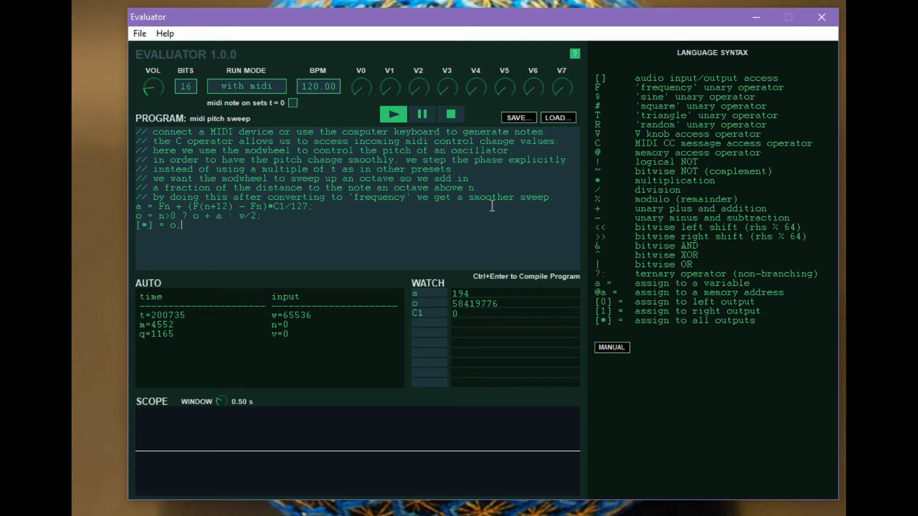
{"action": "mouse_move", "coordinate": [497, 212]}
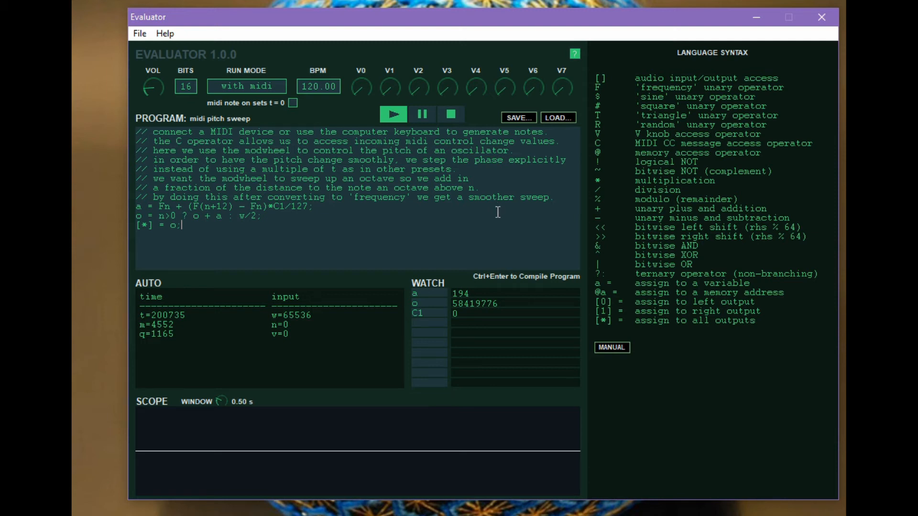
{"action": "mouse_move", "coordinate": [540, 148]}
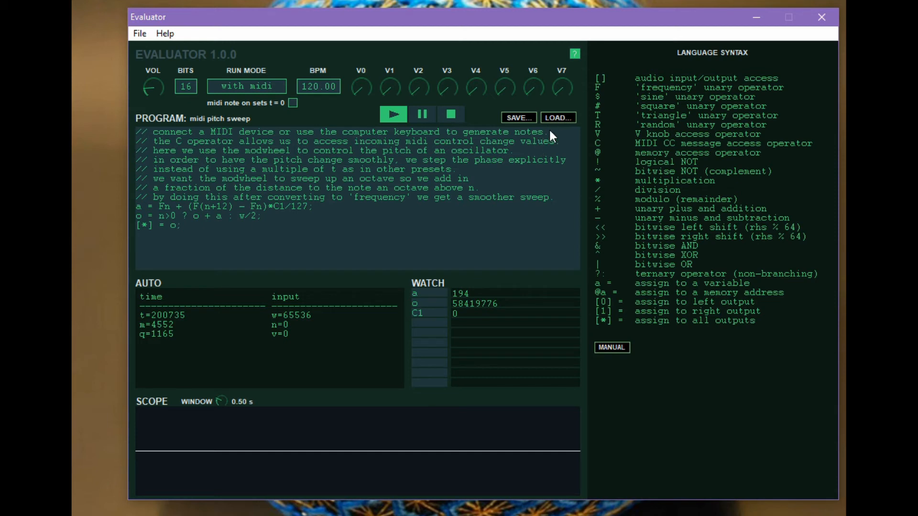
Step: Choose 'memory sequence [MIDI]' from the LOAD... preset list
{"action": "left_click", "coordinate": [559, 117]}
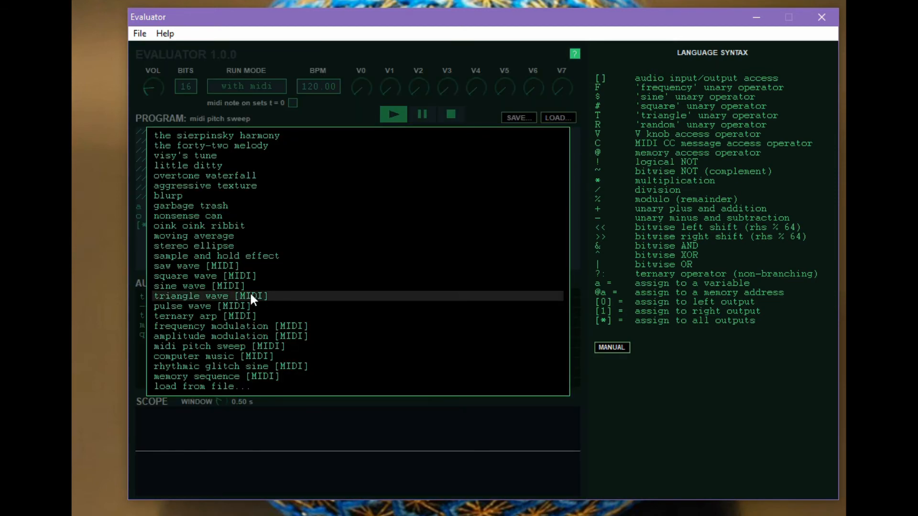
{"action": "left_click", "coordinate": [216, 376]}
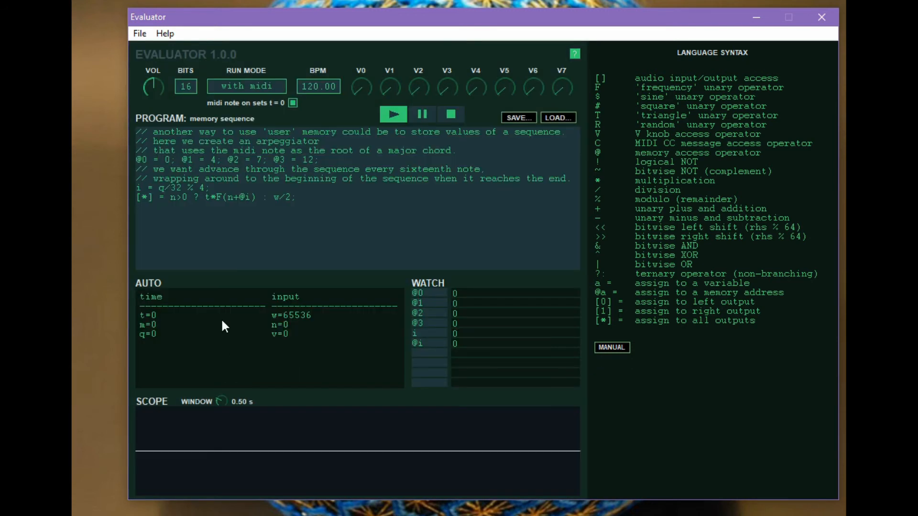
{"action": "mouse_move", "coordinate": [341, 162]}
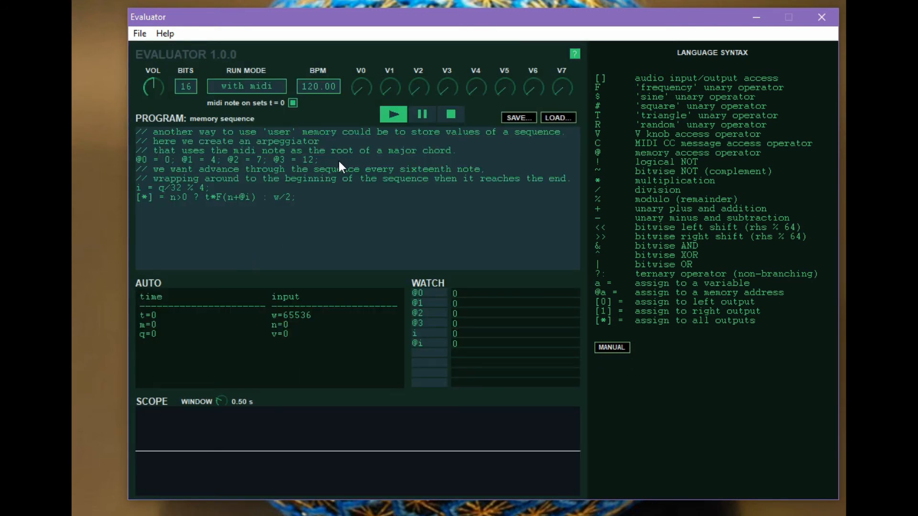
{"action": "mouse_move", "coordinate": [143, 172]}
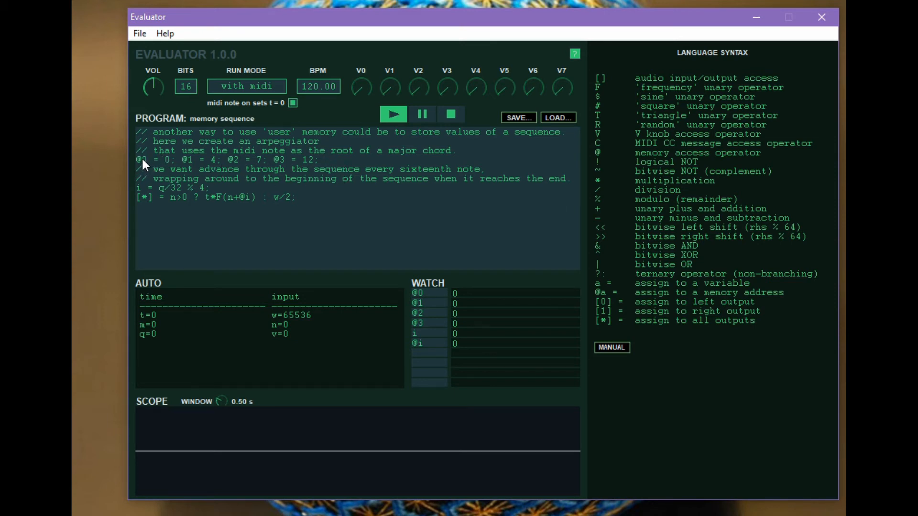
{"action": "mouse_move", "coordinate": [261, 209]}
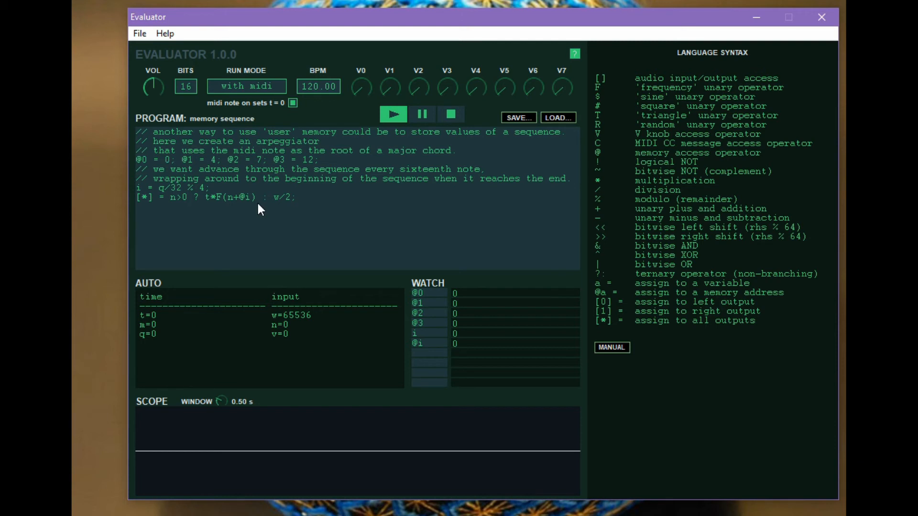
{"action": "mouse_move", "coordinate": [138, 193]}
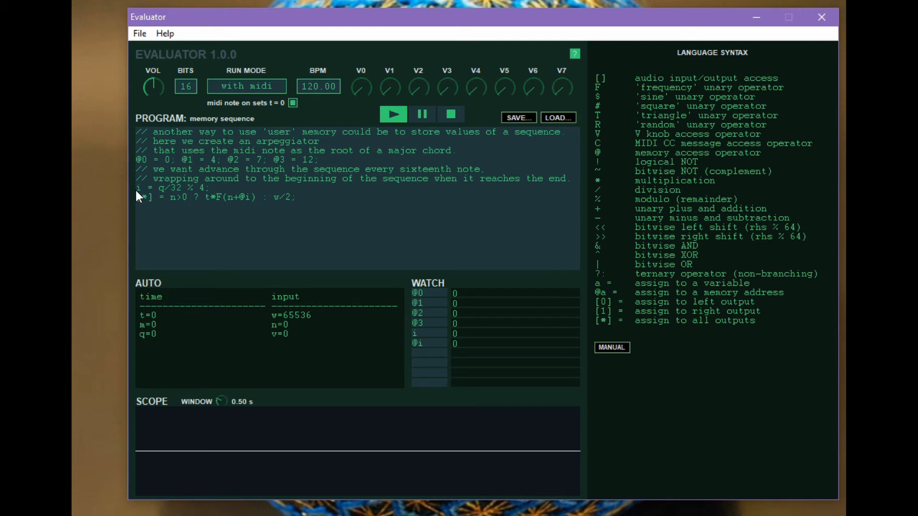
{"action": "mouse_move", "coordinate": [212, 193]}
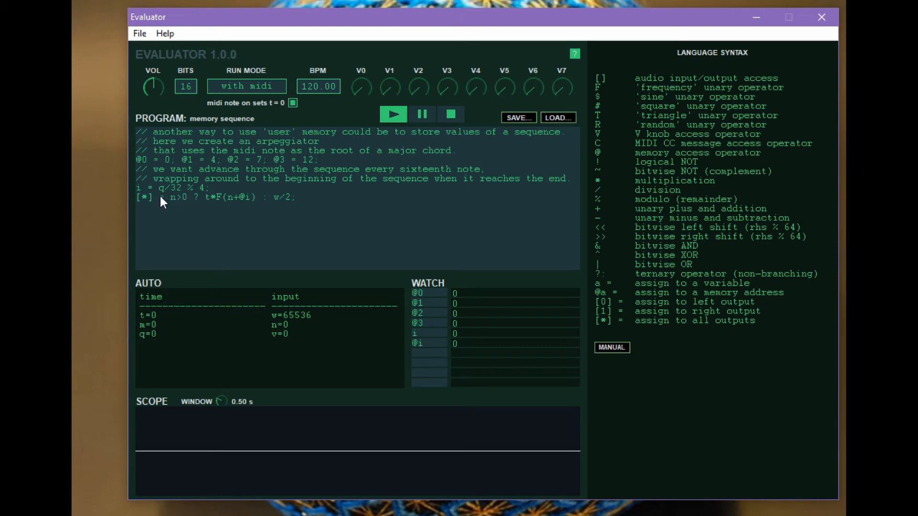
{"action": "mouse_move", "coordinate": [179, 182]}
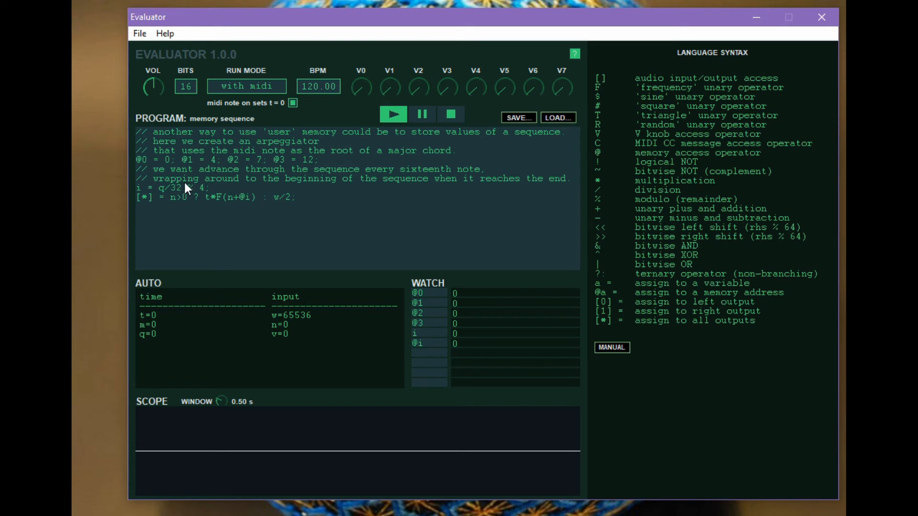
{"action": "mouse_move", "coordinate": [259, 183]}
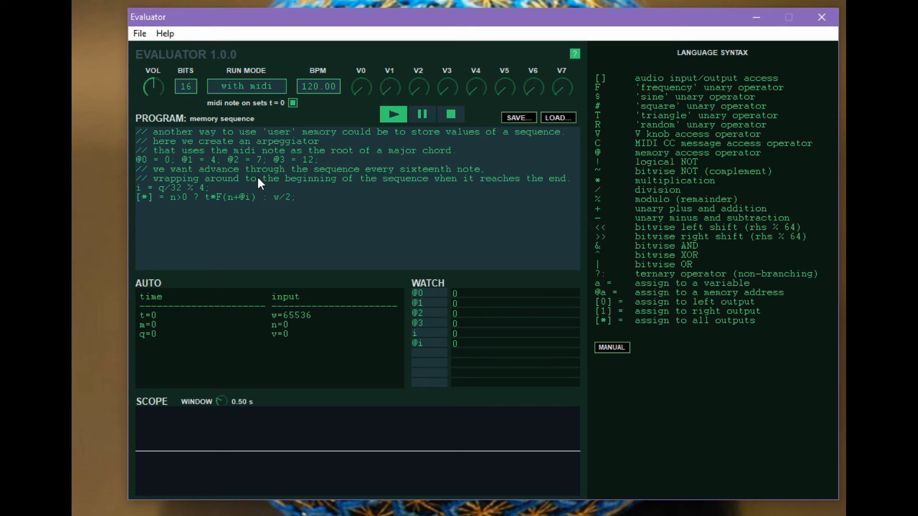
{"action": "mouse_move", "coordinate": [153, 210]}
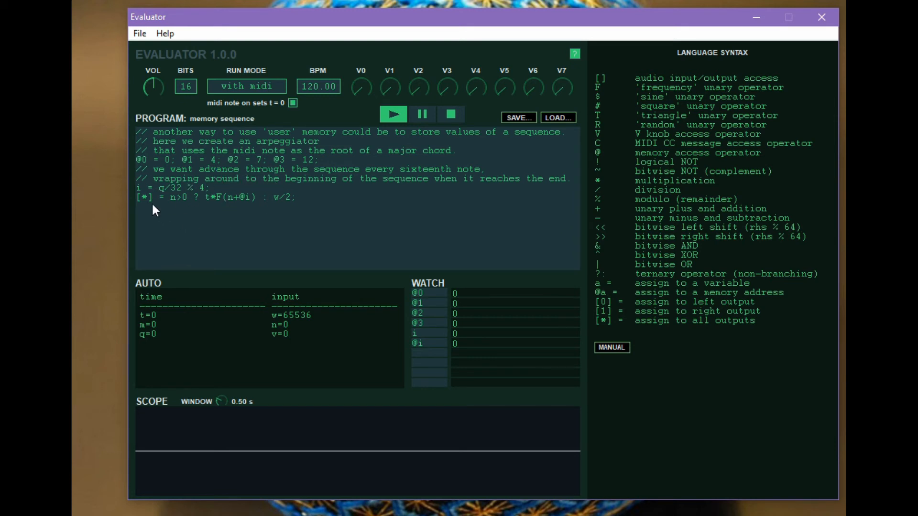
{"action": "mouse_move", "coordinate": [195, 216]}
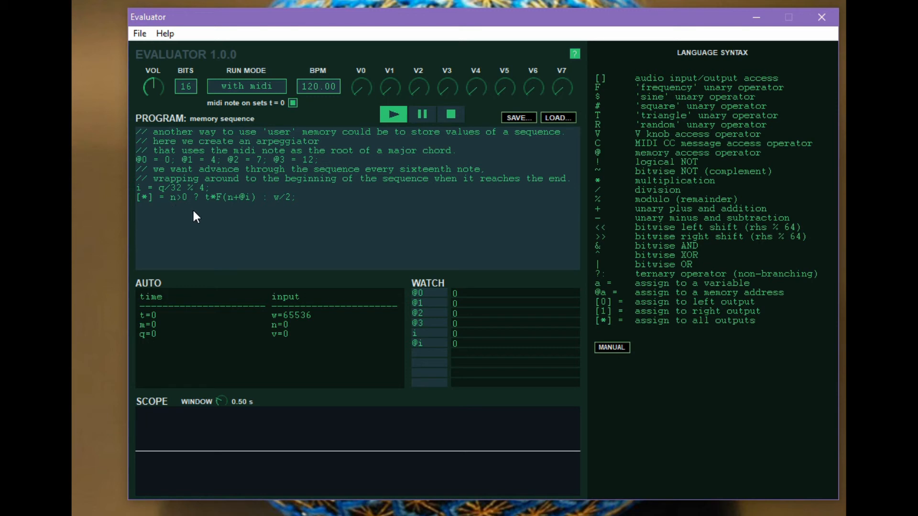
{"action": "mouse_move", "coordinate": [229, 212]}
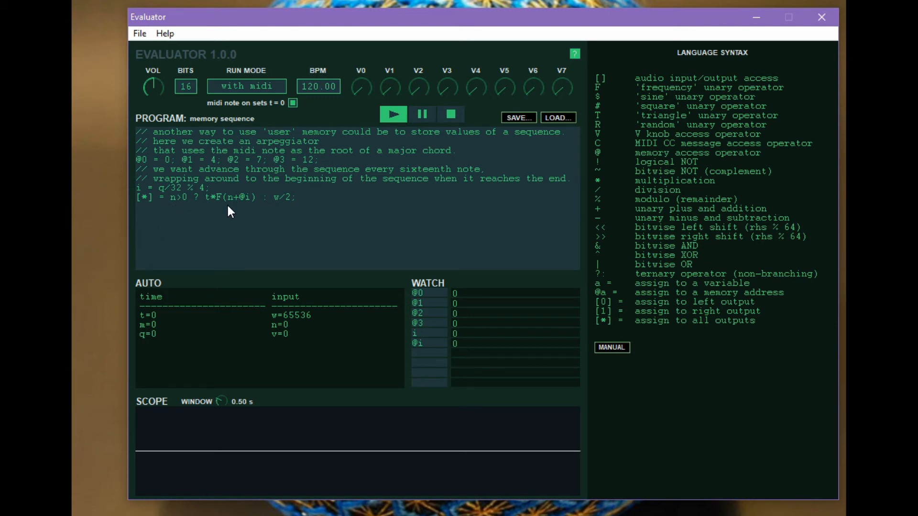
{"action": "mouse_move", "coordinate": [255, 197]}
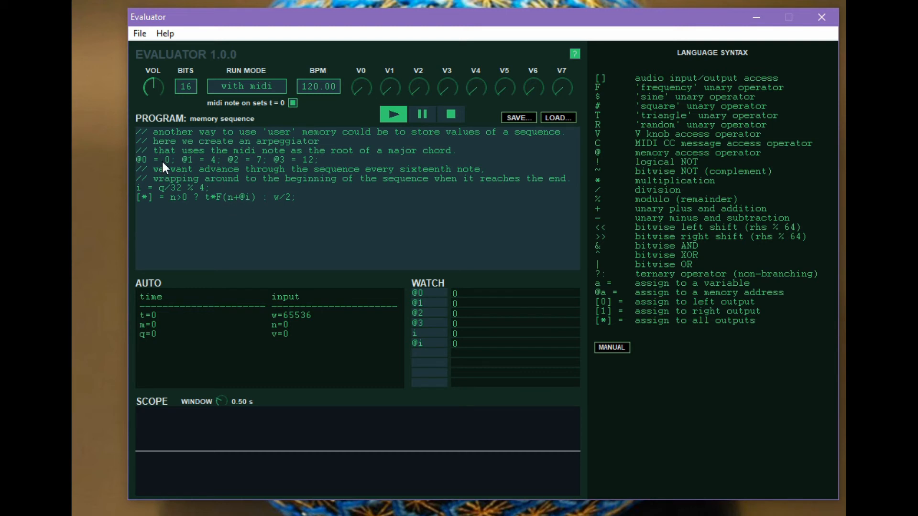
{"action": "mouse_move", "coordinate": [250, 210]}
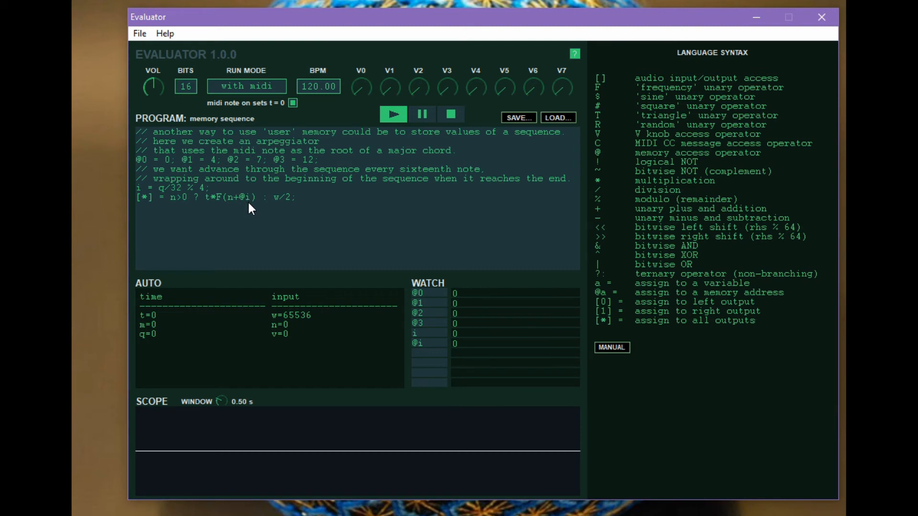
{"action": "mouse_move", "coordinate": [231, 204]}
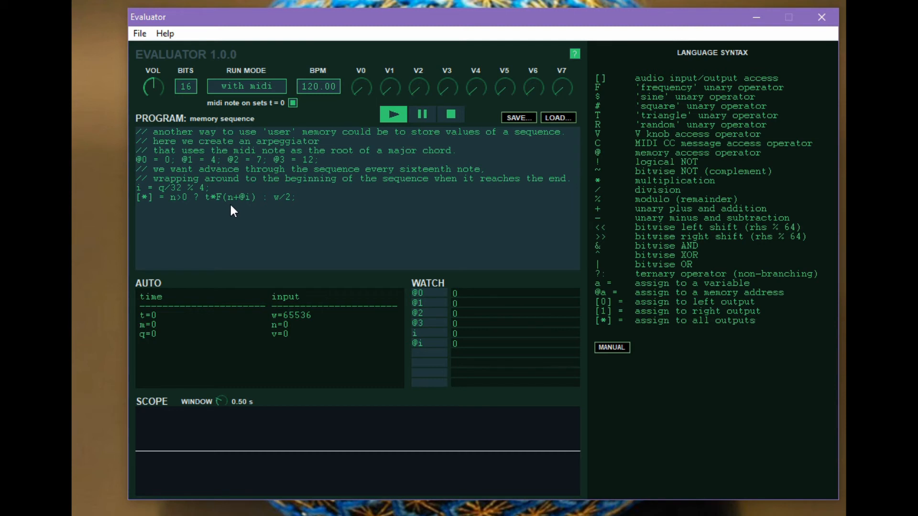
{"action": "mouse_move", "coordinate": [210, 214]}
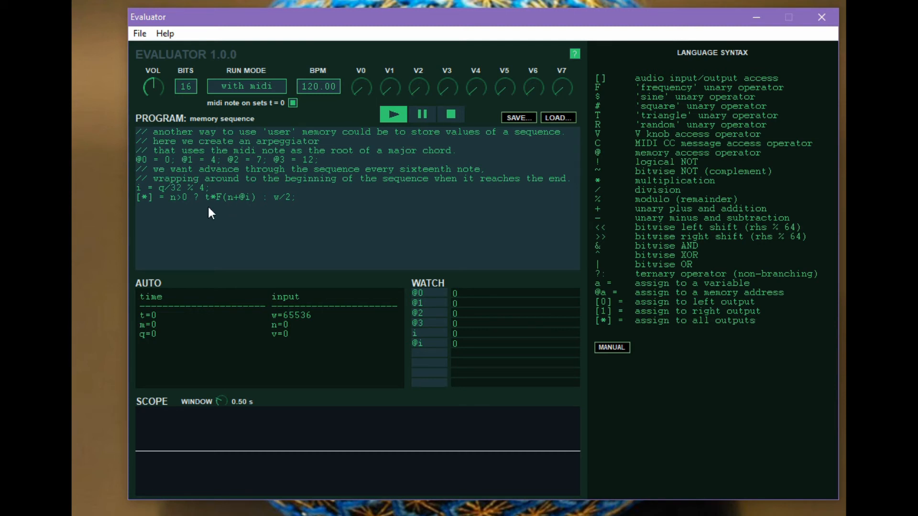
{"action": "mouse_move", "coordinate": [235, 269]}
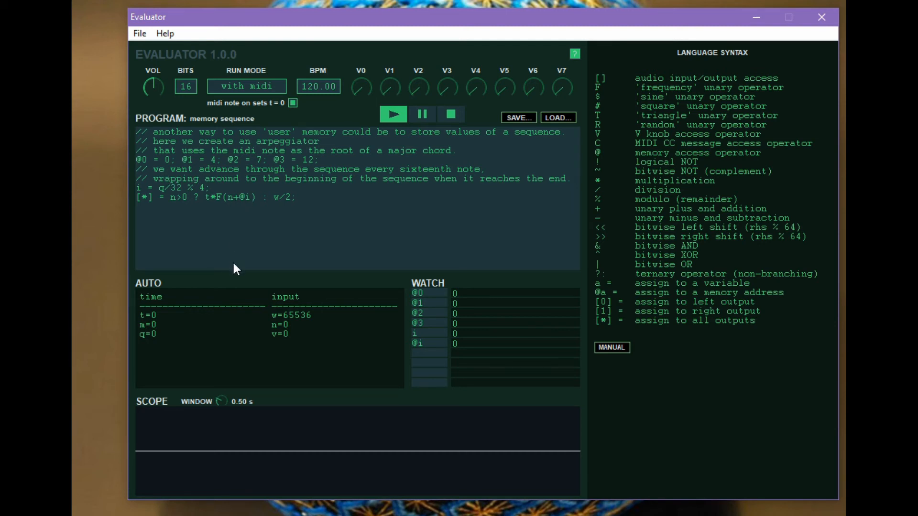
{"action": "mouse_move", "coordinate": [318, 119]}
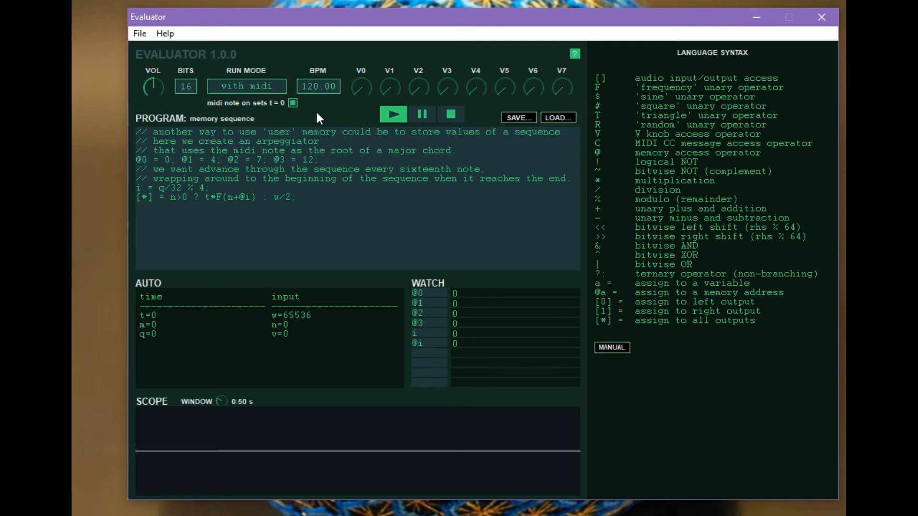
Step: Run the memory sequence arpeggiator and lower the tempo to 80 BPM
{"action": "left_click", "coordinate": [393, 114]}
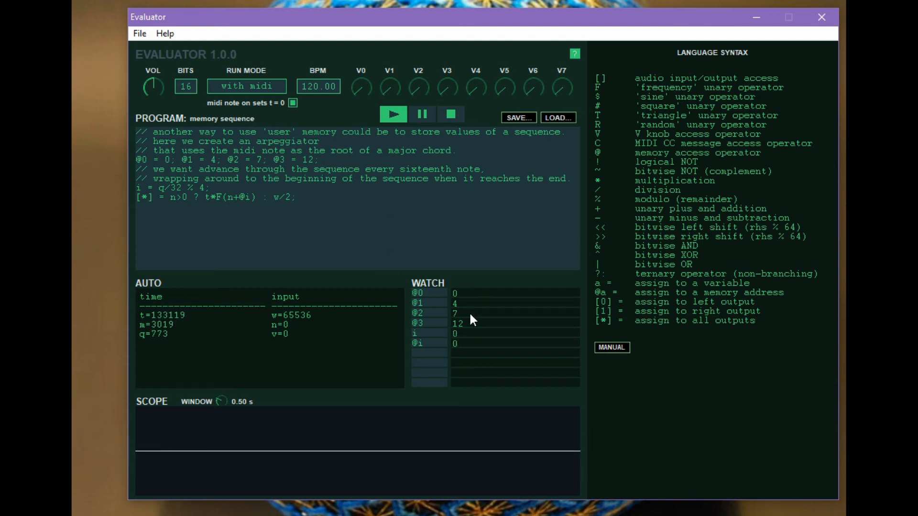
{"action": "mouse_move", "coordinate": [420, 403]}
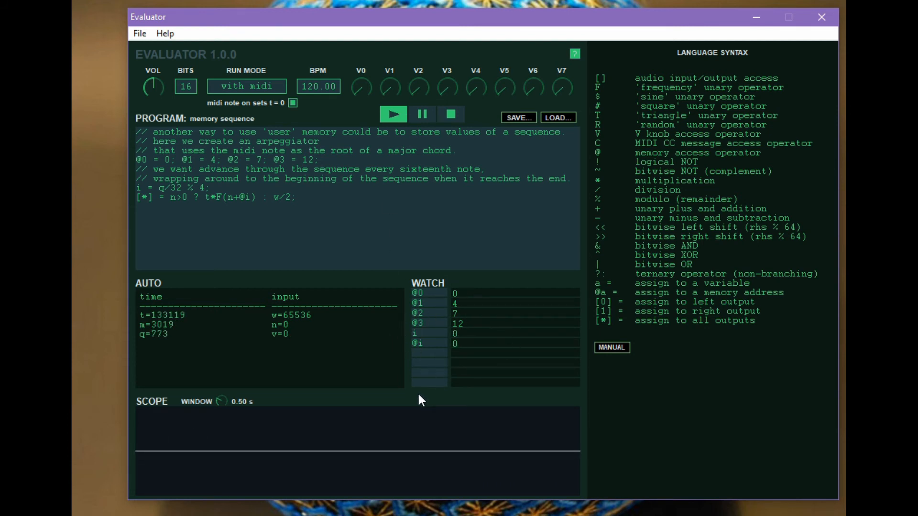
{"action": "left_click", "coordinate": [393, 115]}
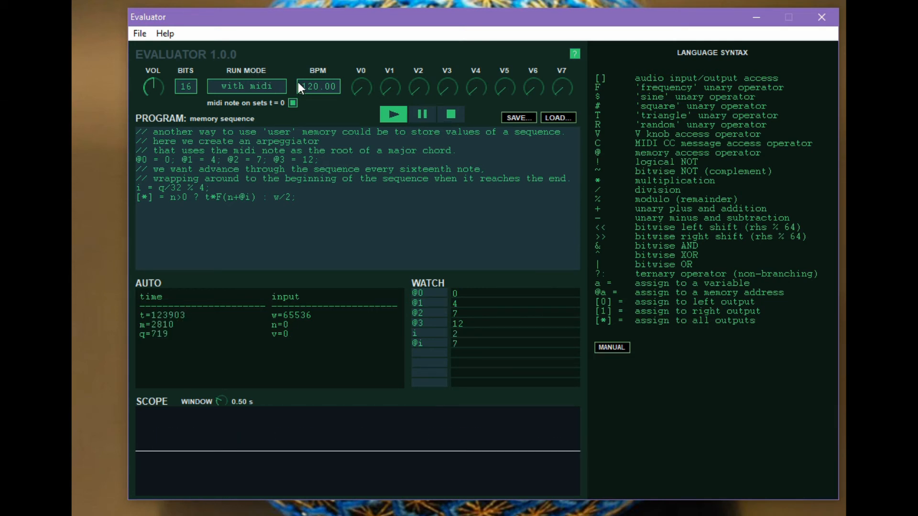
{"action": "type", "text": "80"}
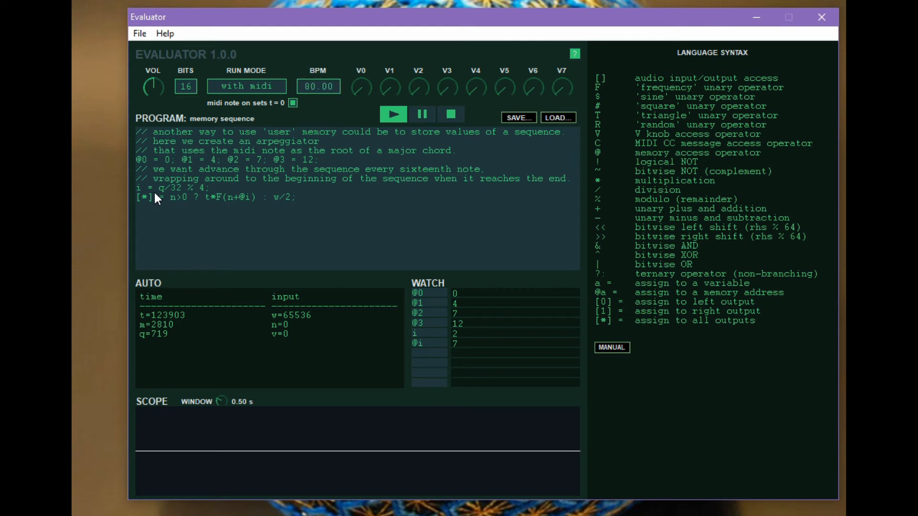
{"action": "left_click", "coordinate": [393, 114]}
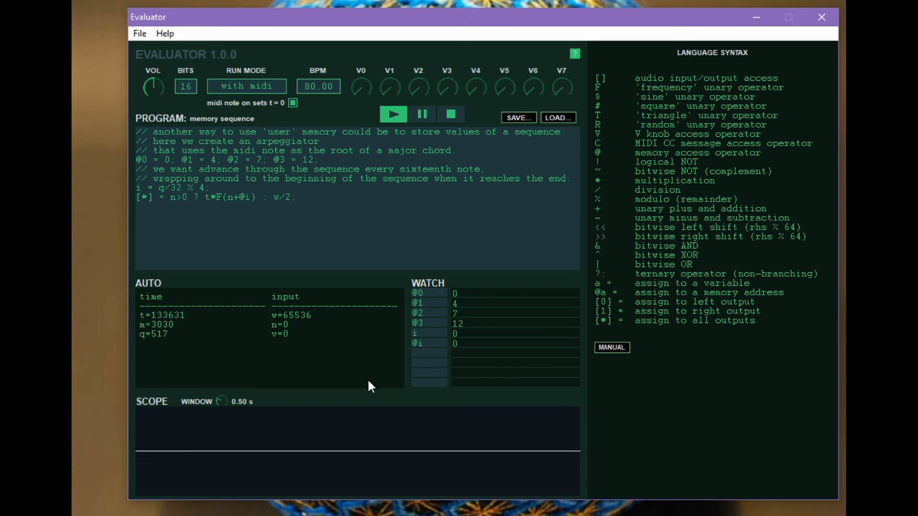
{"action": "mouse_move", "coordinate": [419, 340]}
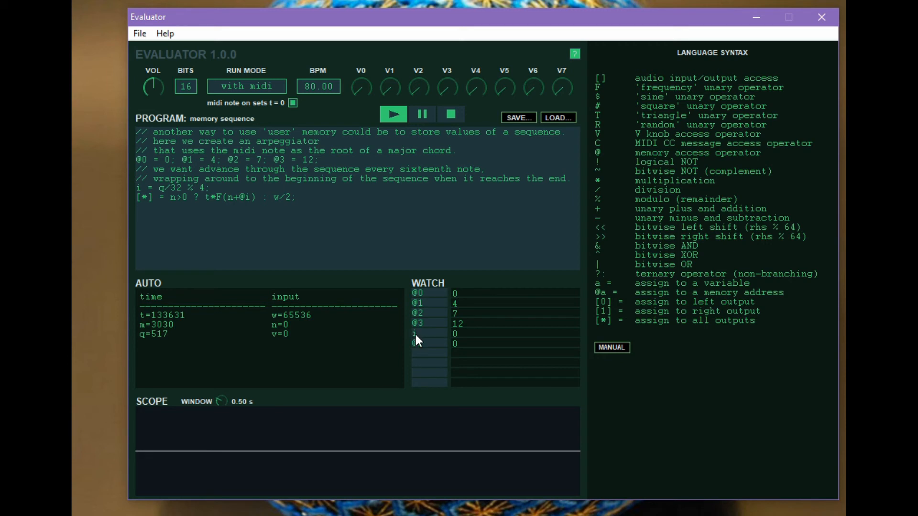
{"action": "mouse_move", "coordinate": [506, 225]}
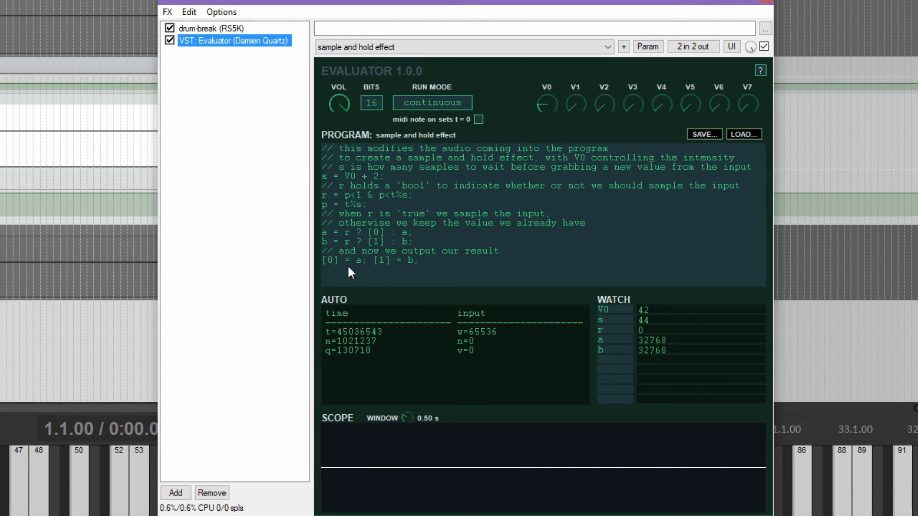
{"action": "mouse_move", "coordinate": [503, 266]}
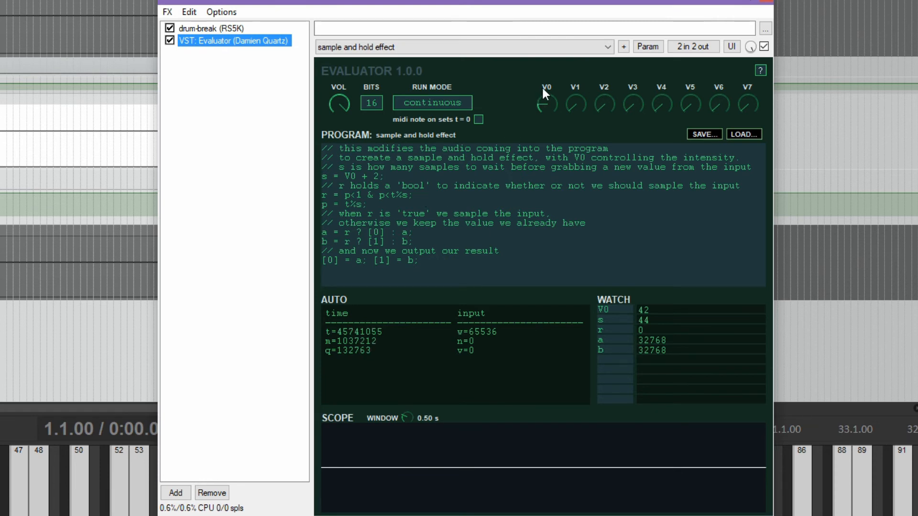
{"action": "mouse_move", "coordinate": [306, 182]}
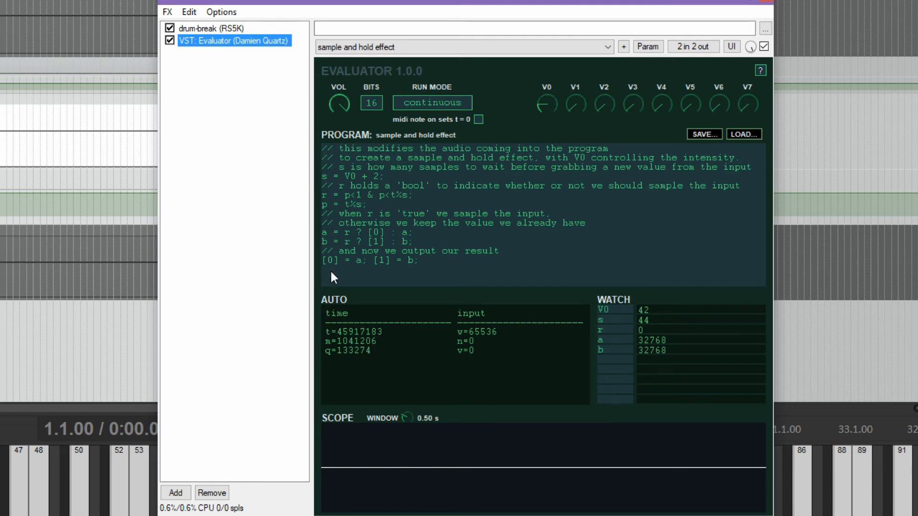
{"action": "mouse_move", "coordinate": [378, 244]}
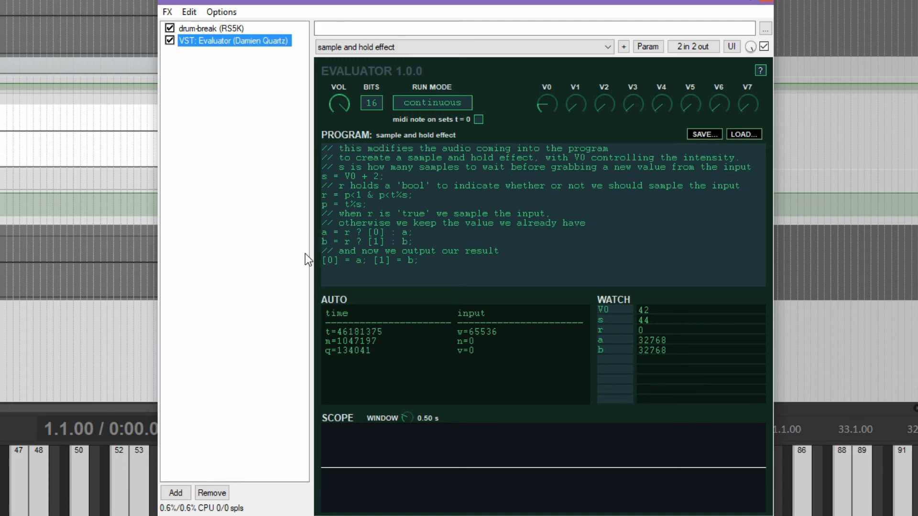
{"action": "mouse_move", "coordinate": [320, 251]}
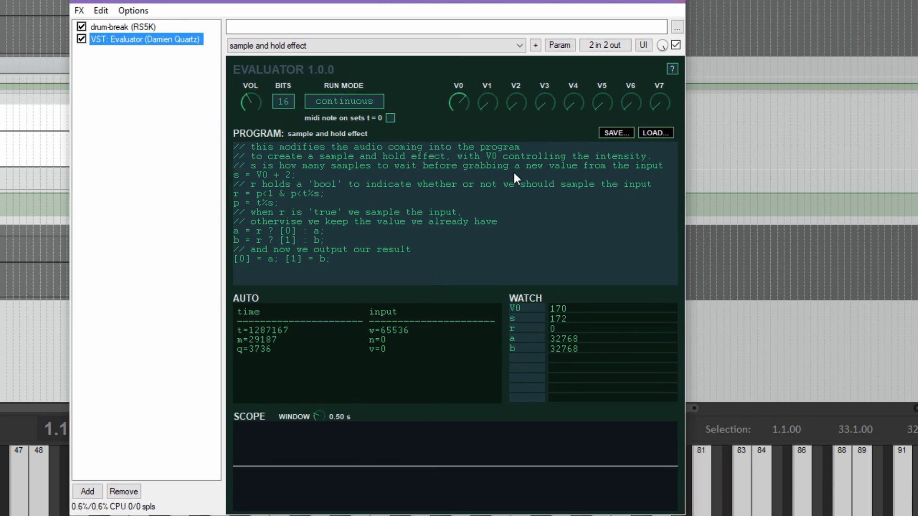
Step: Widen the FX chain window so Evaluator's Language Syntax panel shows beside the program
{"action": "left_click", "coordinate": [671, 68]}
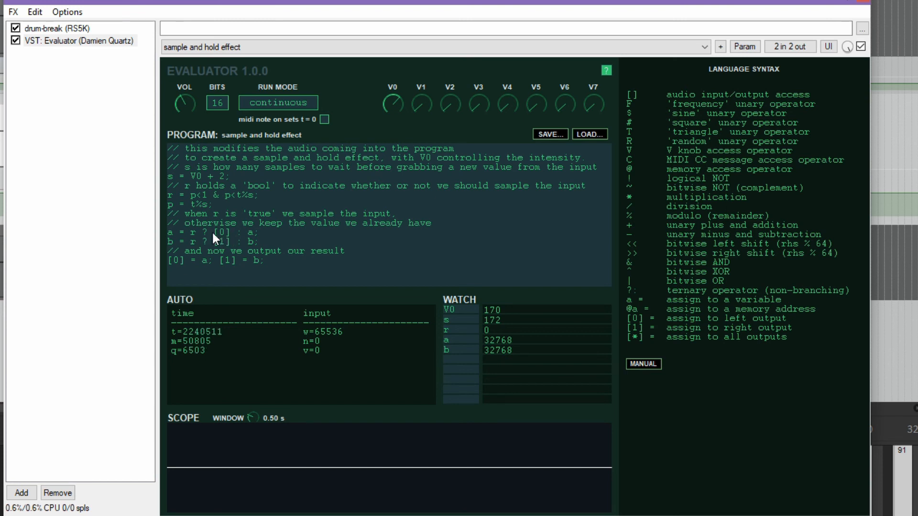
{"action": "mouse_move", "coordinate": [225, 241]}
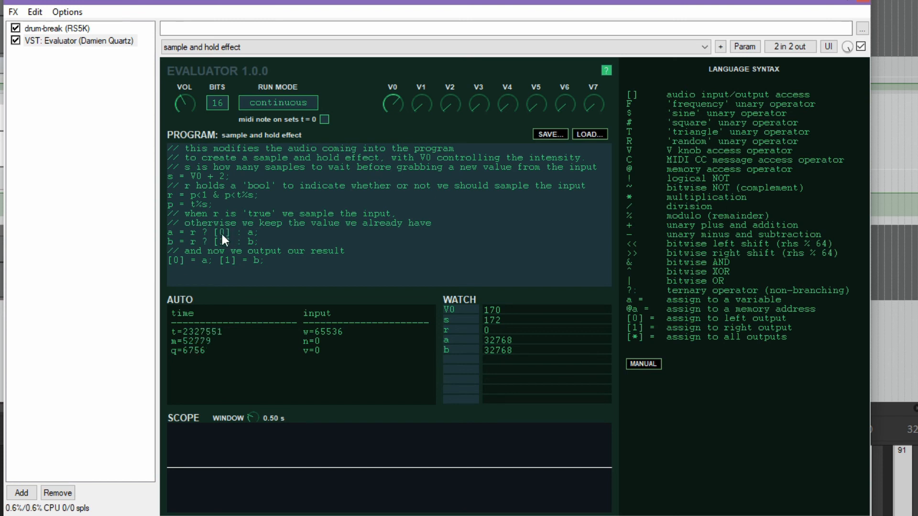
{"action": "mouse_move", "coordinate": [245, 240]}
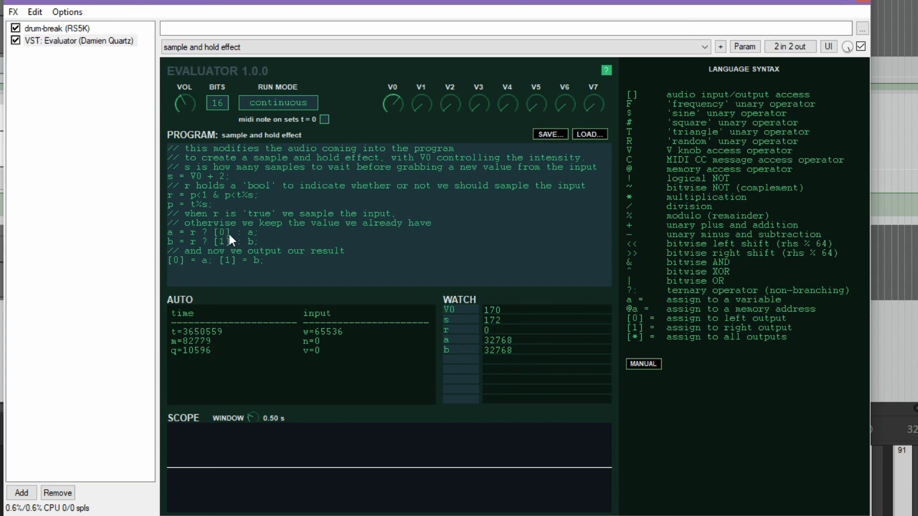
{"action": "mouse_move", "coordinate": [224, 197]}
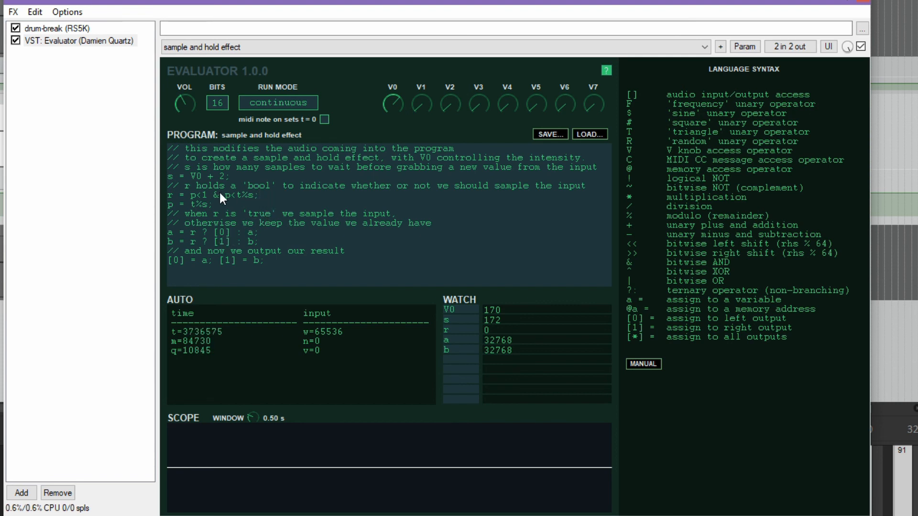
{"action": "mouse_move", "coordinate": [226, 214]}
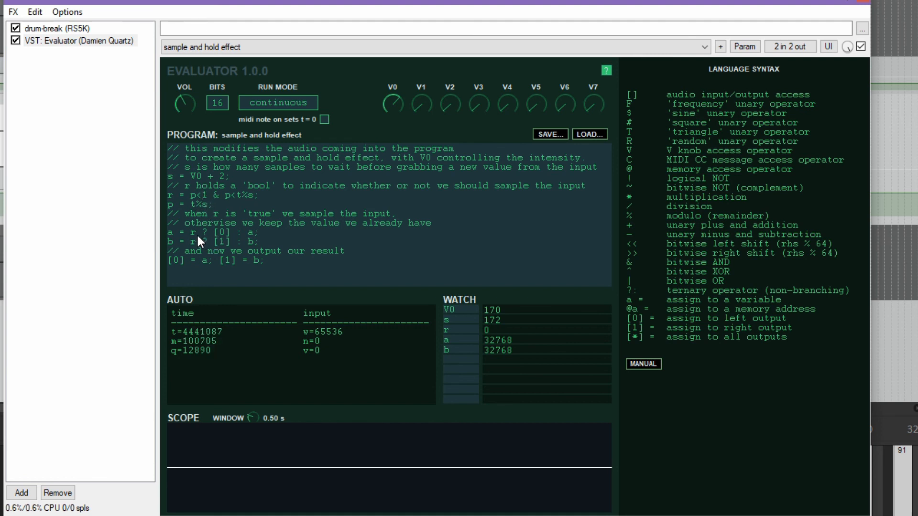
{"action": "mouse_move", "coordinate": [272, 202]}
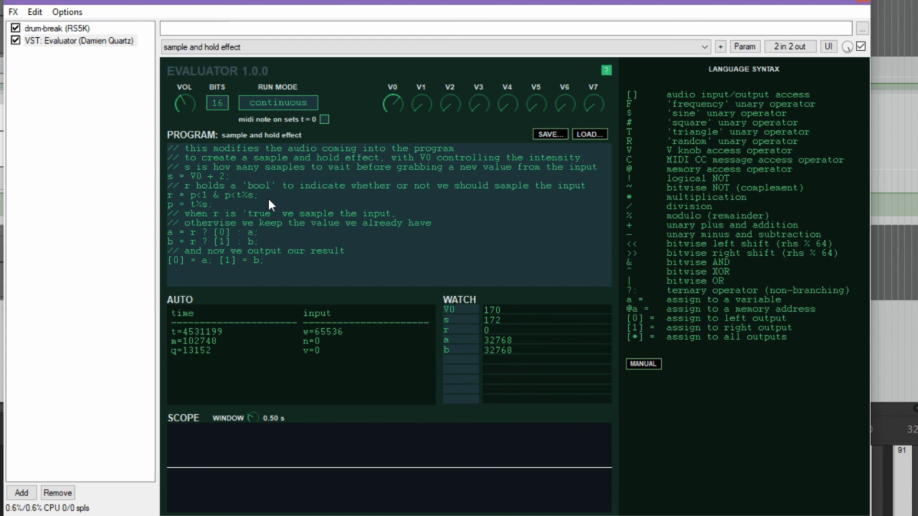
{"action": "mouse_move", "coordinate": [249, 201]}
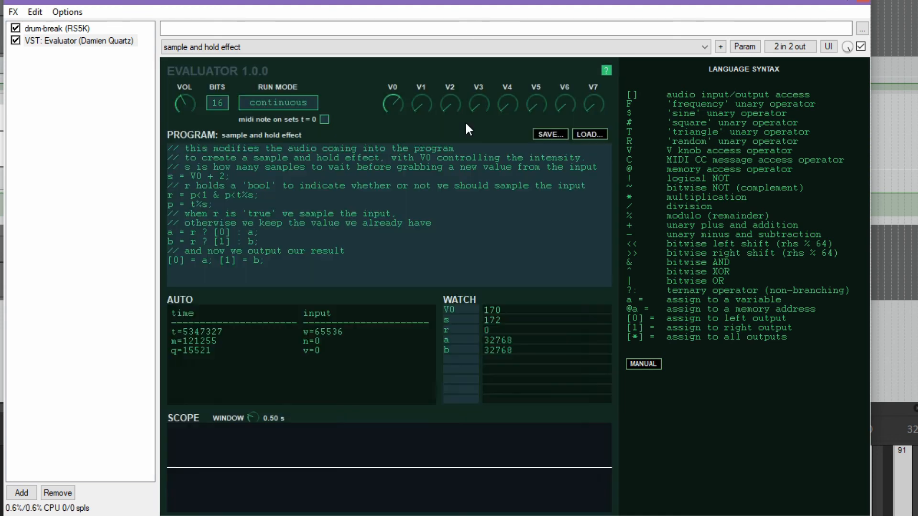
{"action": "mouse_move", "coordinate": [319, 76]}
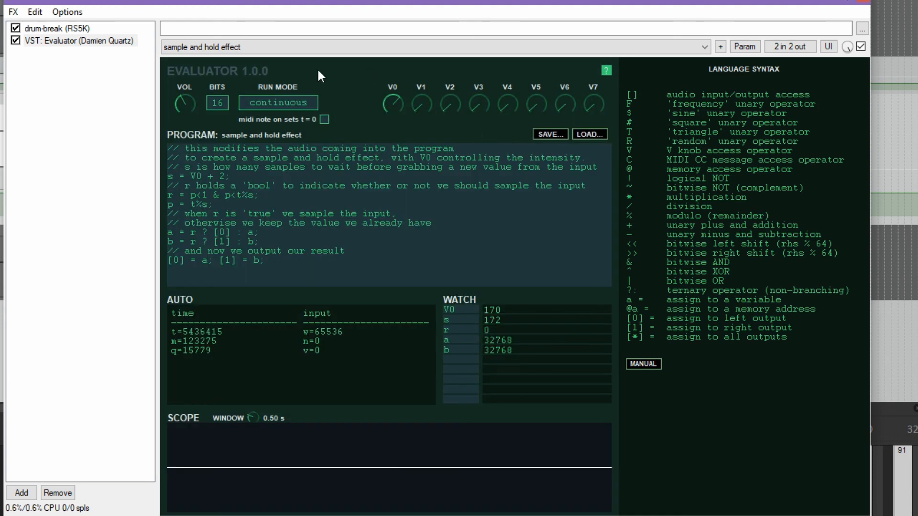
{"action": "mouse_move", "coordinate": [541, 139]}
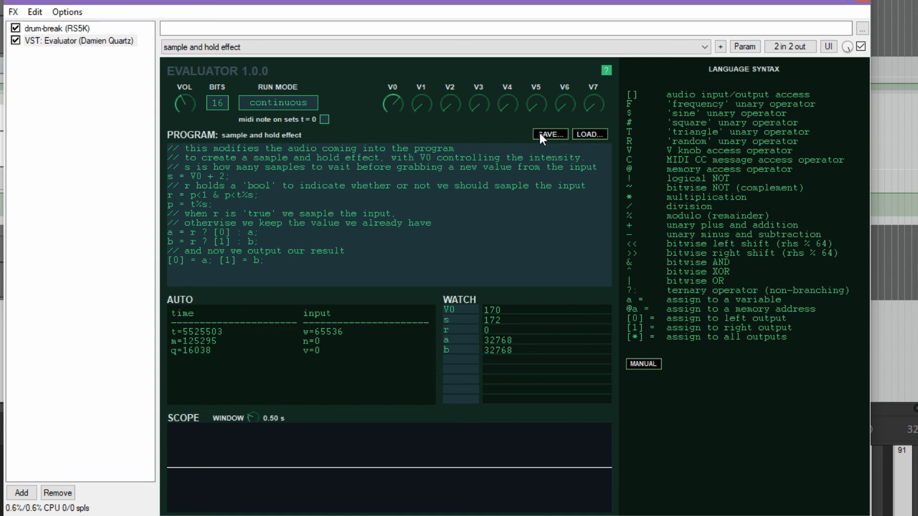
{"action": "mouse_move", "coordinate": [470, 130]}
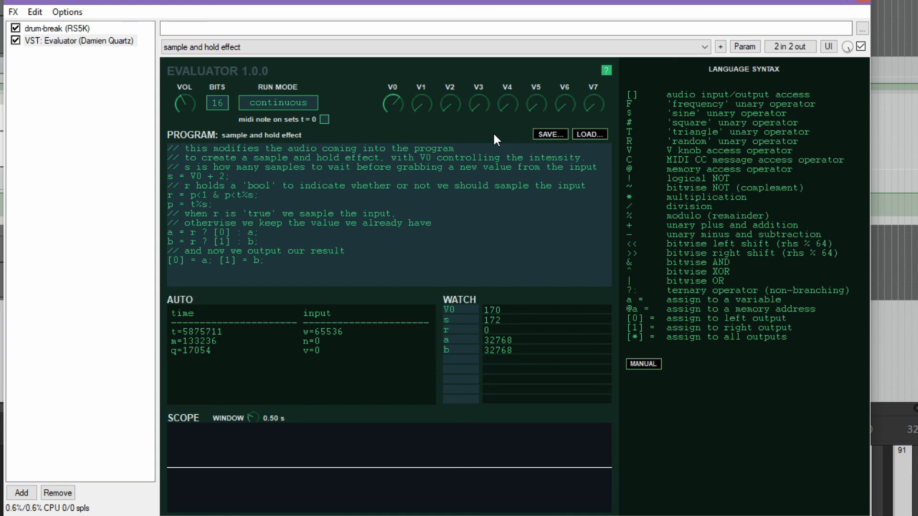
{"action": "mouse_move", "coordinate": [515, 165]}
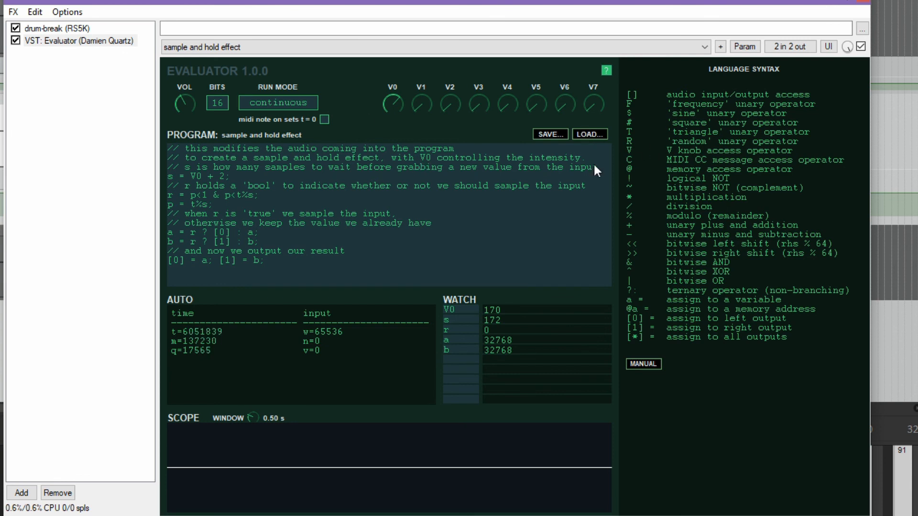
{"action": "mouse_move", "coordinate": [413, 141]}
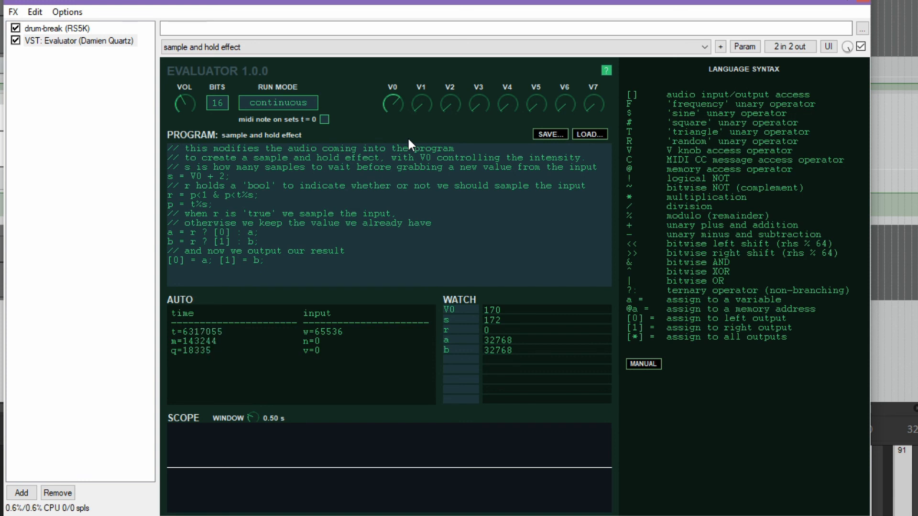
{"action": "mouse_move", "coordinate": [415, 185]}
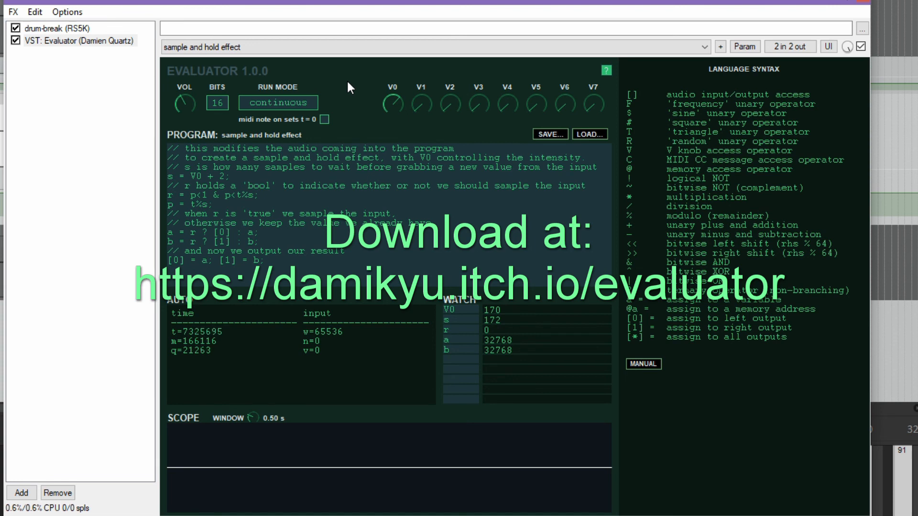
{"action": "mouse_move", "coordinate": [357, 80]}
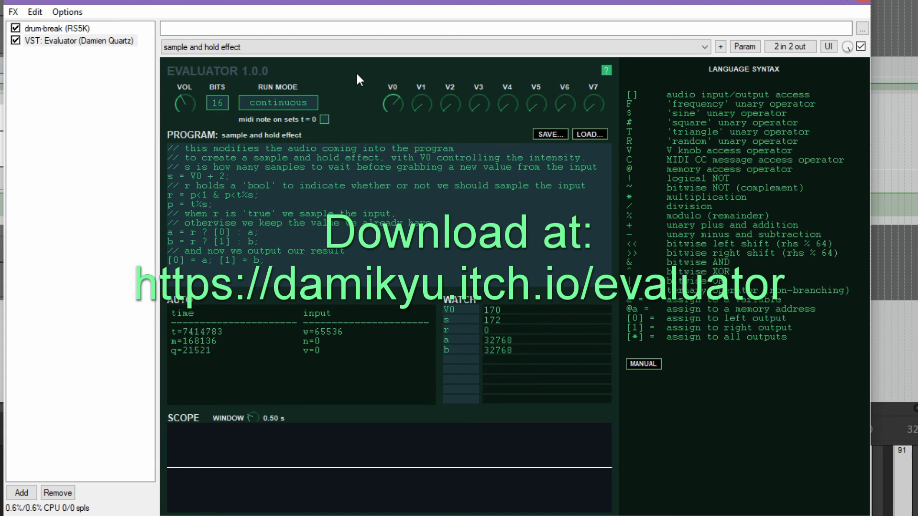